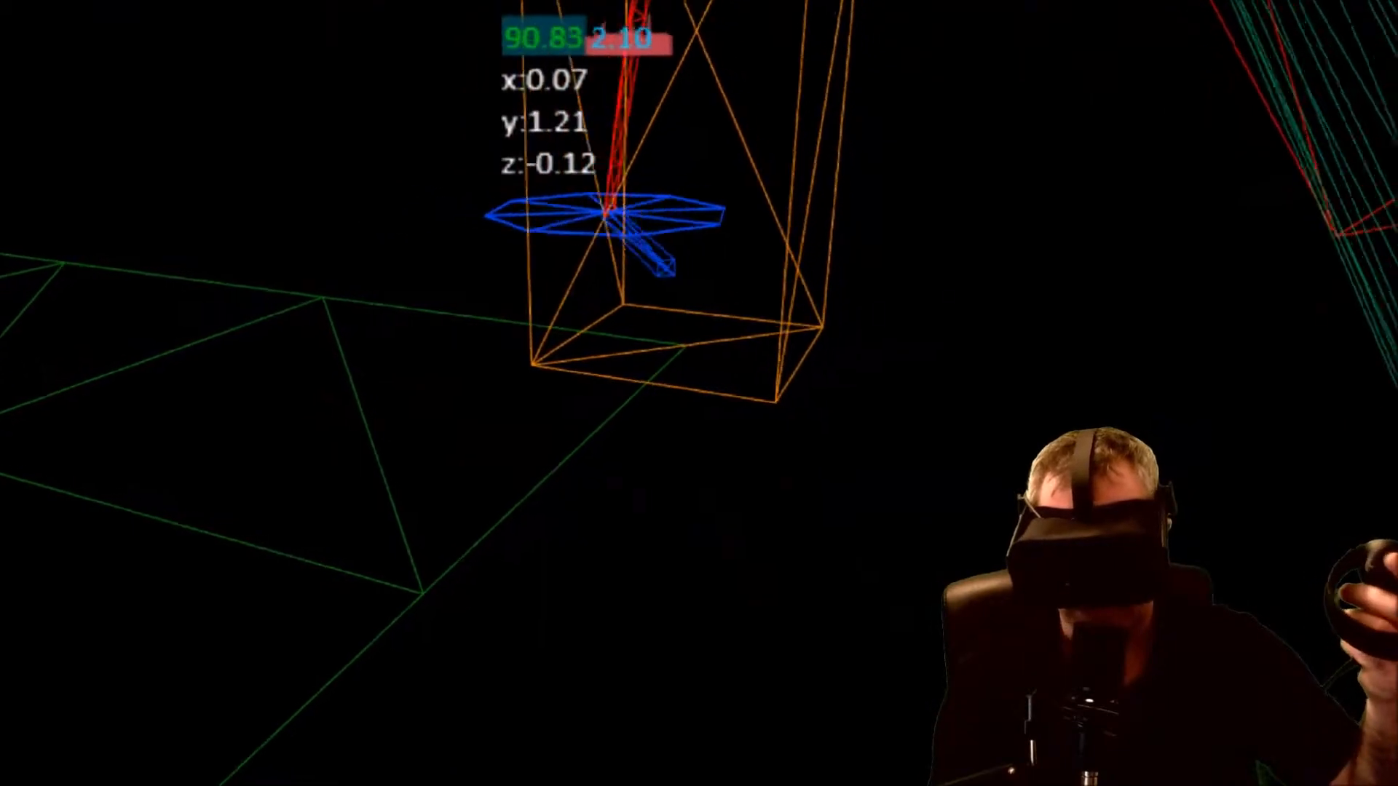
mouse_move(699, 393)
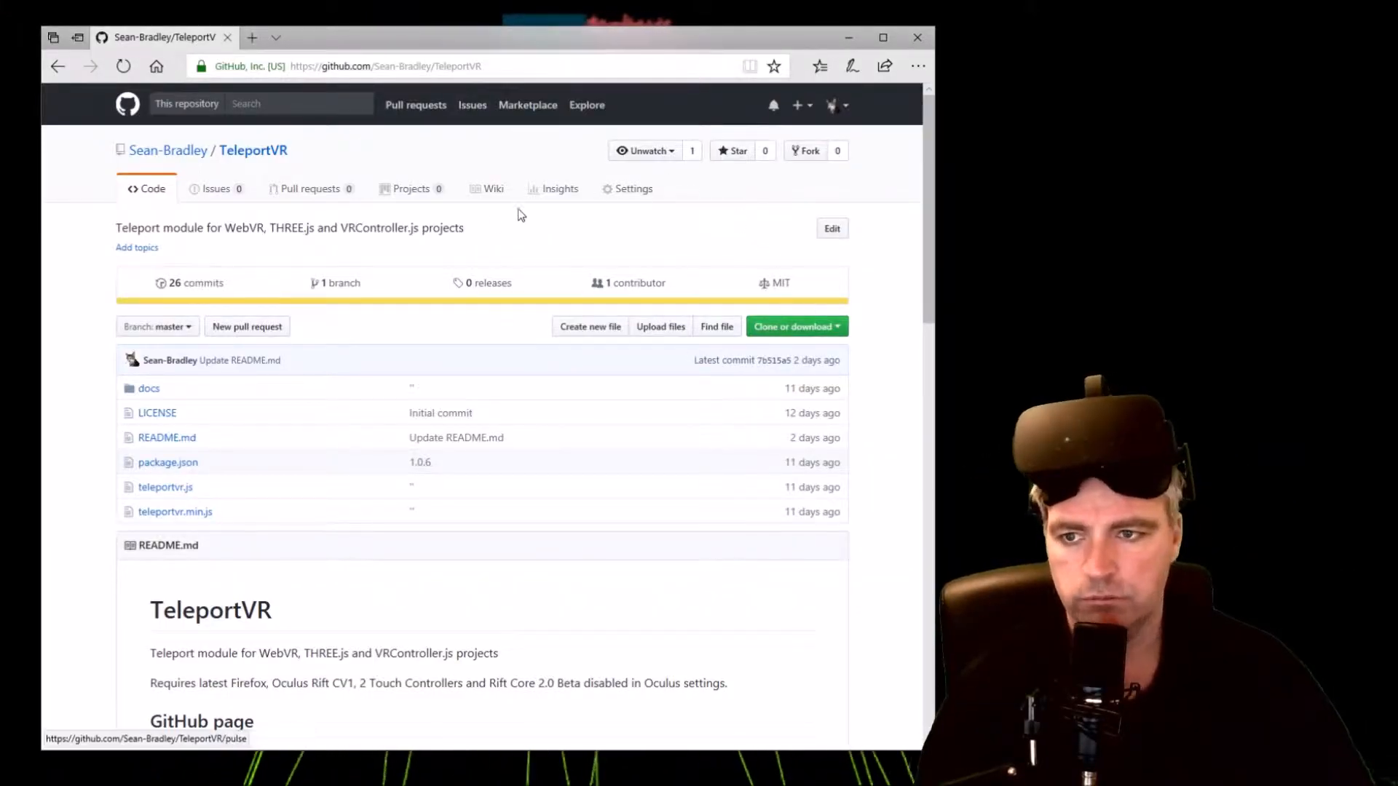
mouse_move(253, 150)
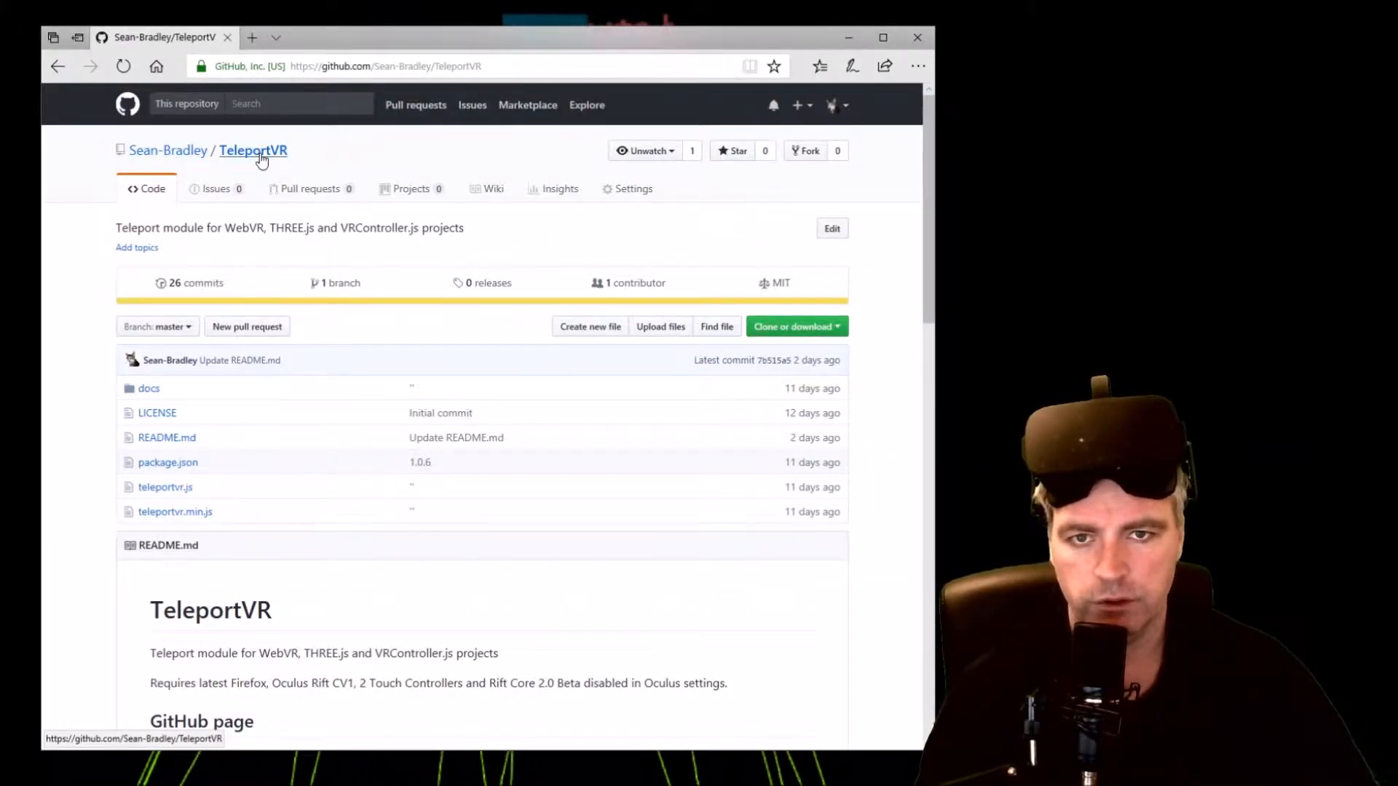
Open the TeleportVR repository's docs folder with the demo pages, then navigate back
click(147, 388)
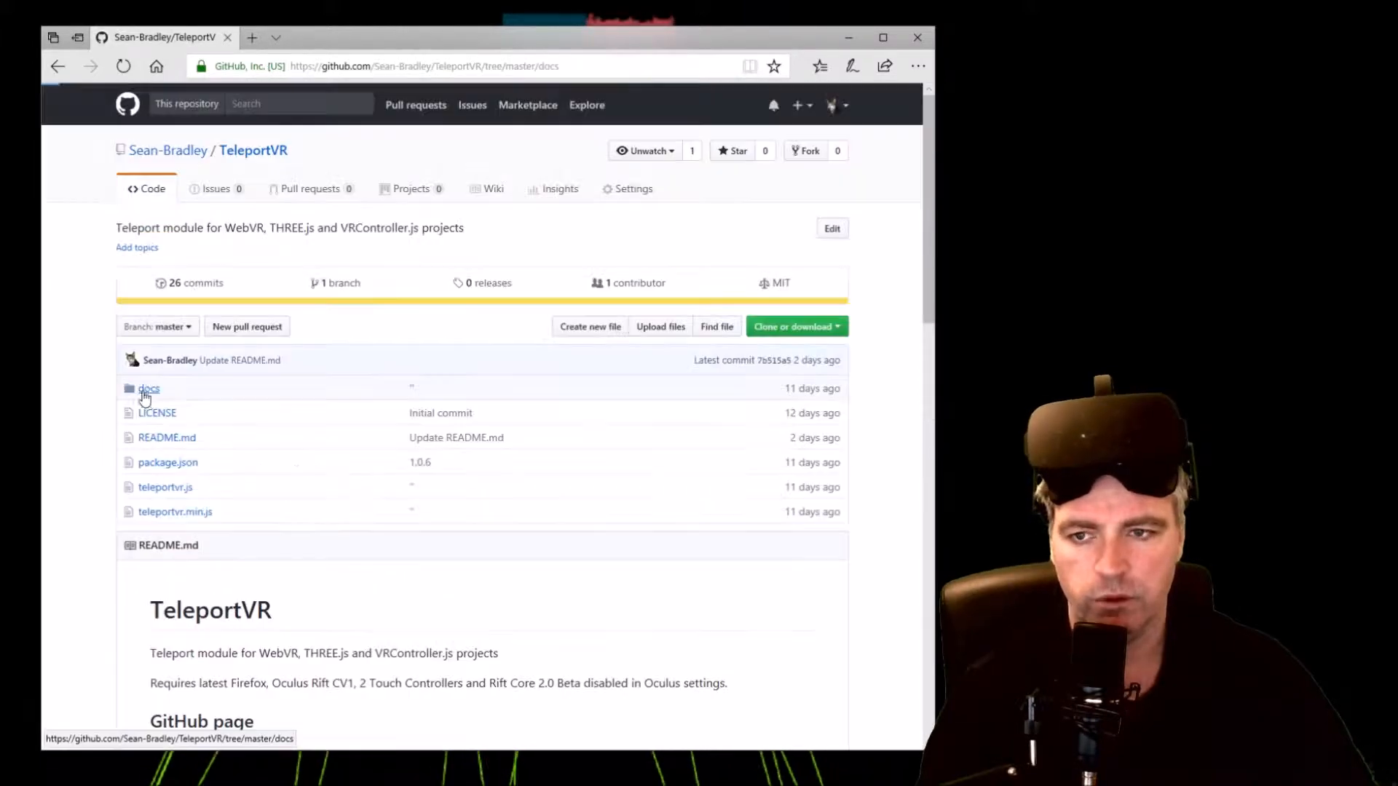
click(149, 388)
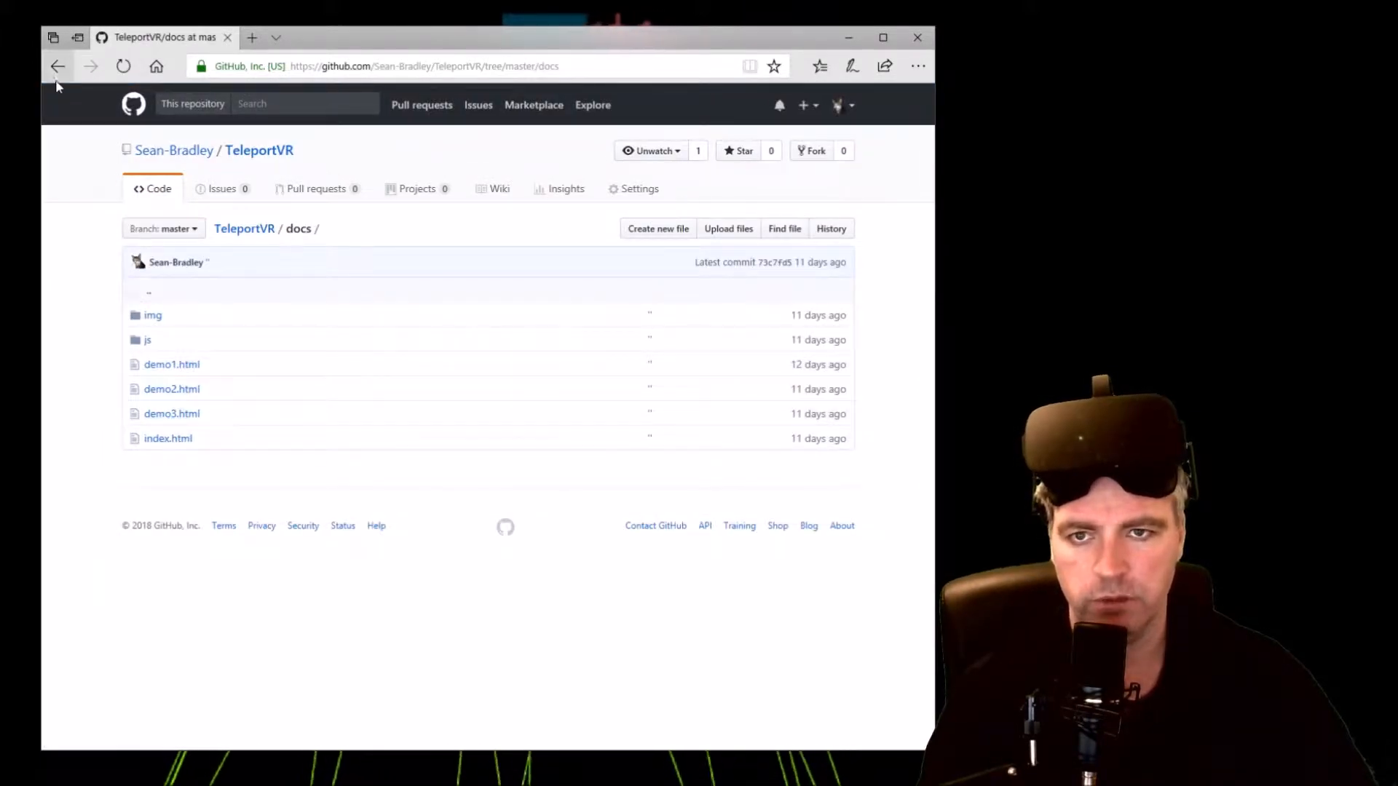
click(56, 67)
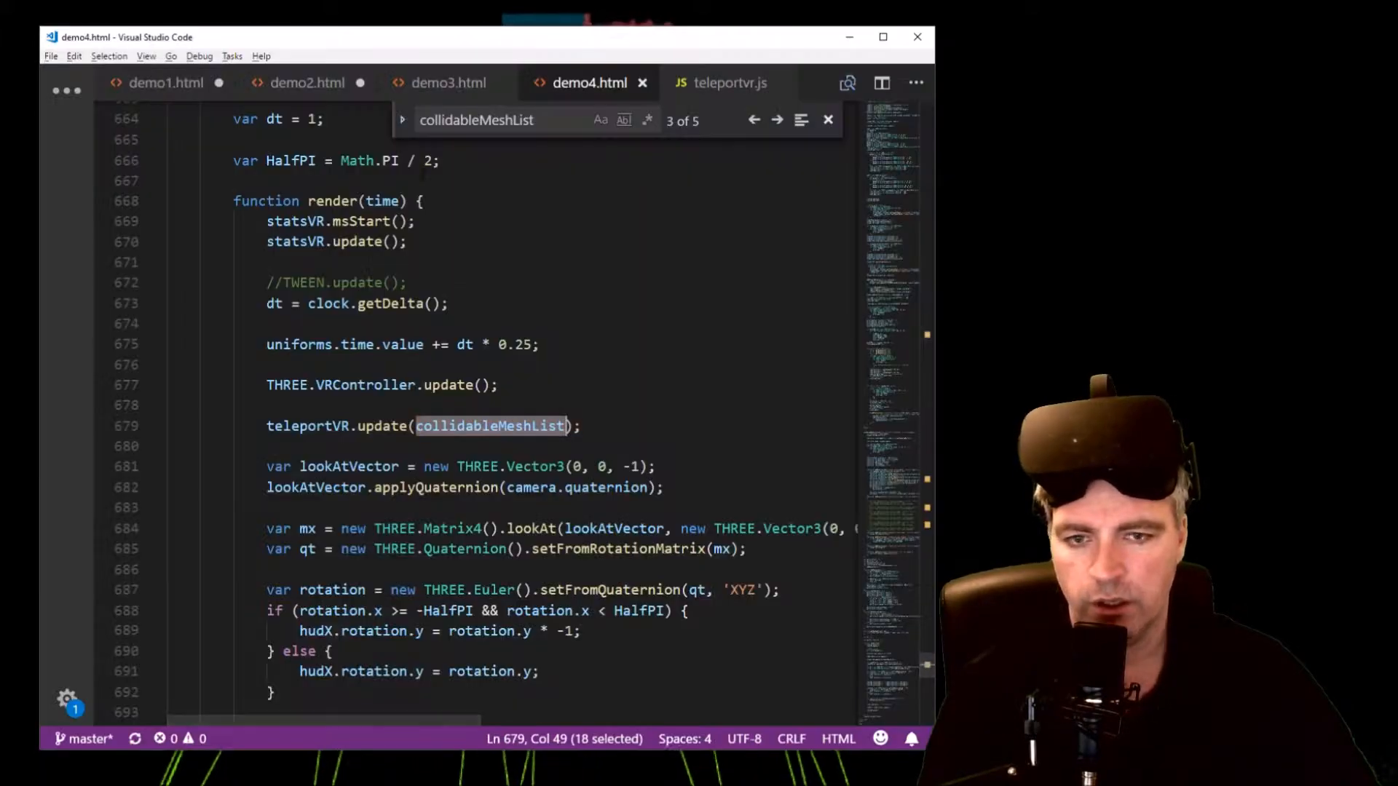
Switch to demo1.html and highlight the webvr.js script include
scroll(up, 3)
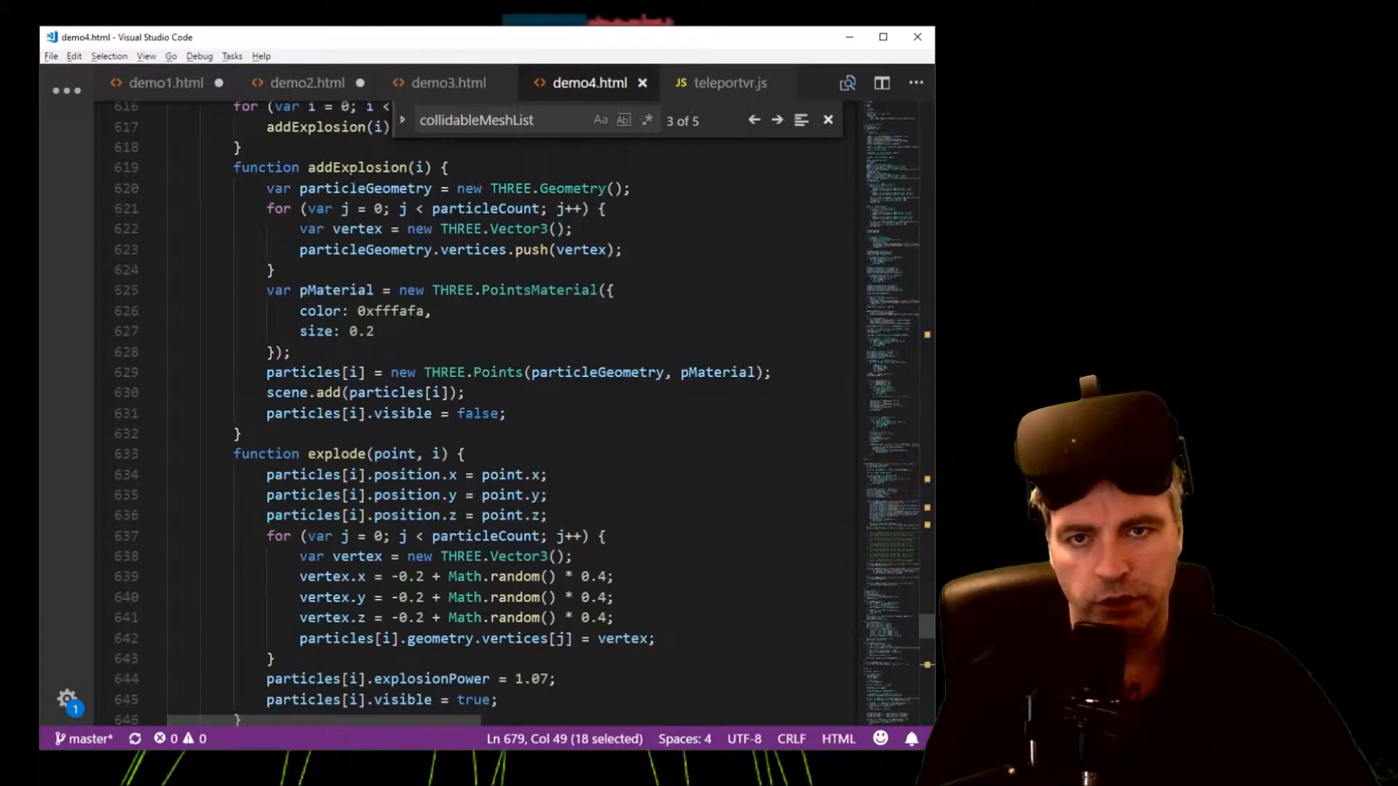
click(164, 82)
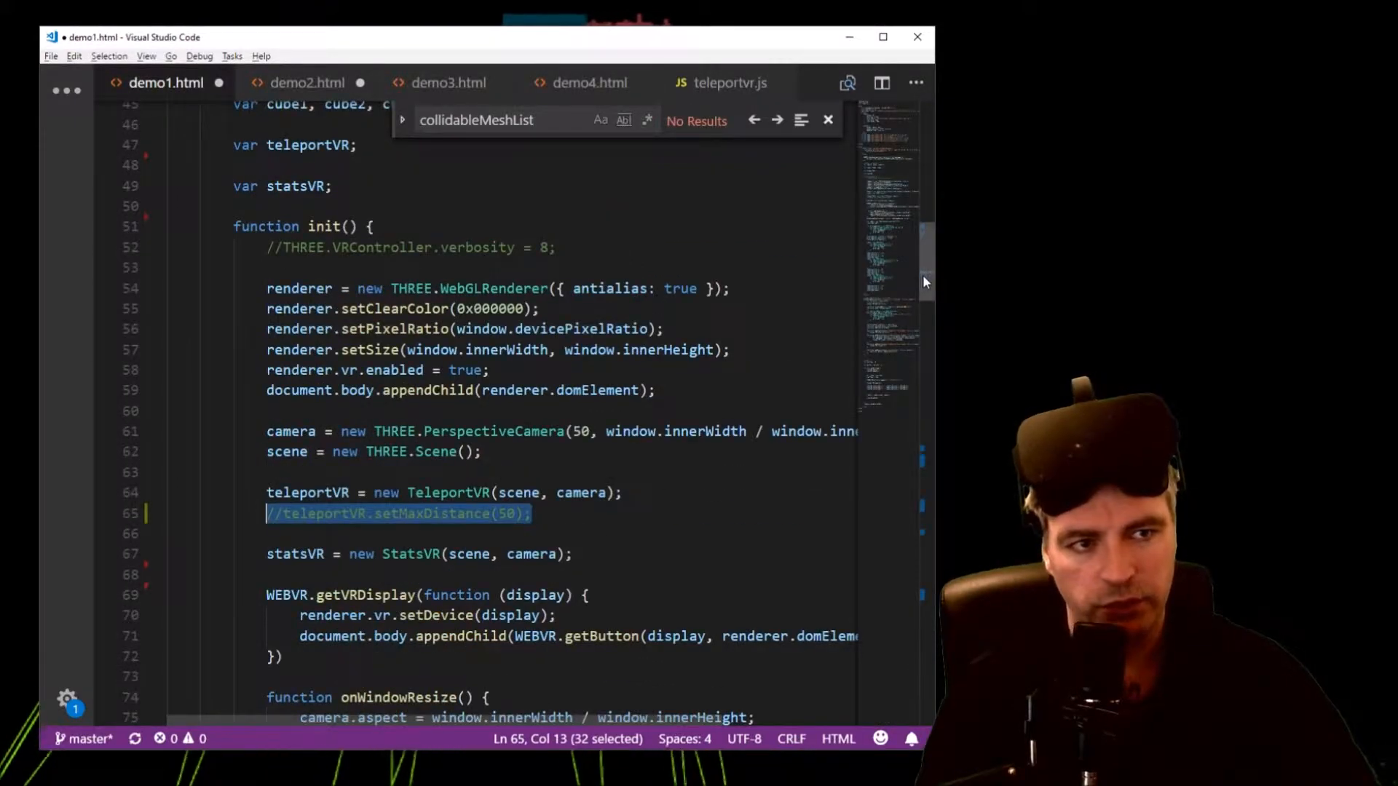
scroll(up, 3)
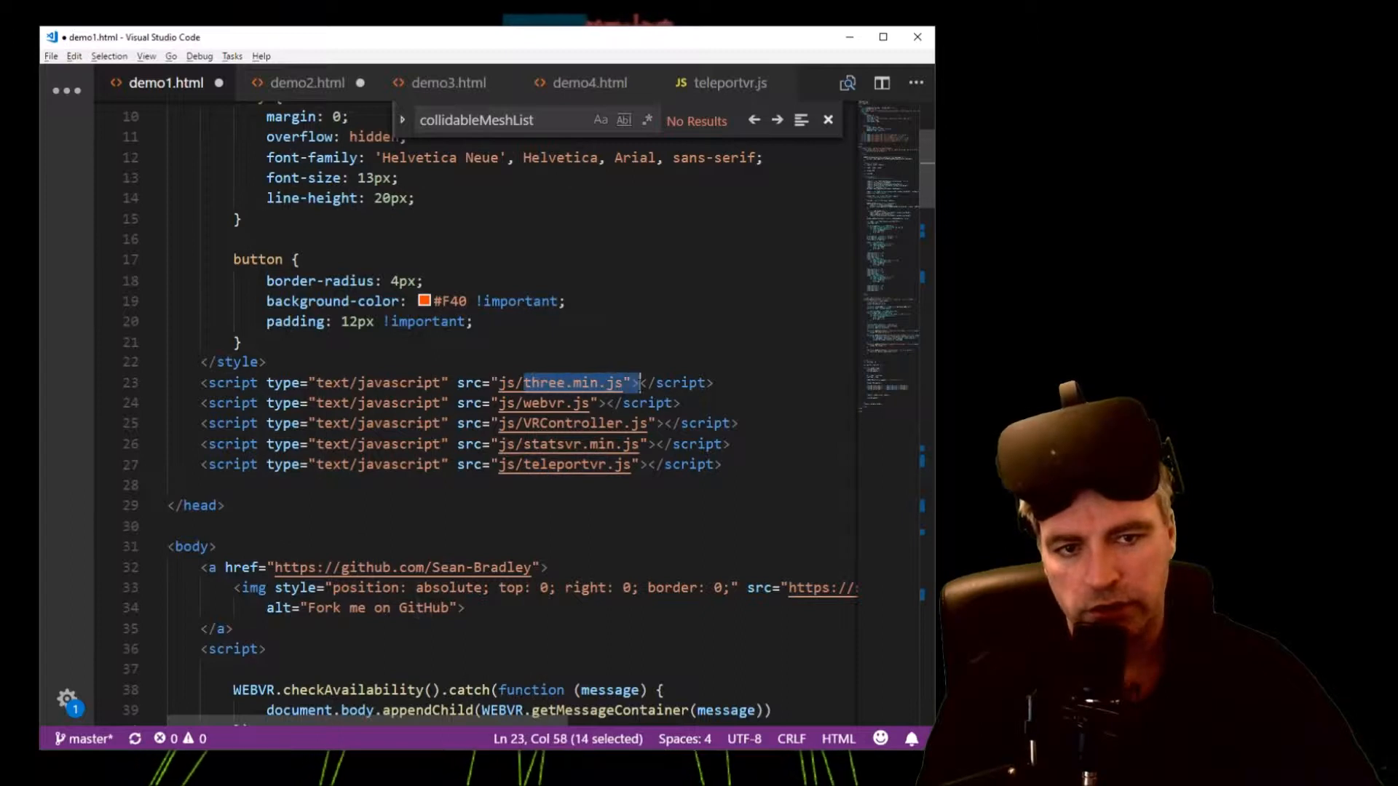
click(778, 120)
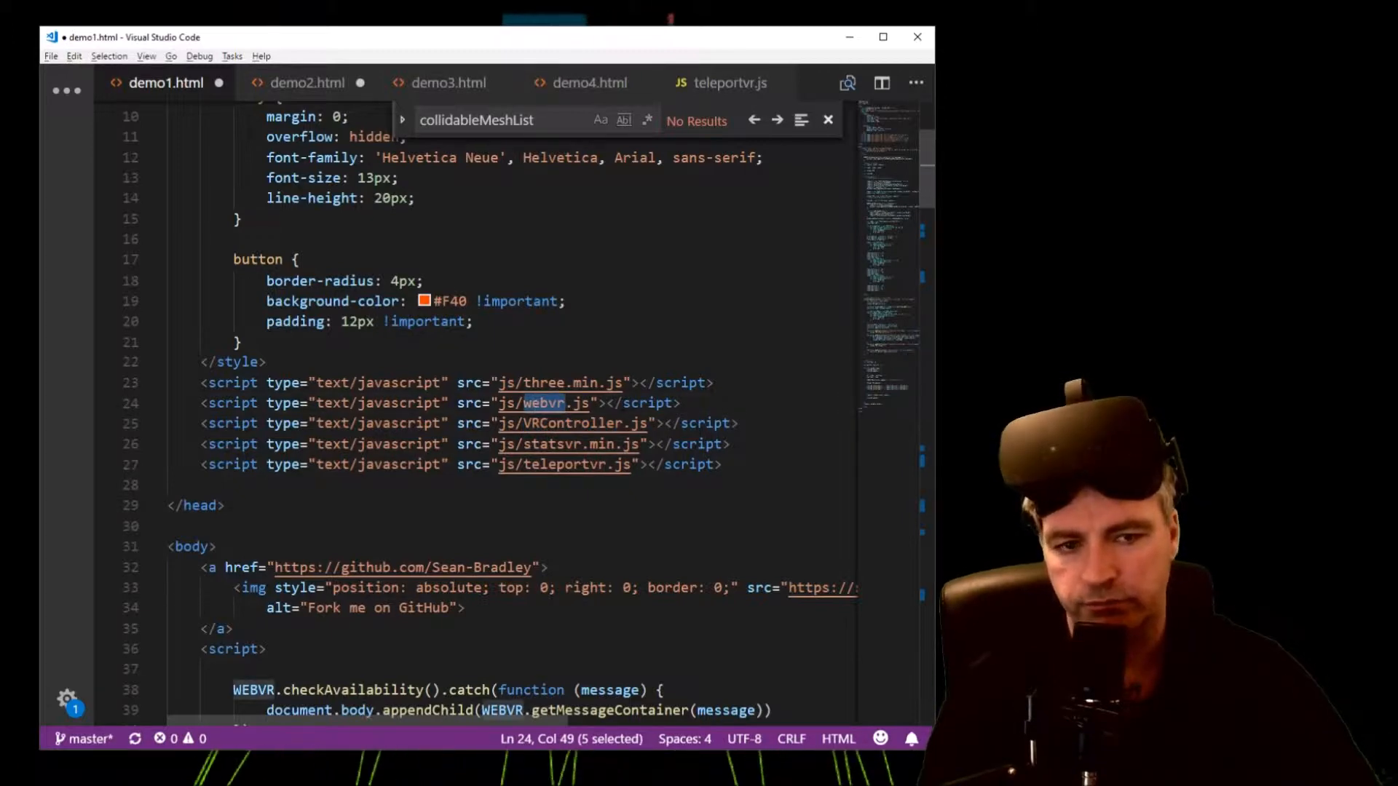
mouse_move(548, 402)
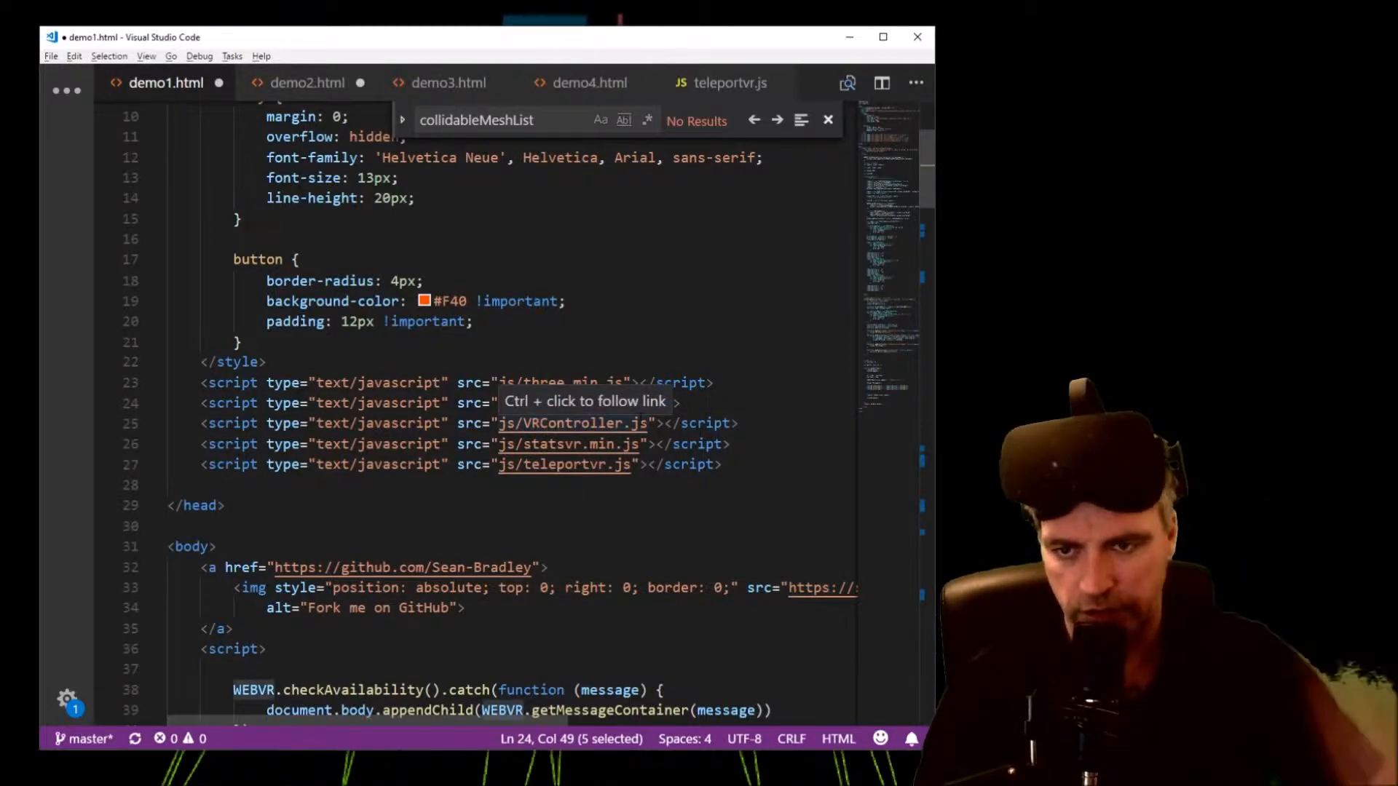
Highlight the teleportVR declaration and its new TeleportVR(scene, camera) creation line
scroll(down, 3)
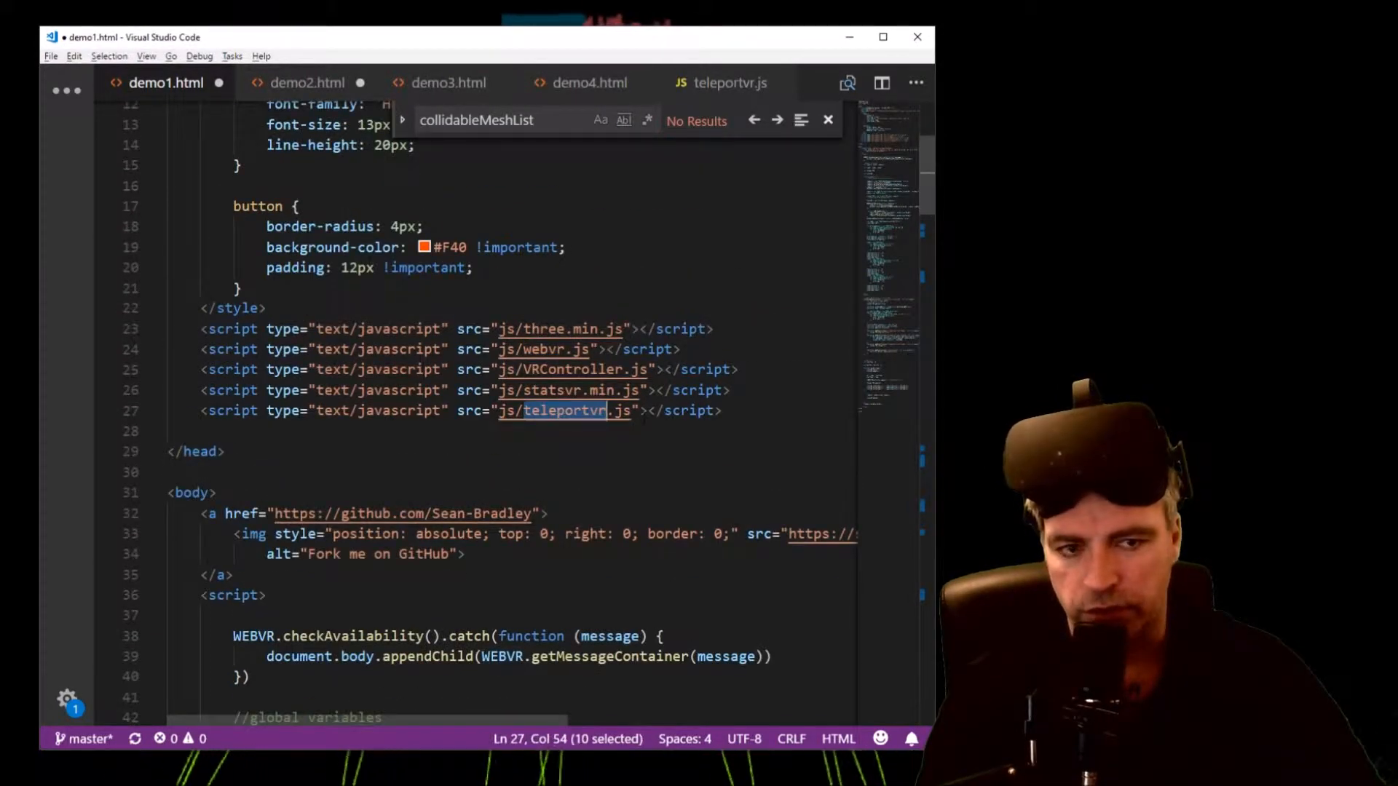
scroll(down, 3)
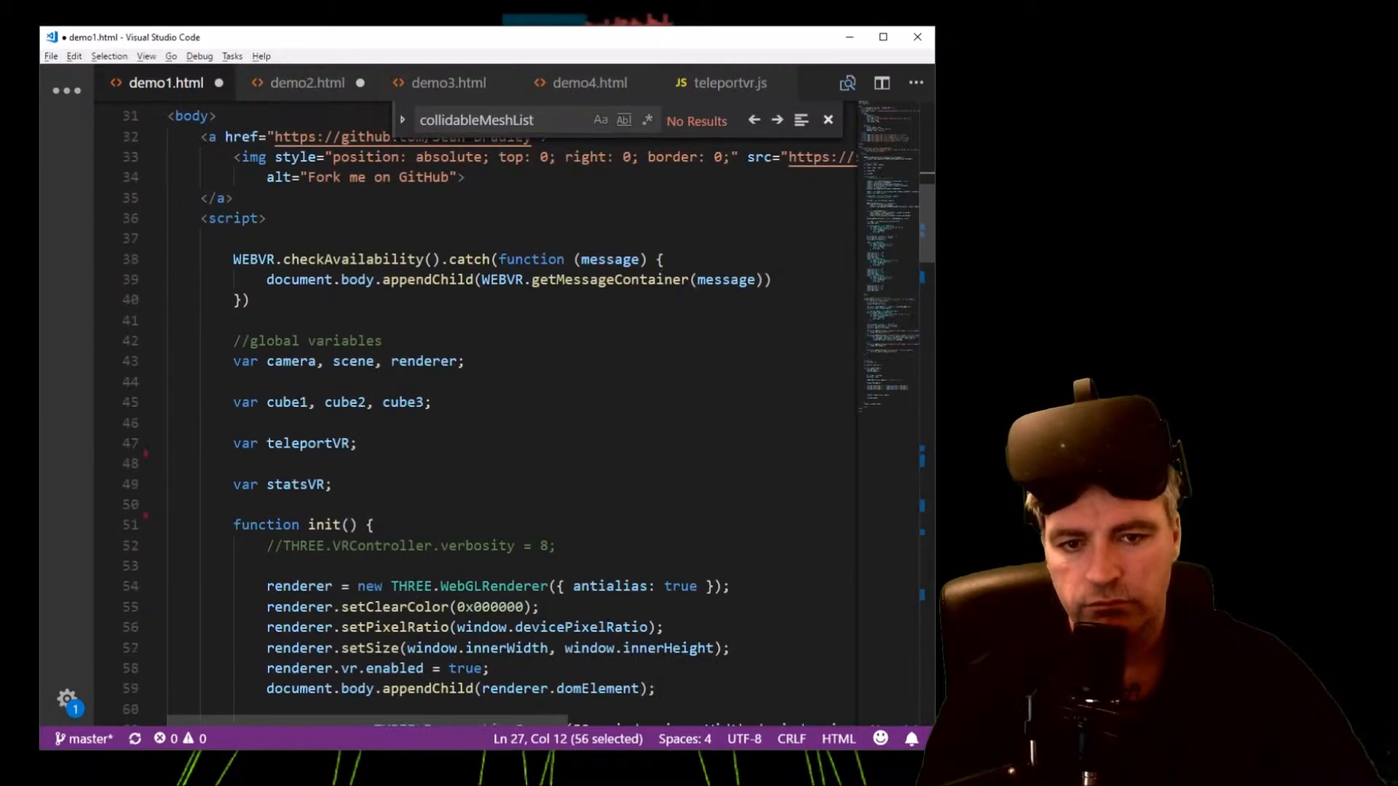
double_click(306, 443)
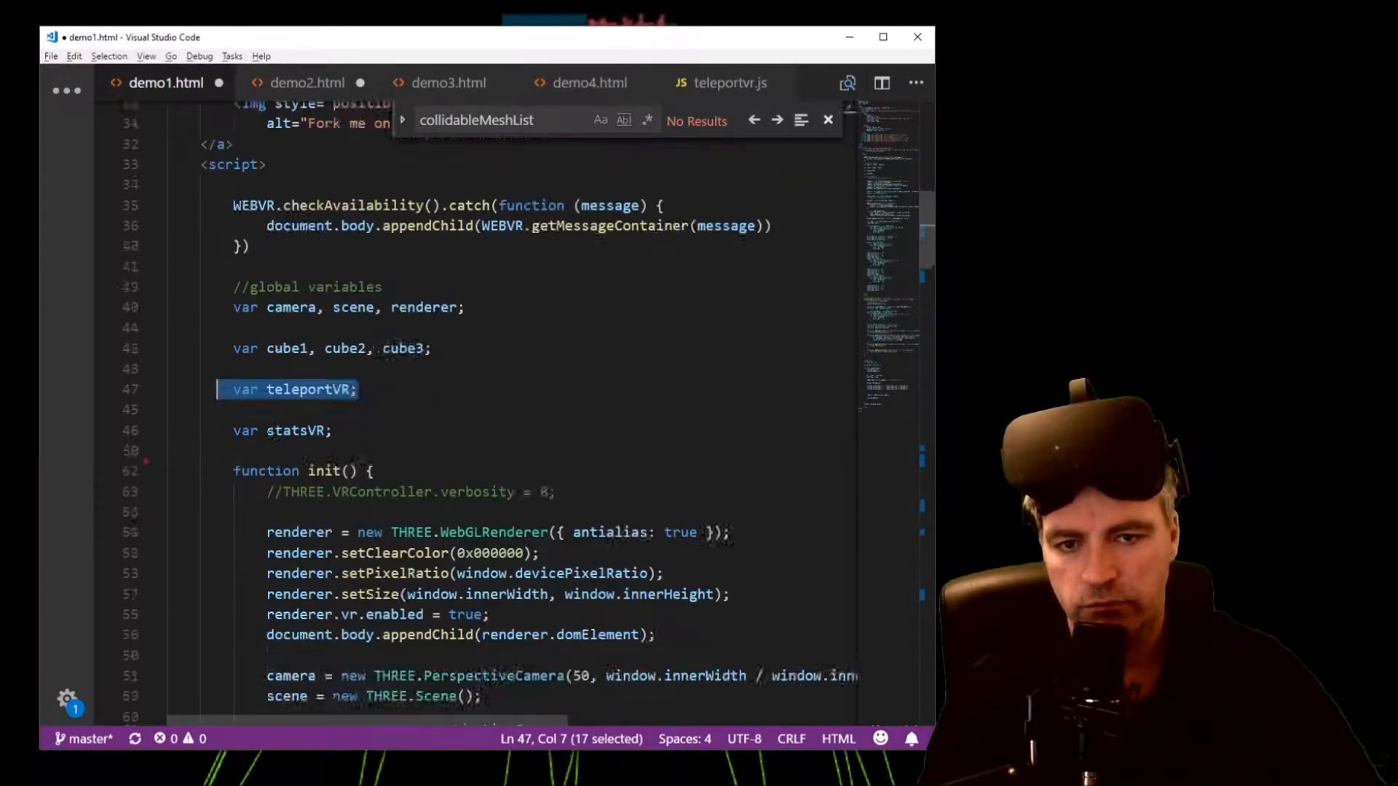
scroll(down, 3)
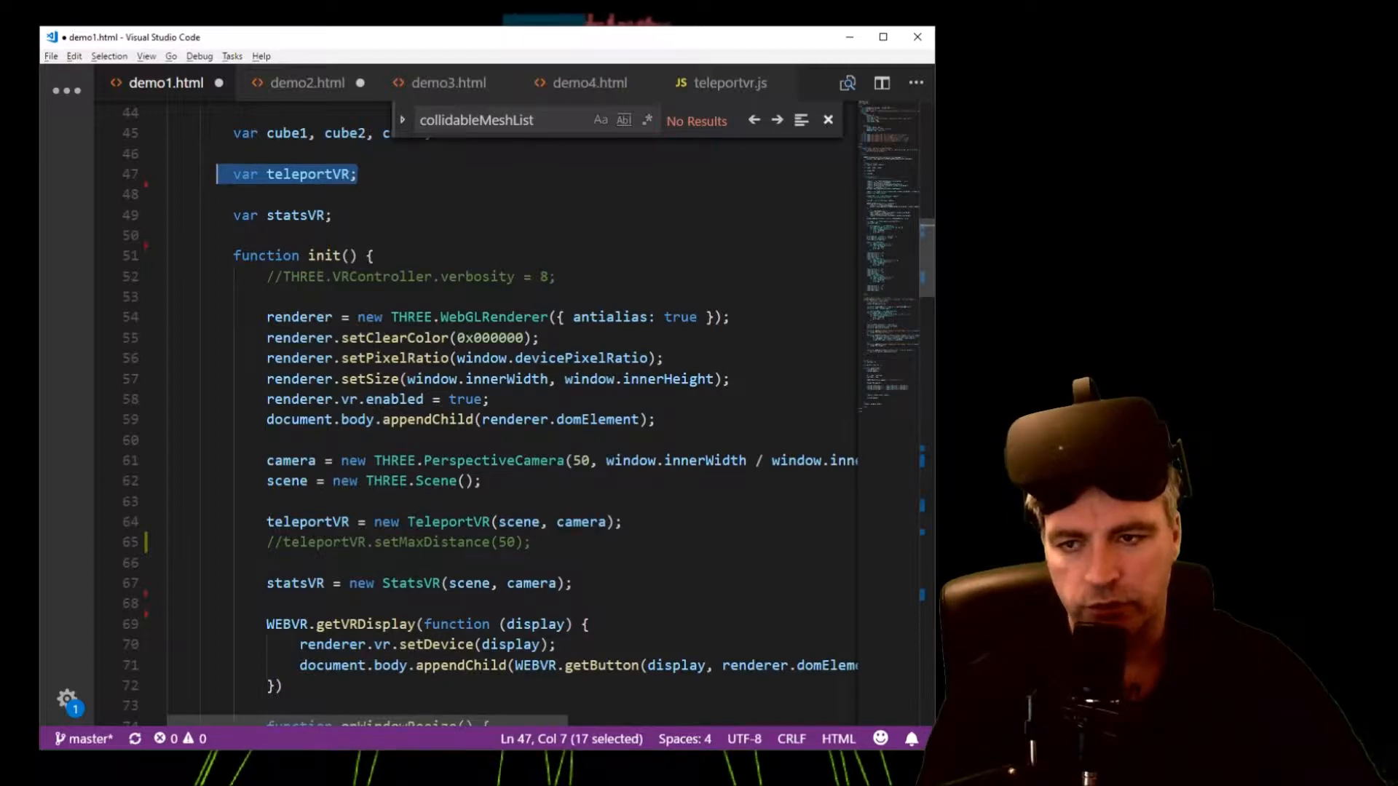
double_click(286, 480)
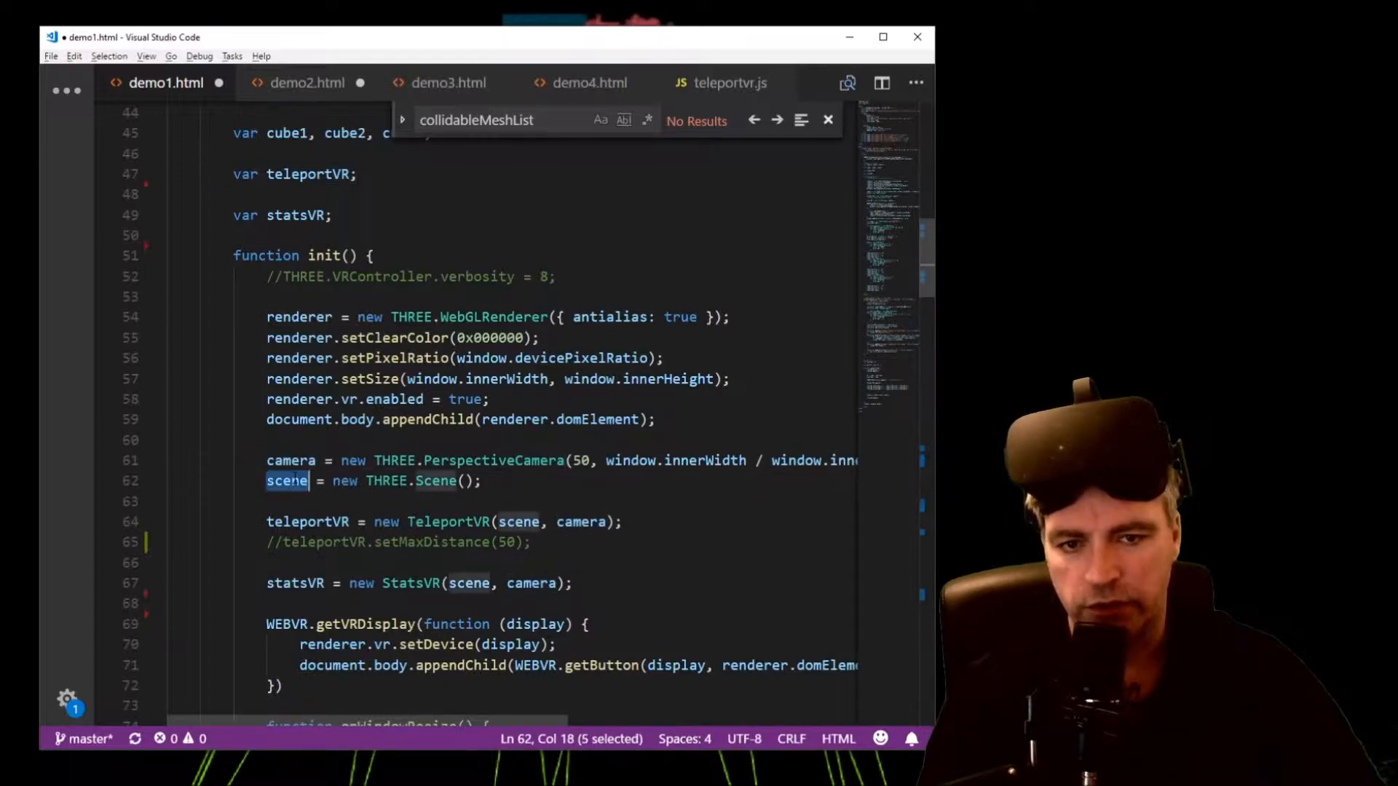
click(409, 522)
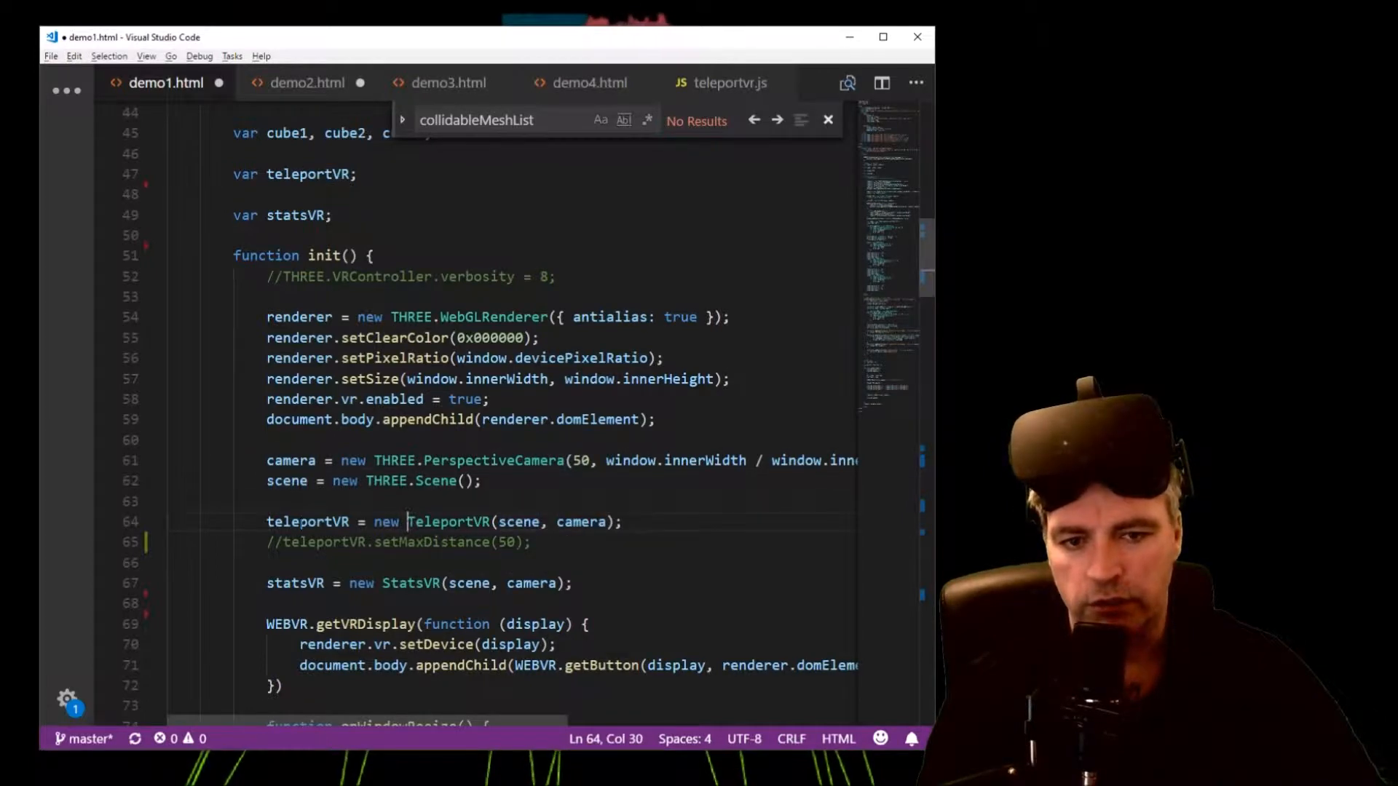
mouse_move(433, 480)
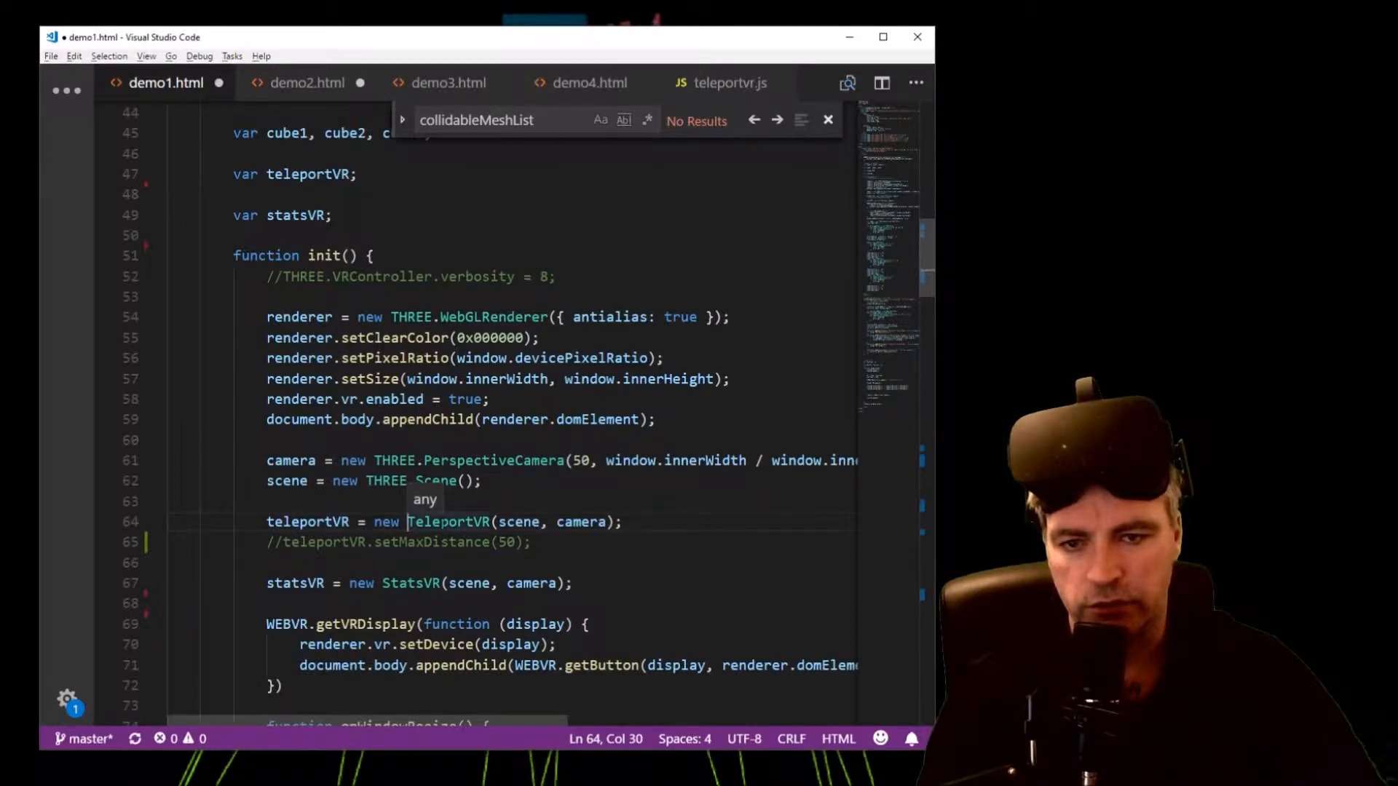
double_click(448, 521)
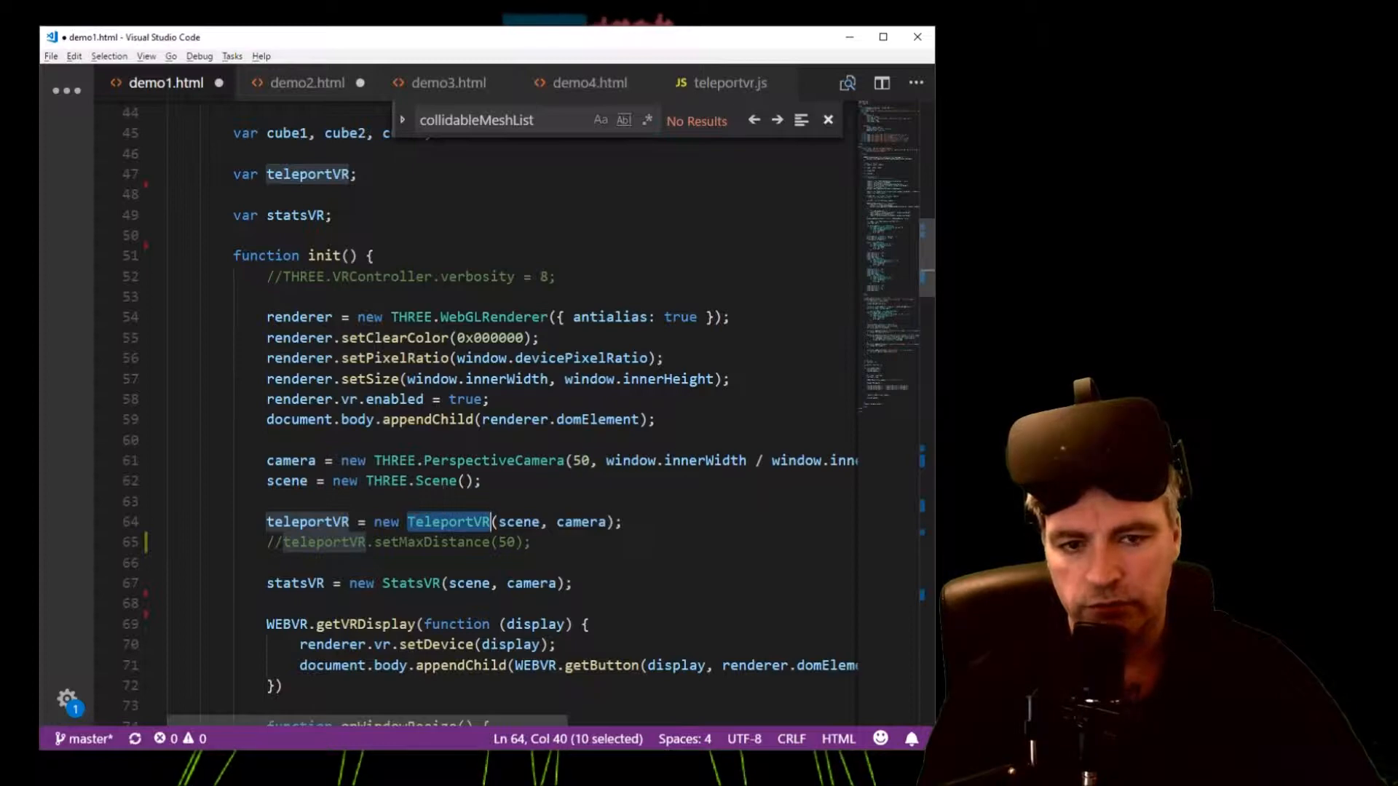
double_click(580, 522)
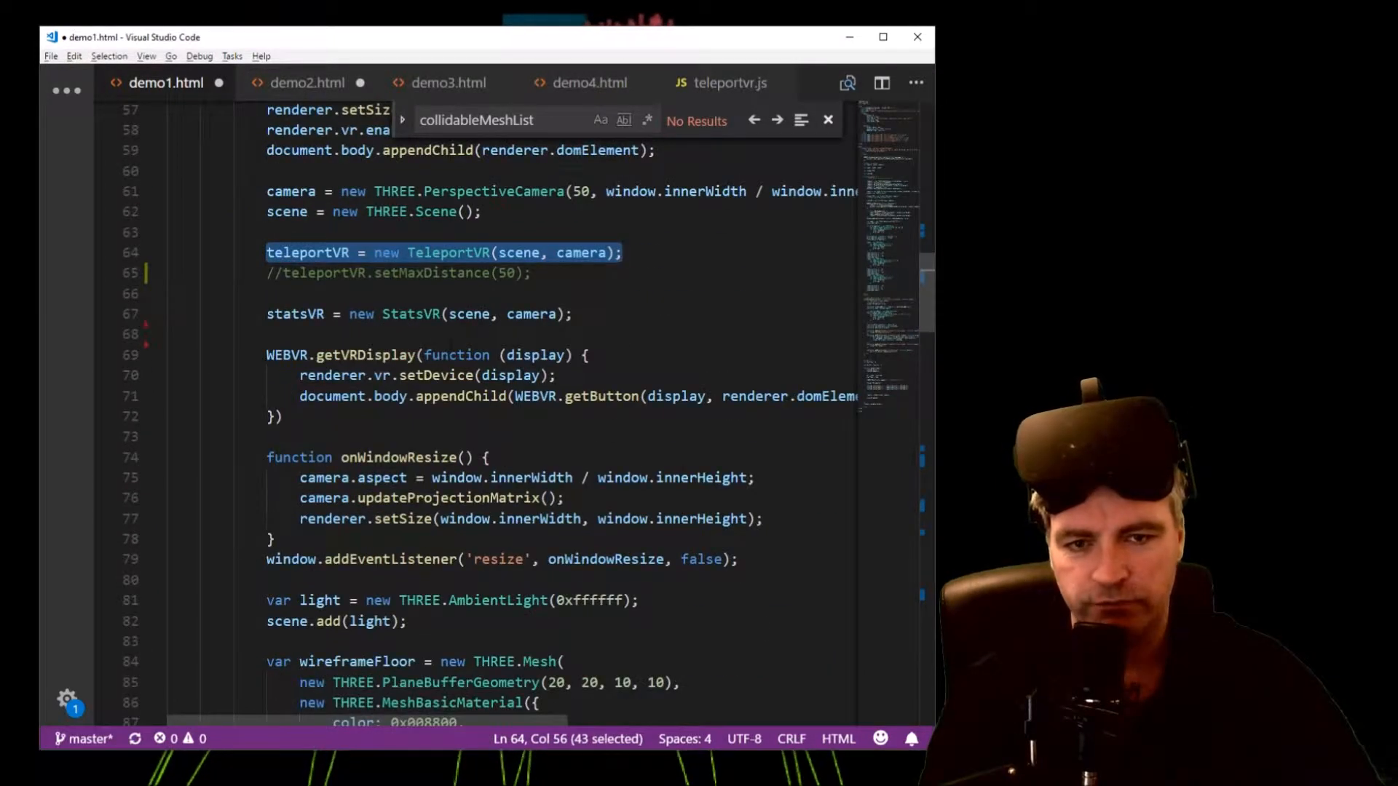
scroll(down, 3)
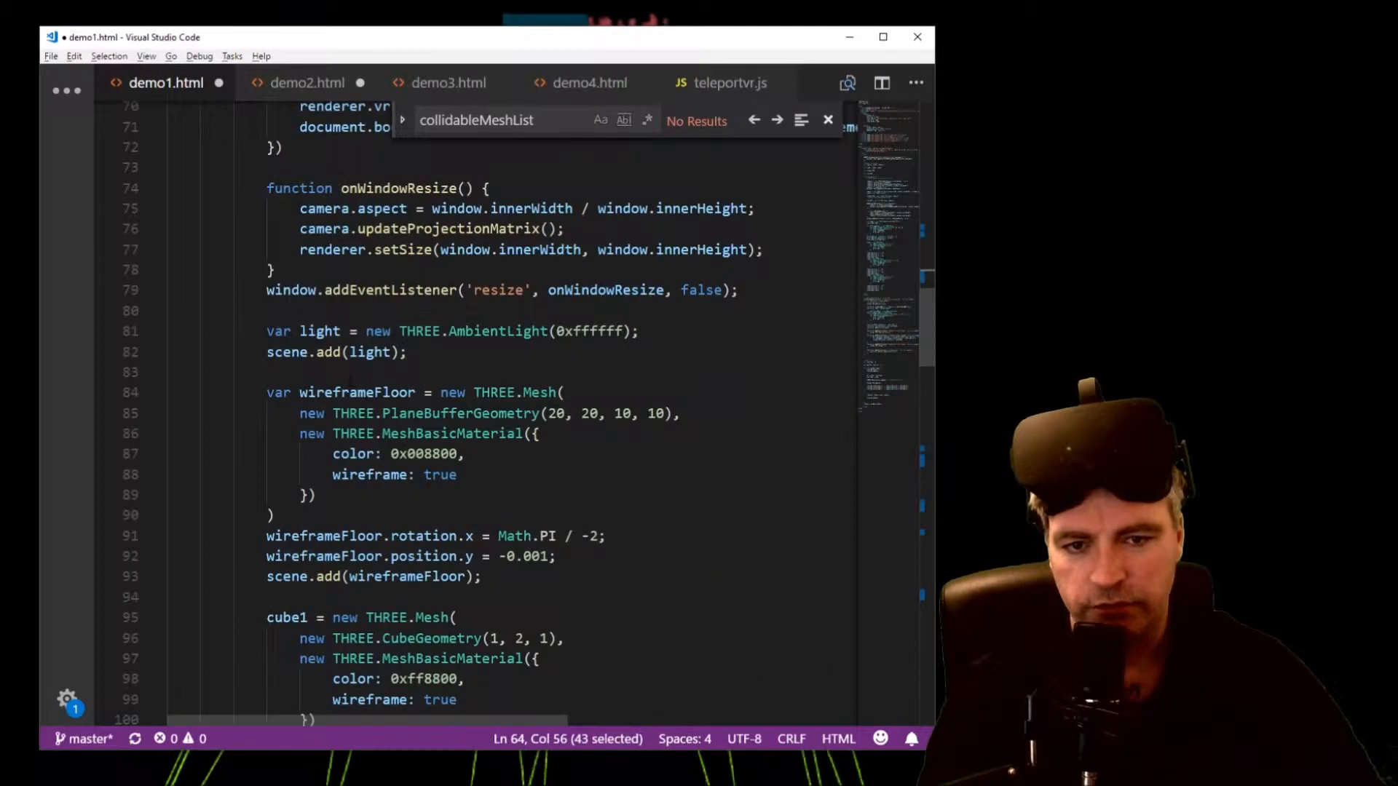
scroll(down, 3)
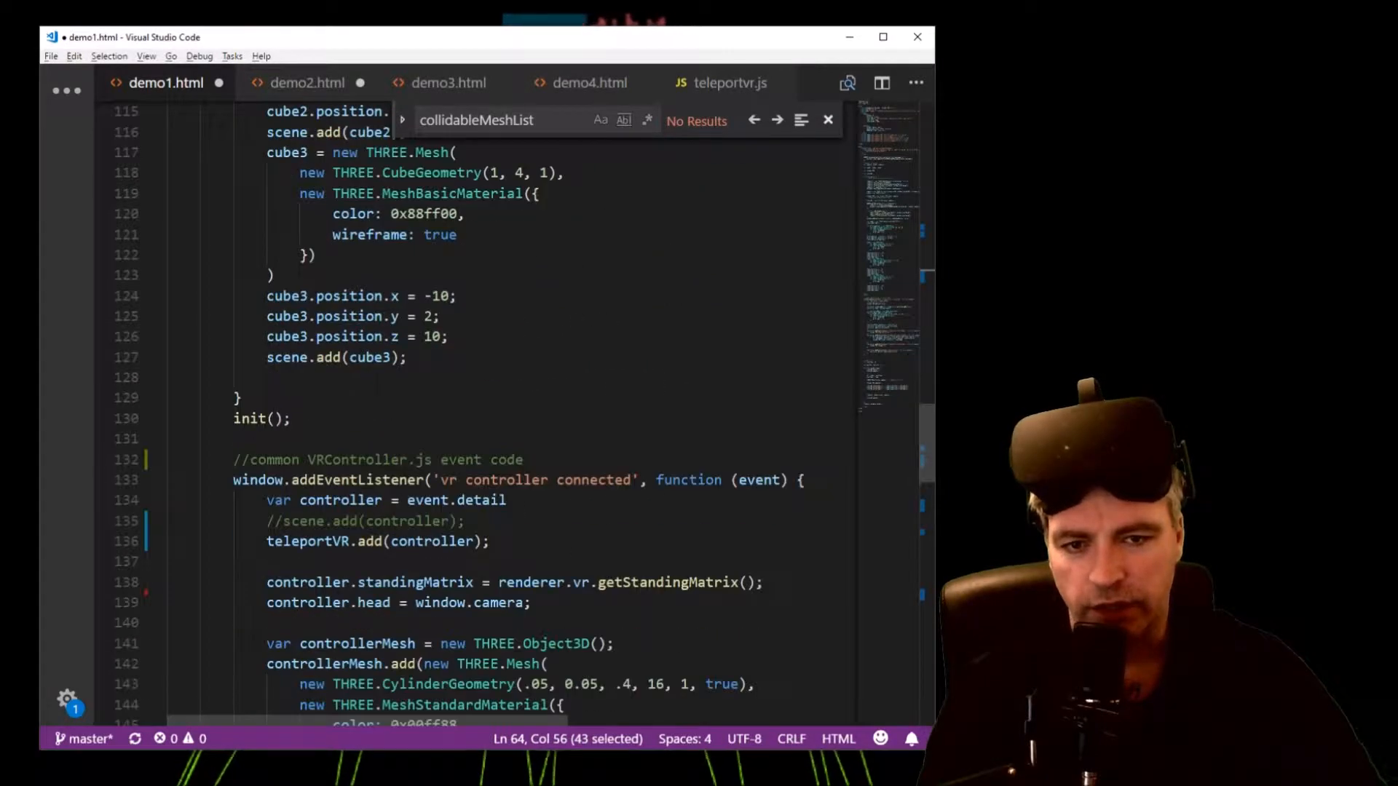
scroll(down, 3)
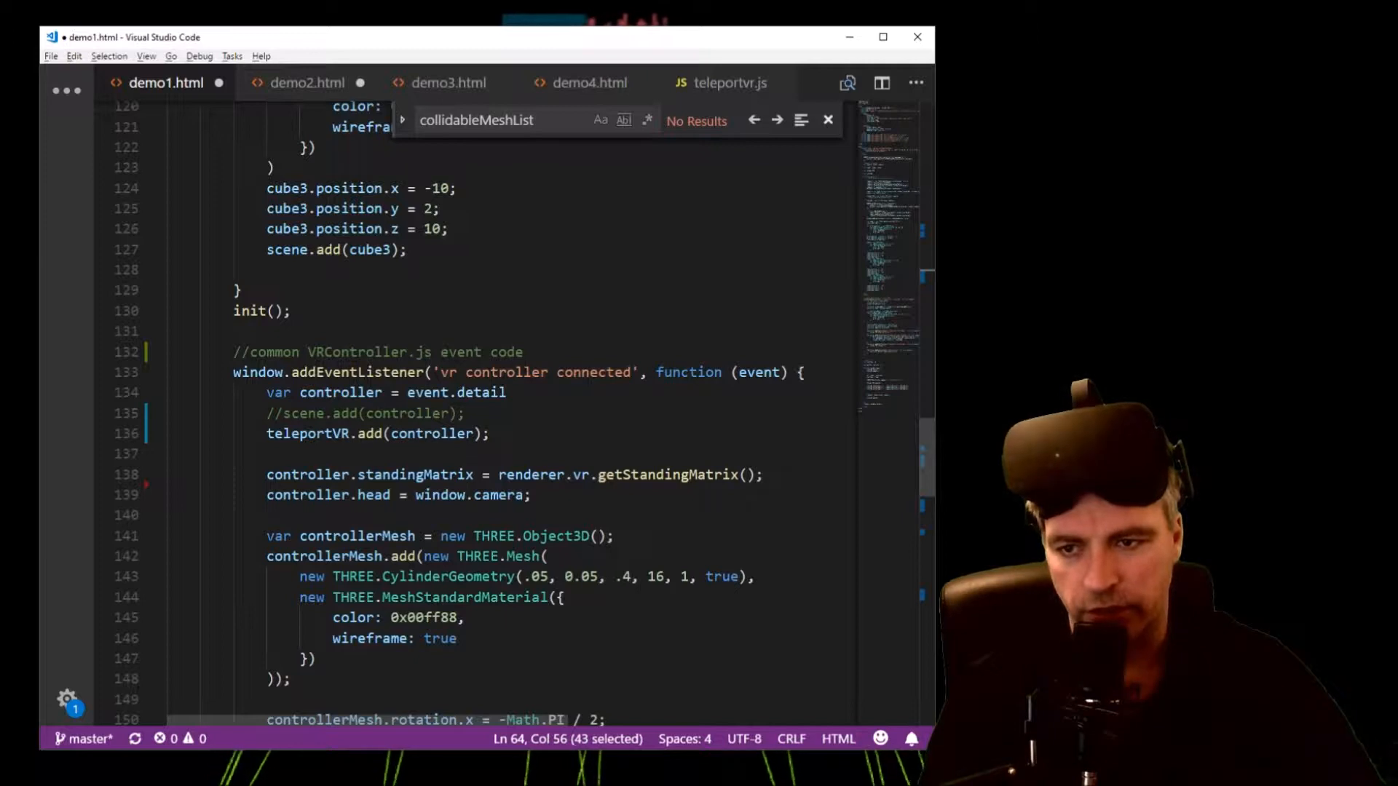
click(343, 353)
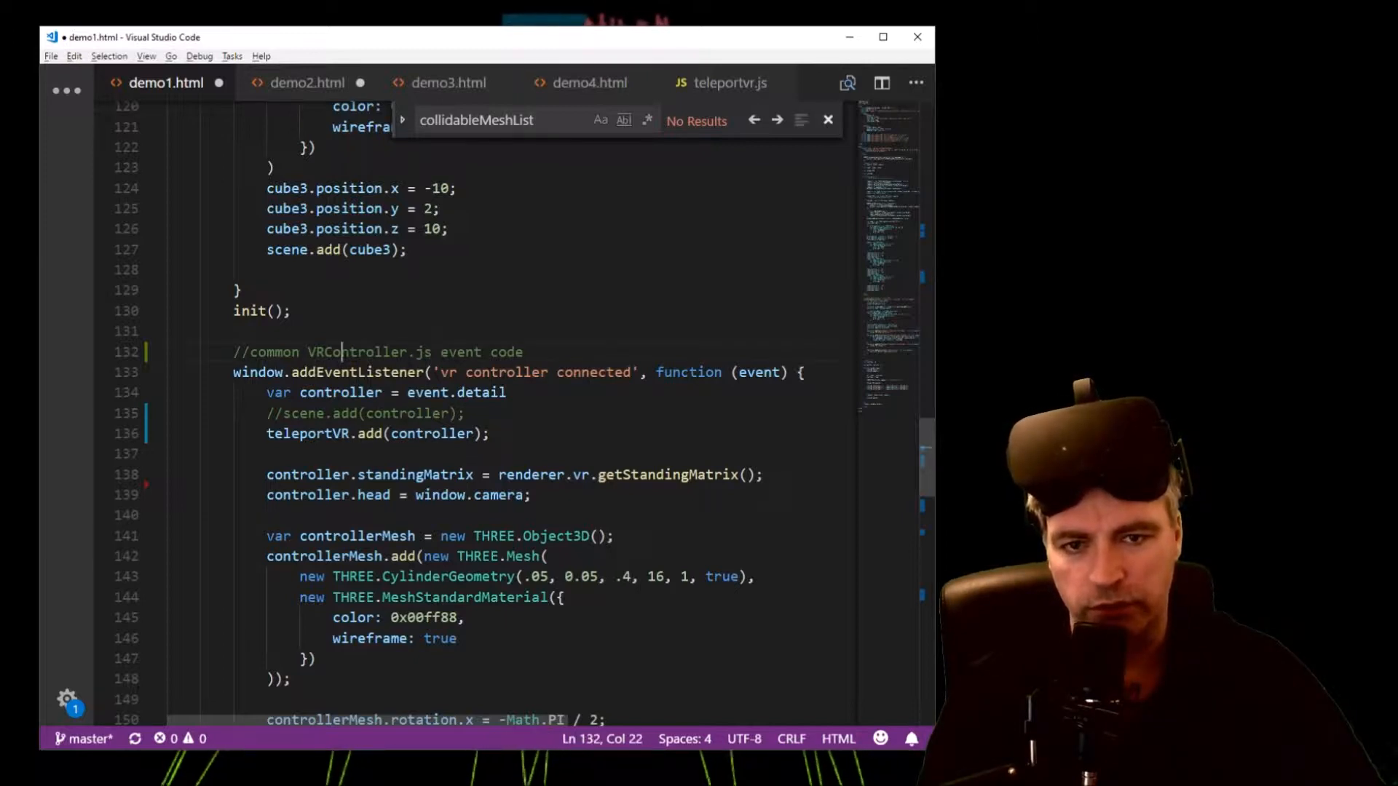
double_click(354, 350)
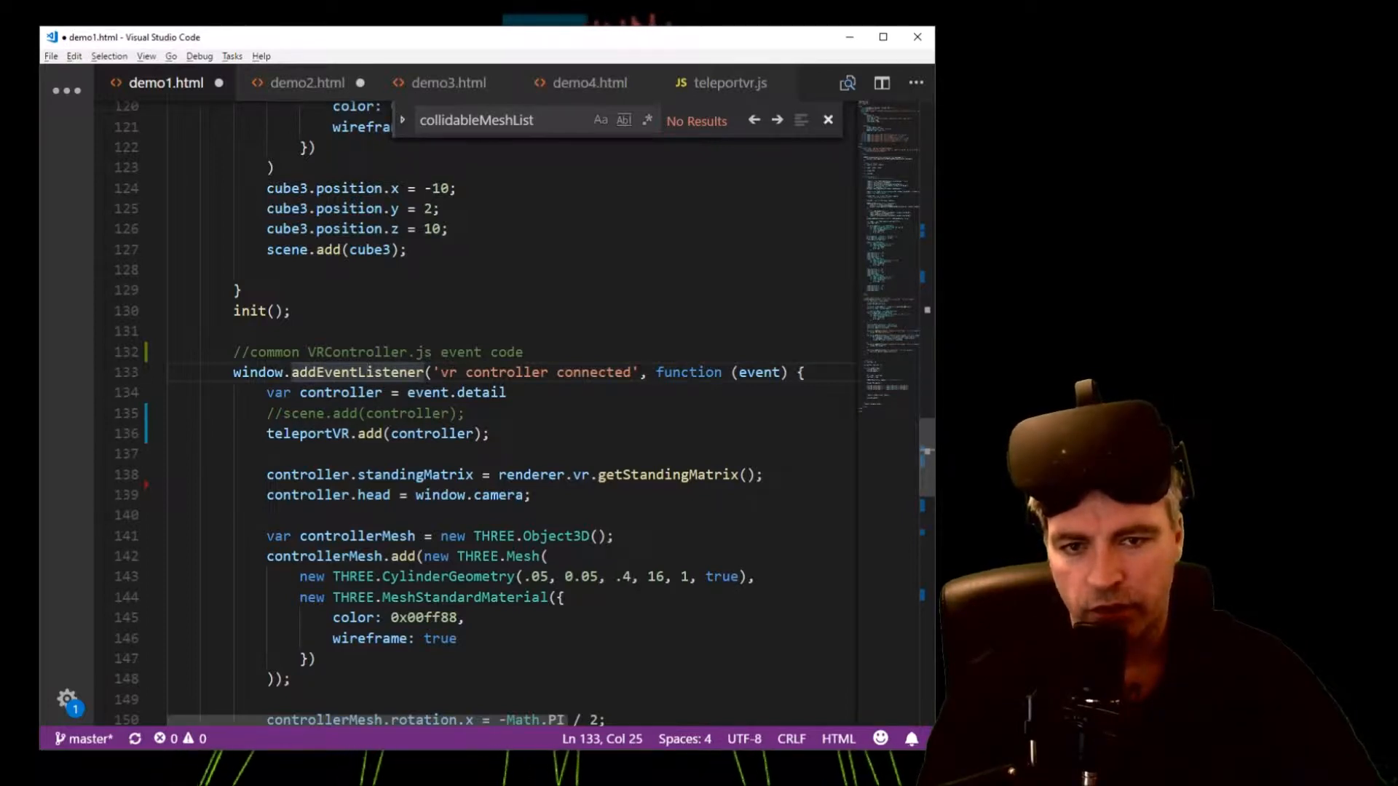
click(365, 412)
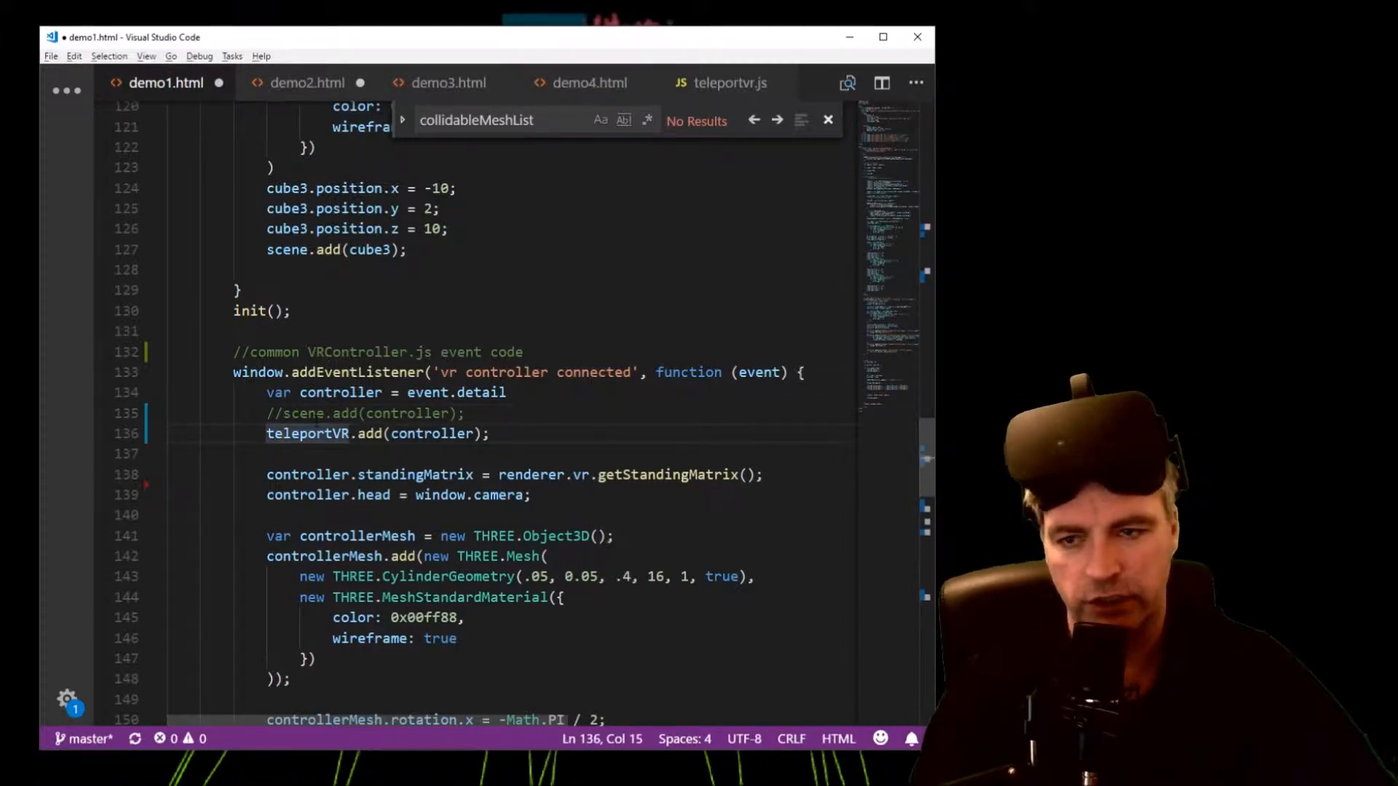
double_click(306, 433)
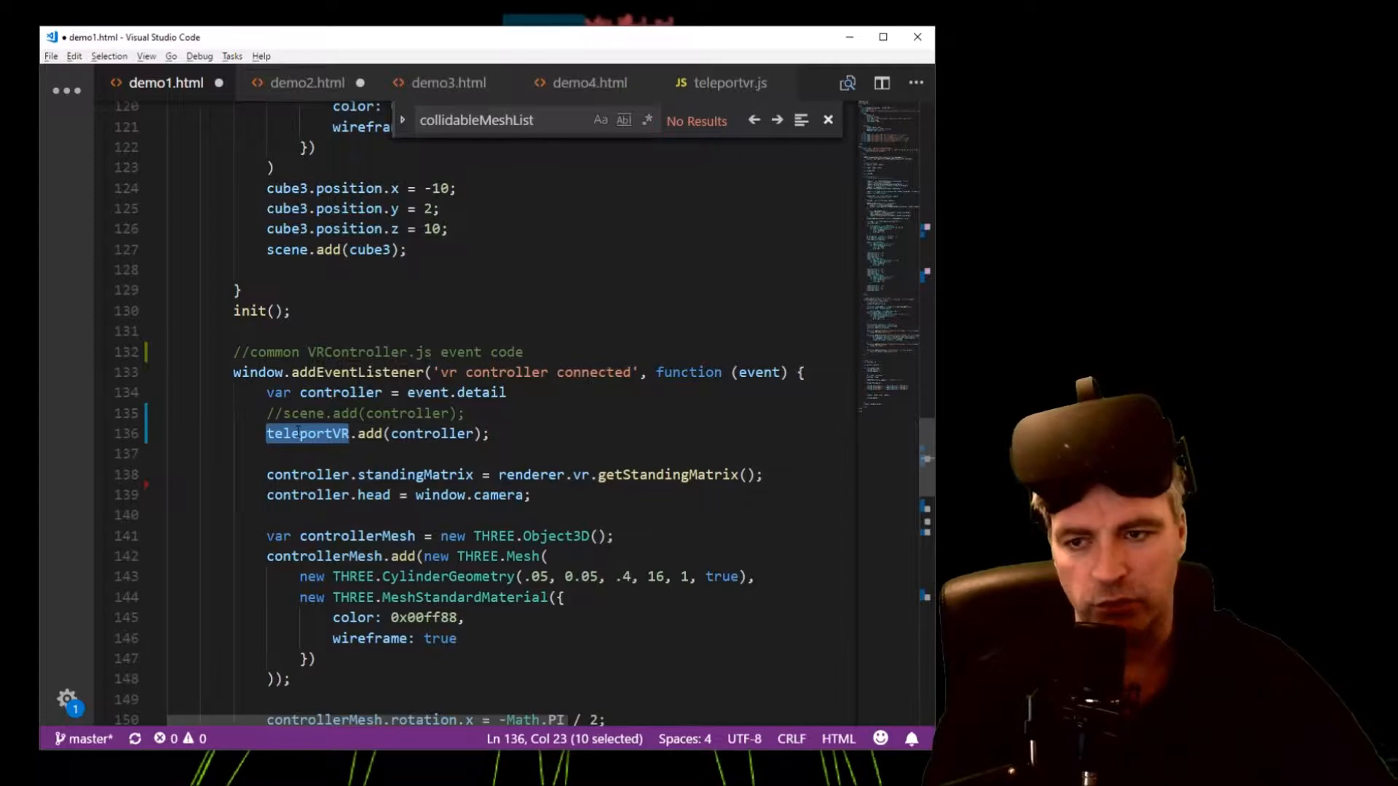
click(430, 434)
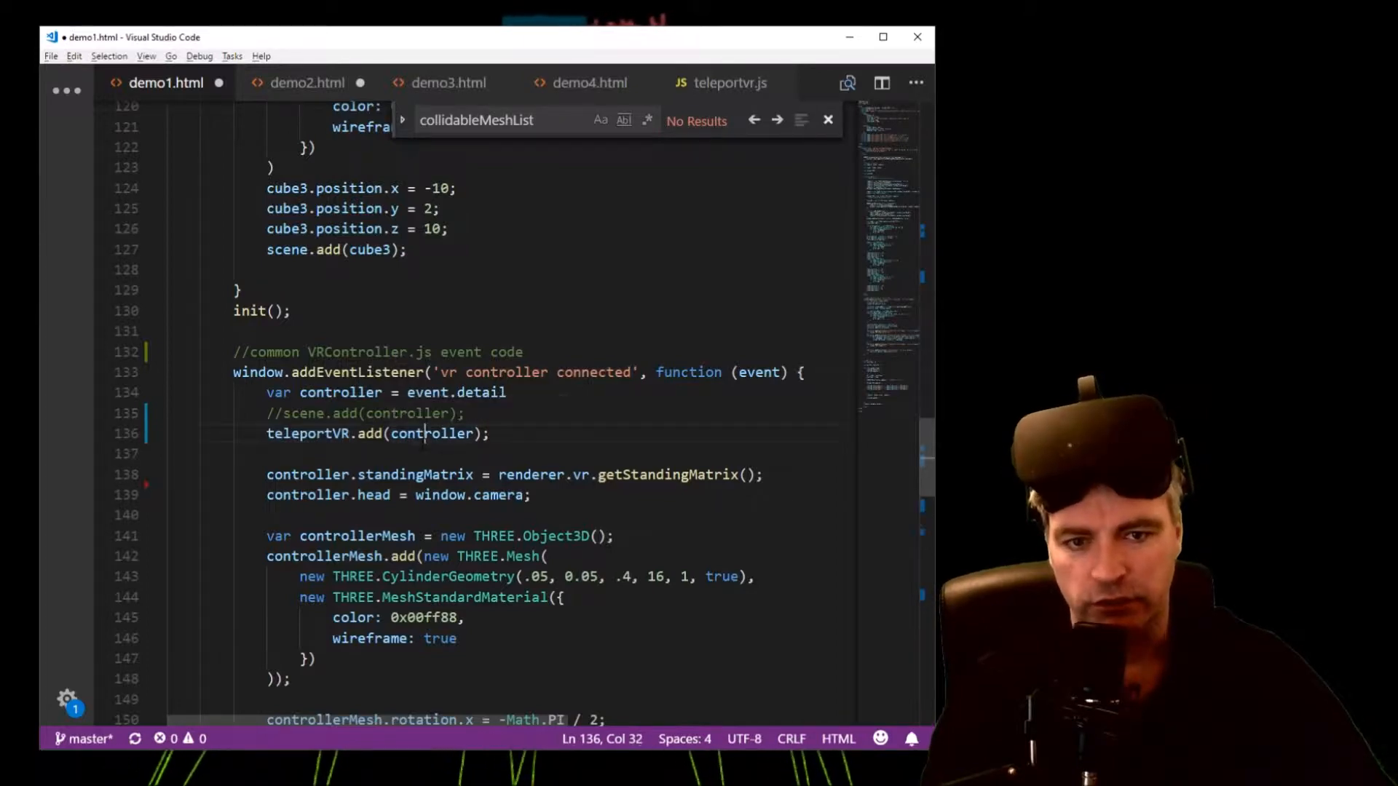
double_click(306, 433)
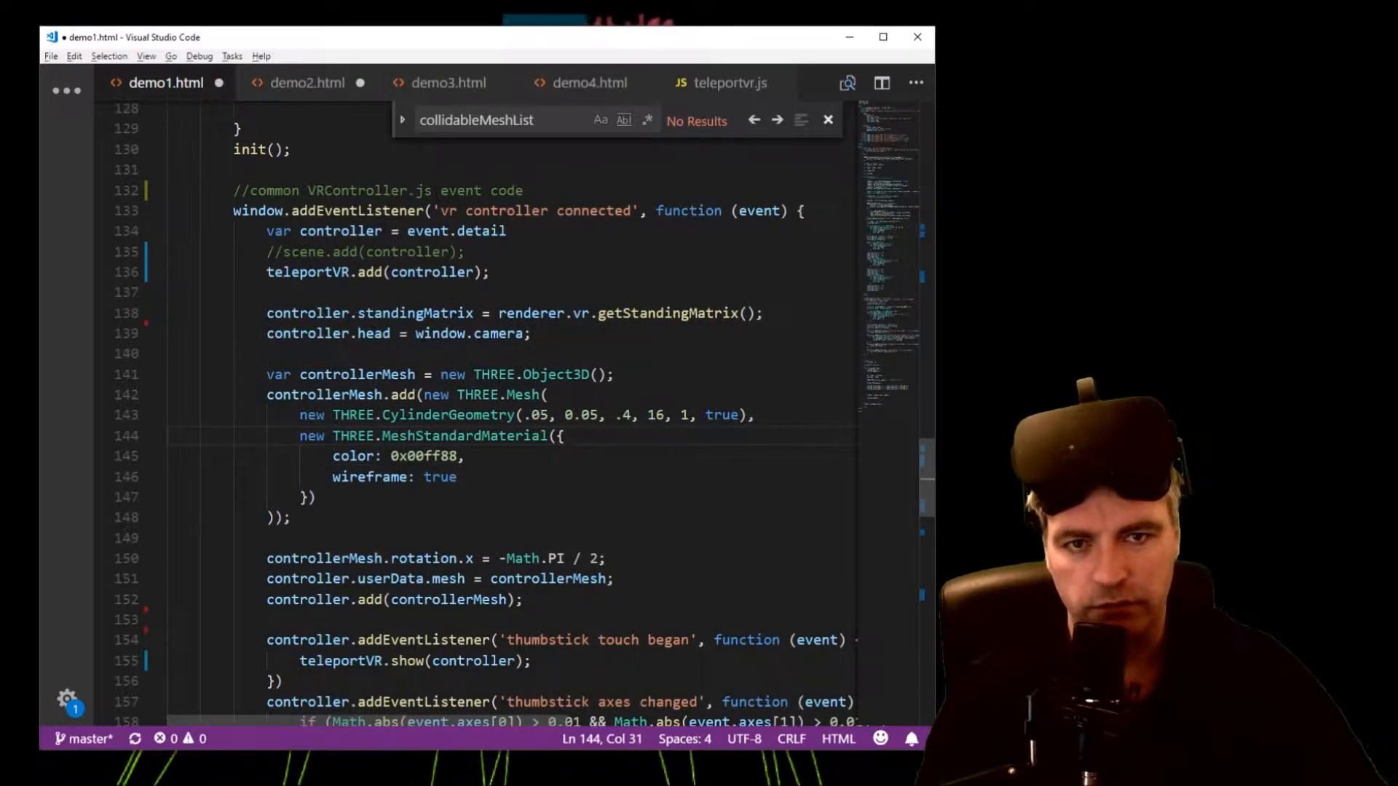
scroll(down, 3)
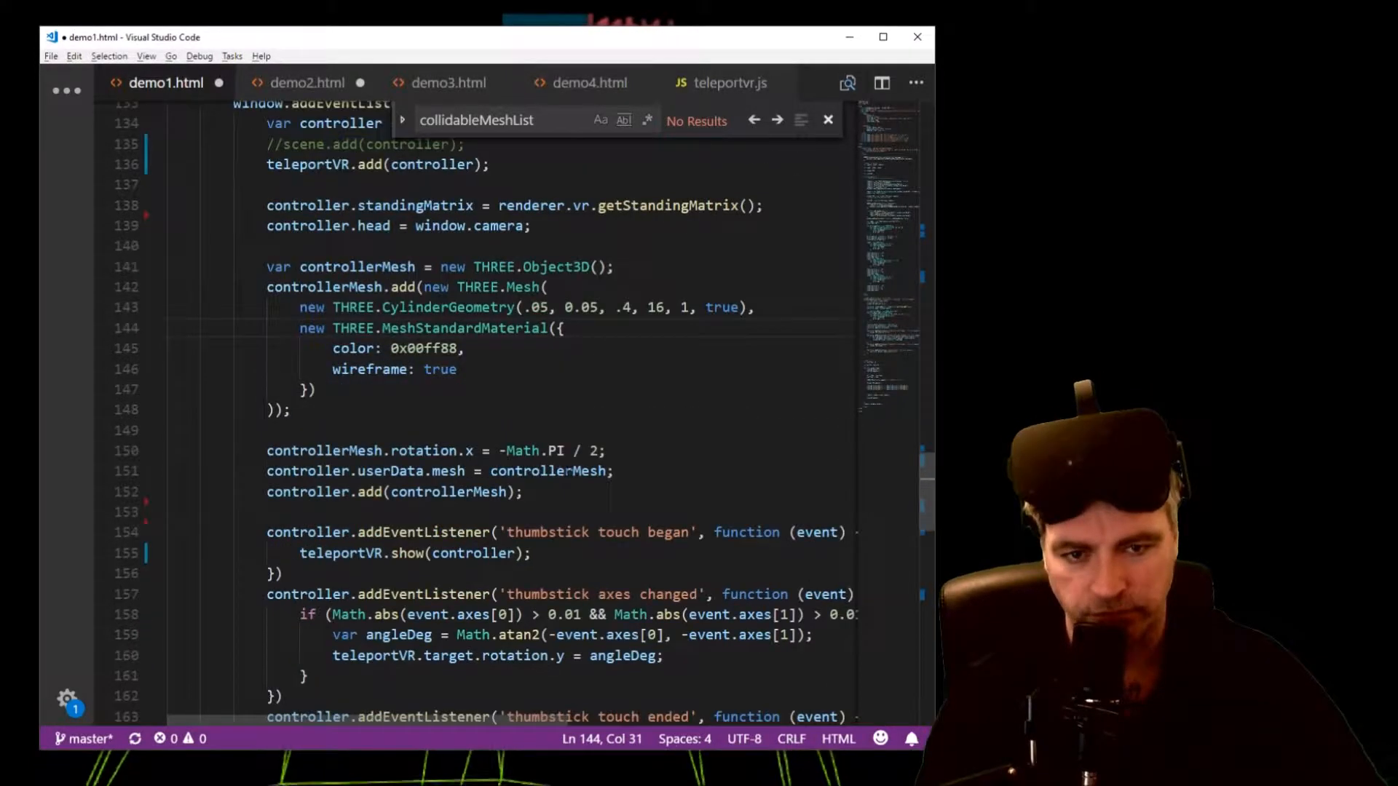
scroll(down, 3)
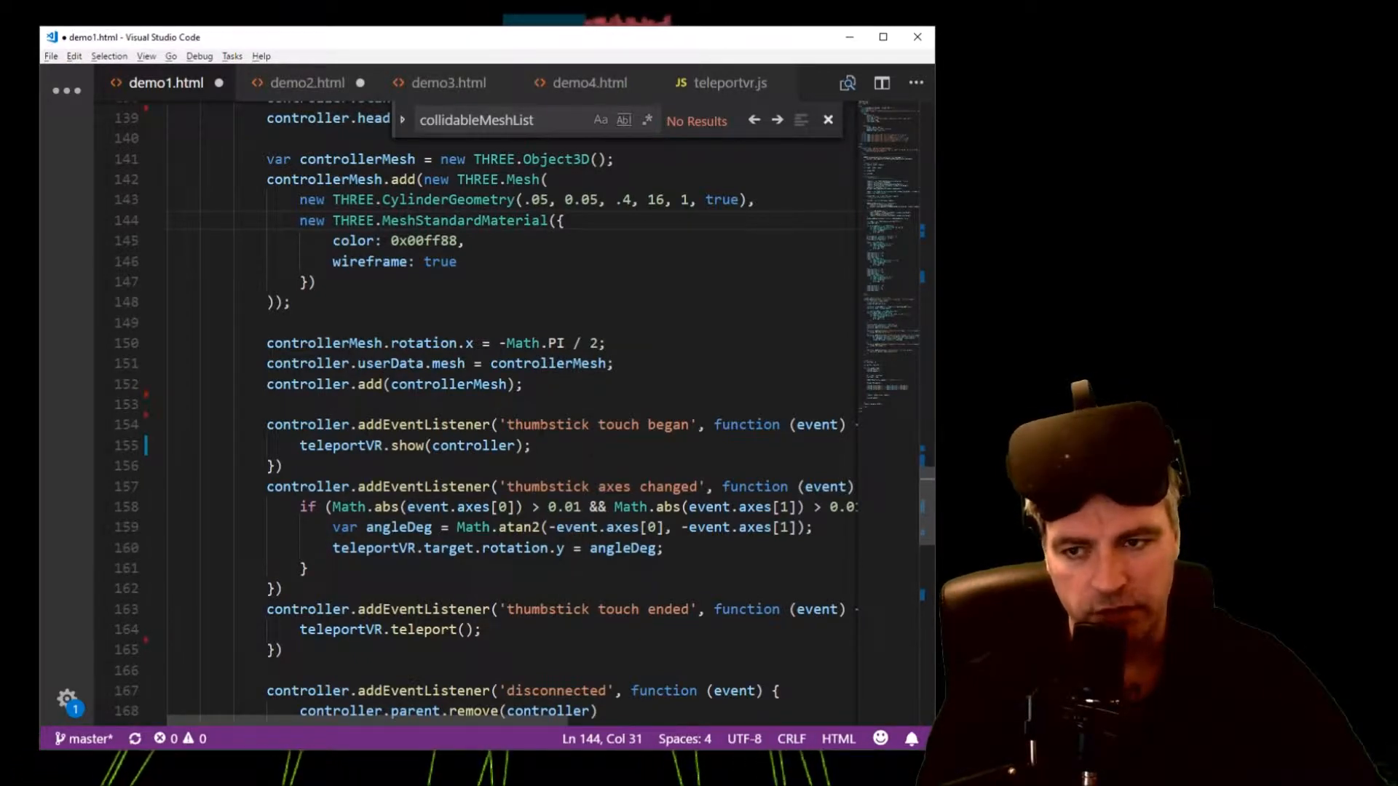
double_click(547, 424)
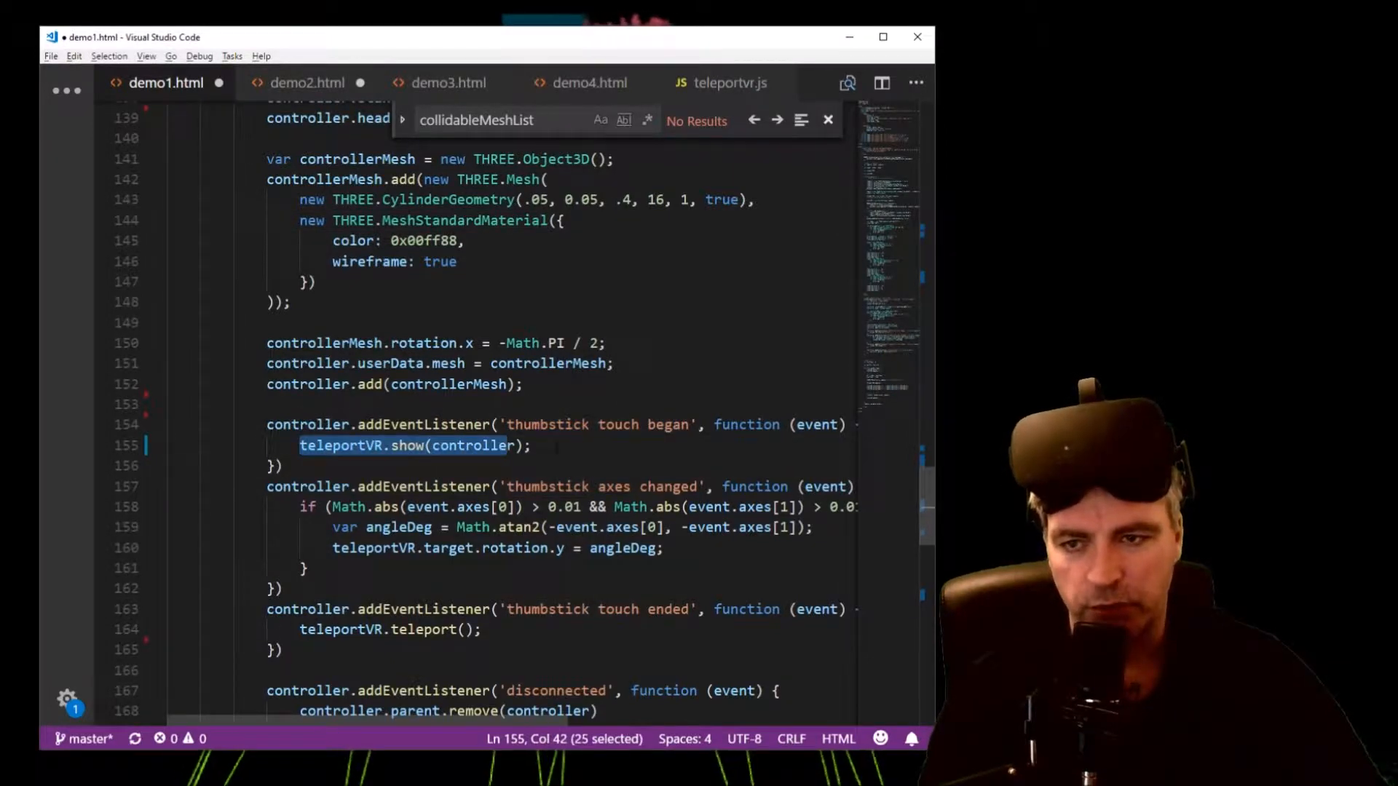
scroll(up, 3)
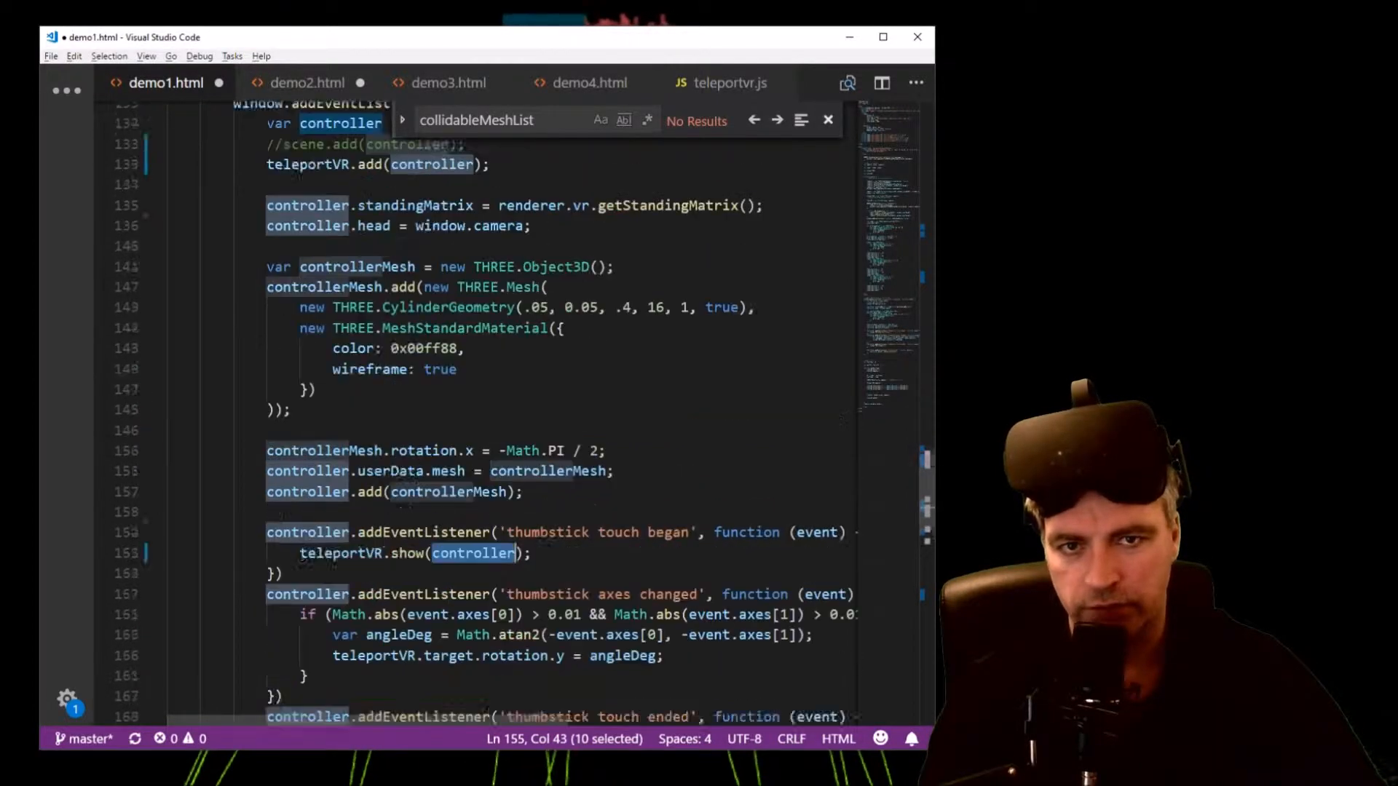
scroll(down, 3)
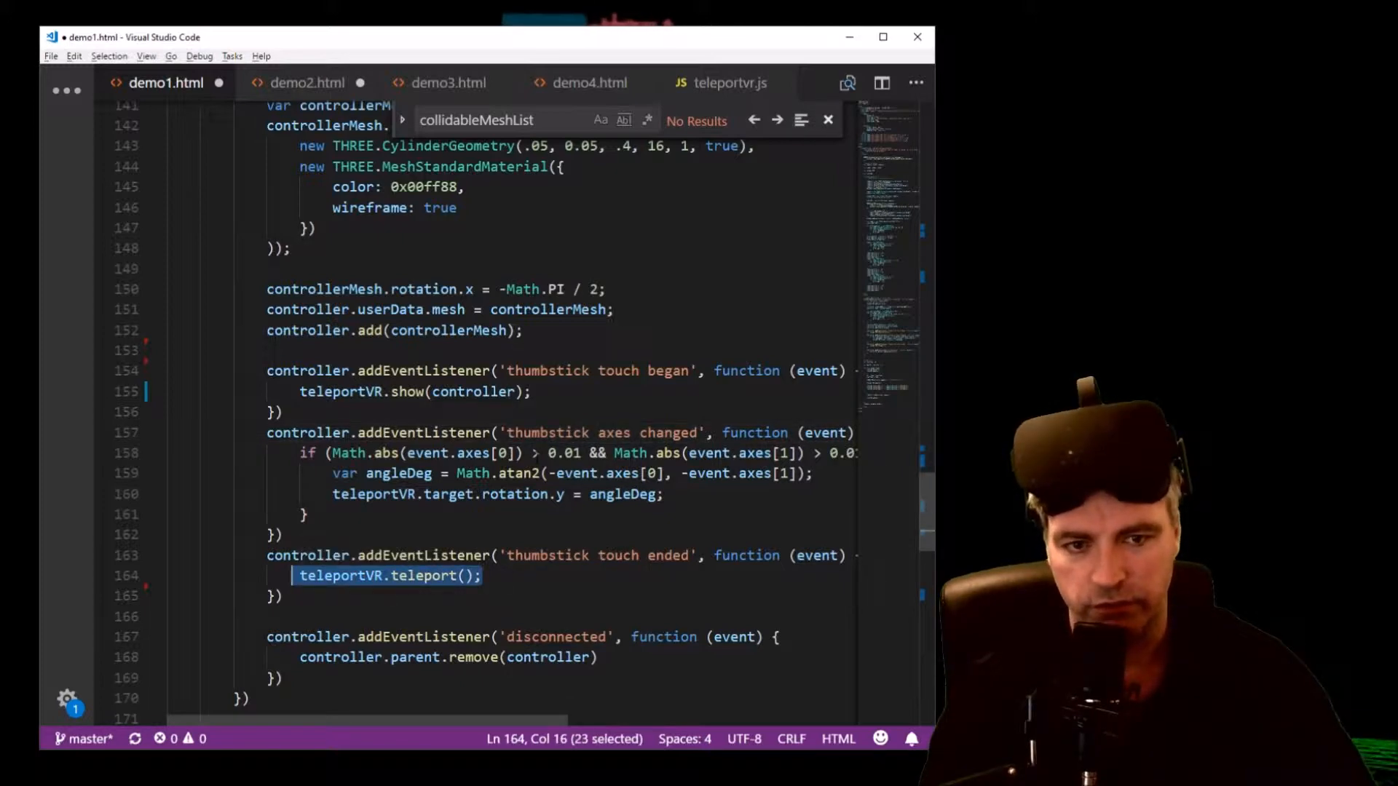
scroll(down, 3)
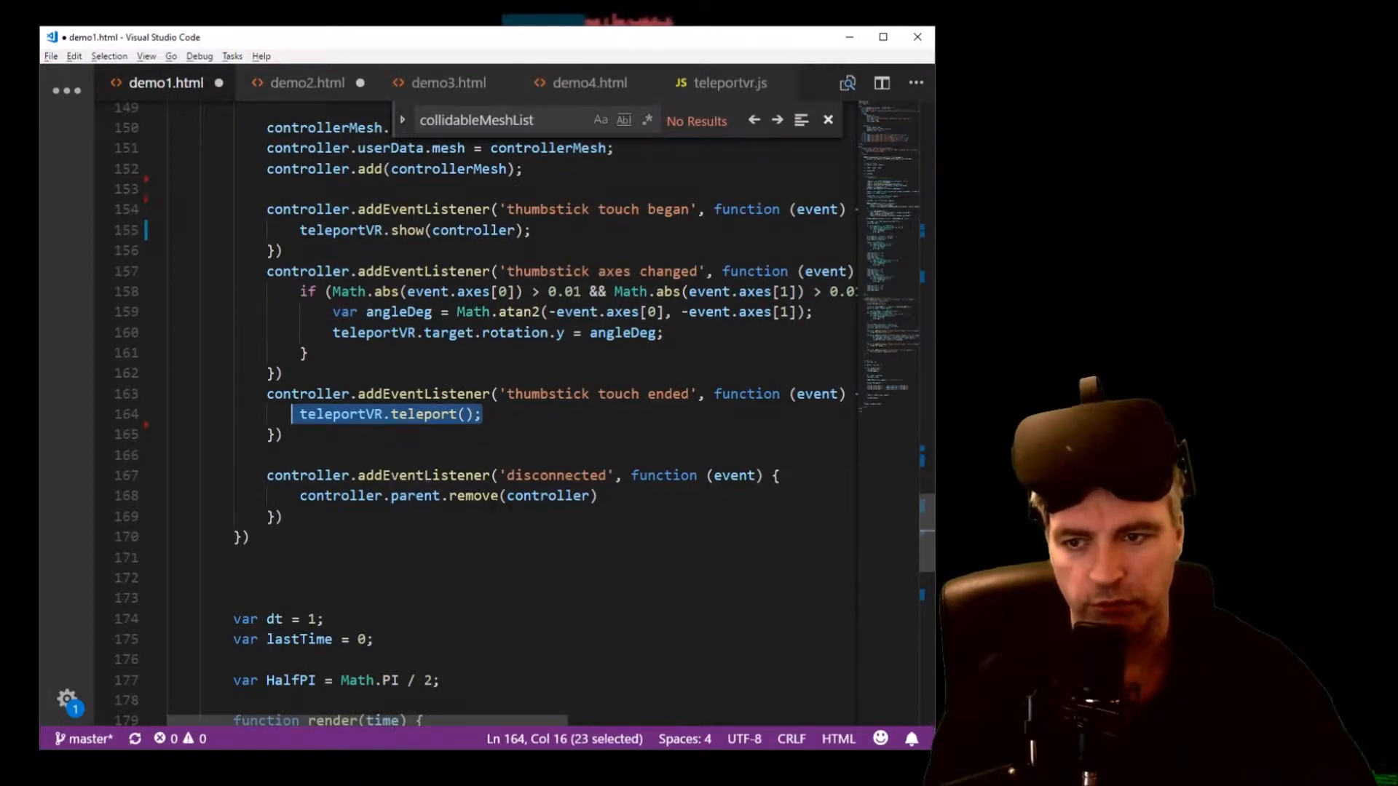
scroll(down, 3)
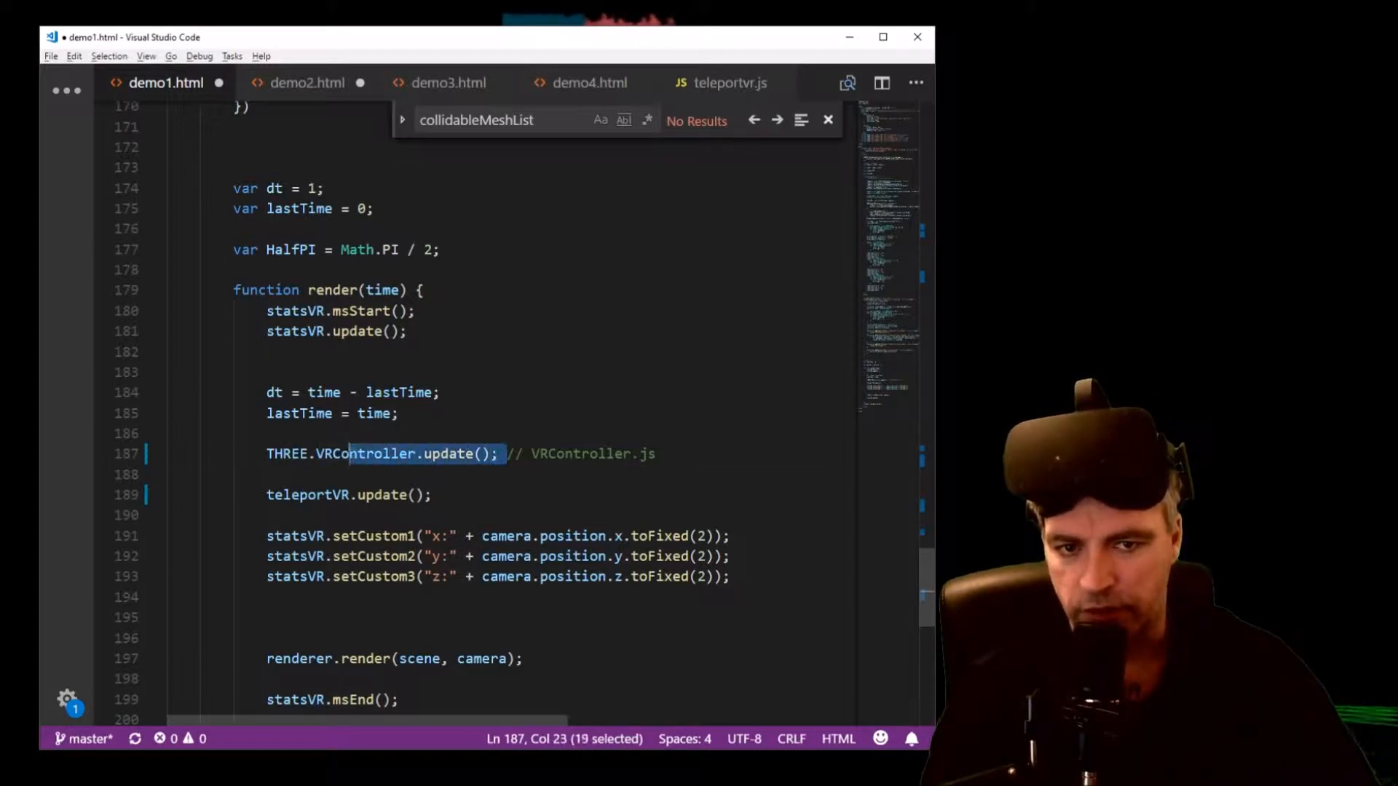
double_click(579, 454)
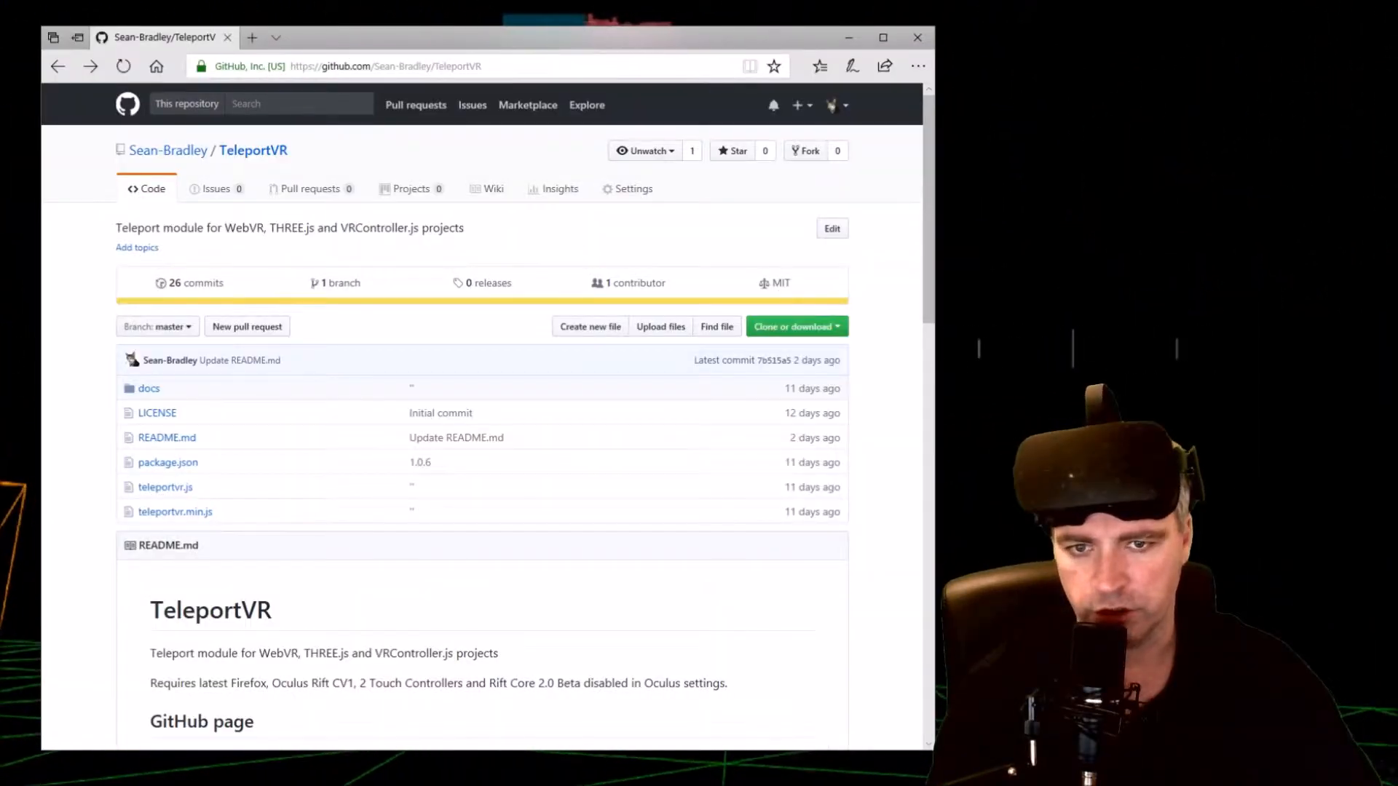
mouse_move(253, 150)
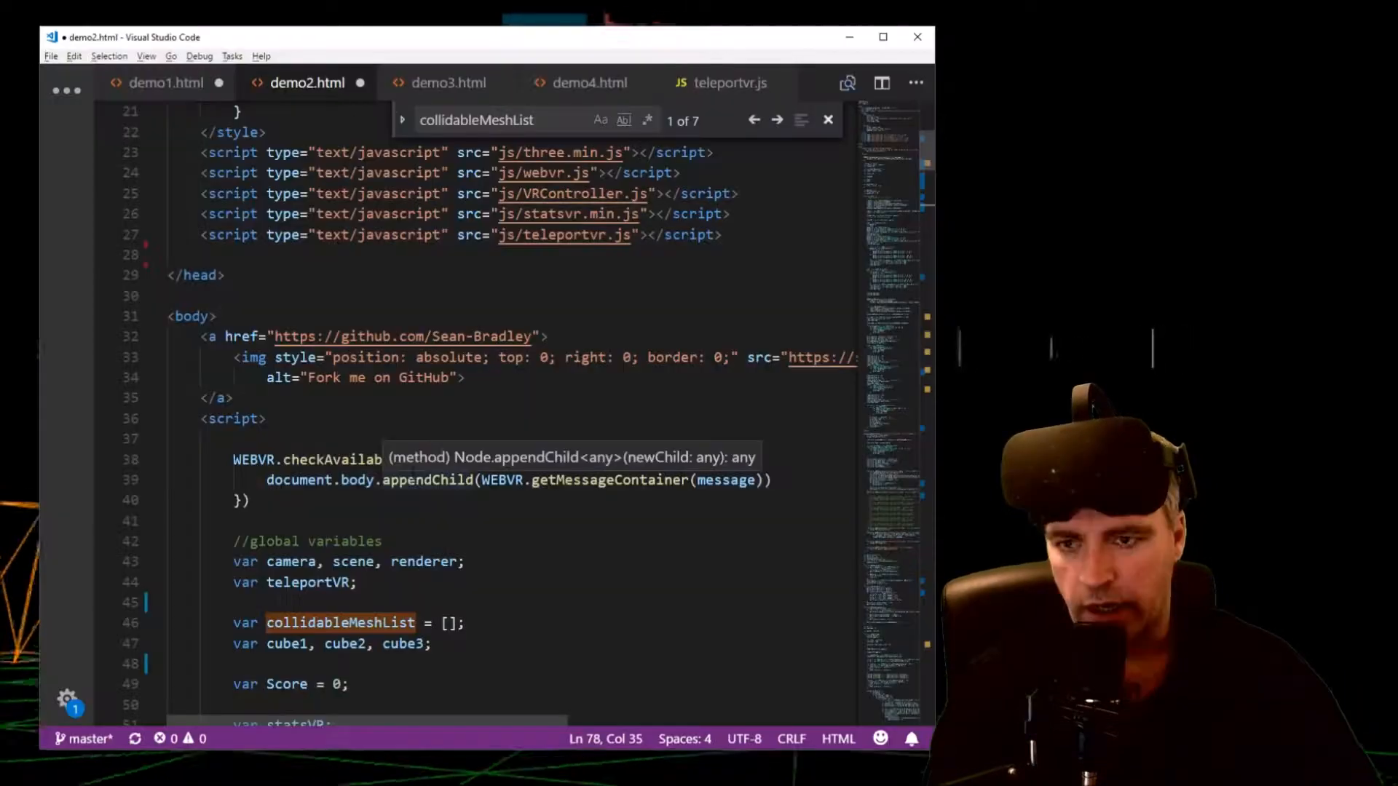
Scroll demo2.html down to the teleportVR.setMaxDistance(50) line in init
scroll(down, 3)
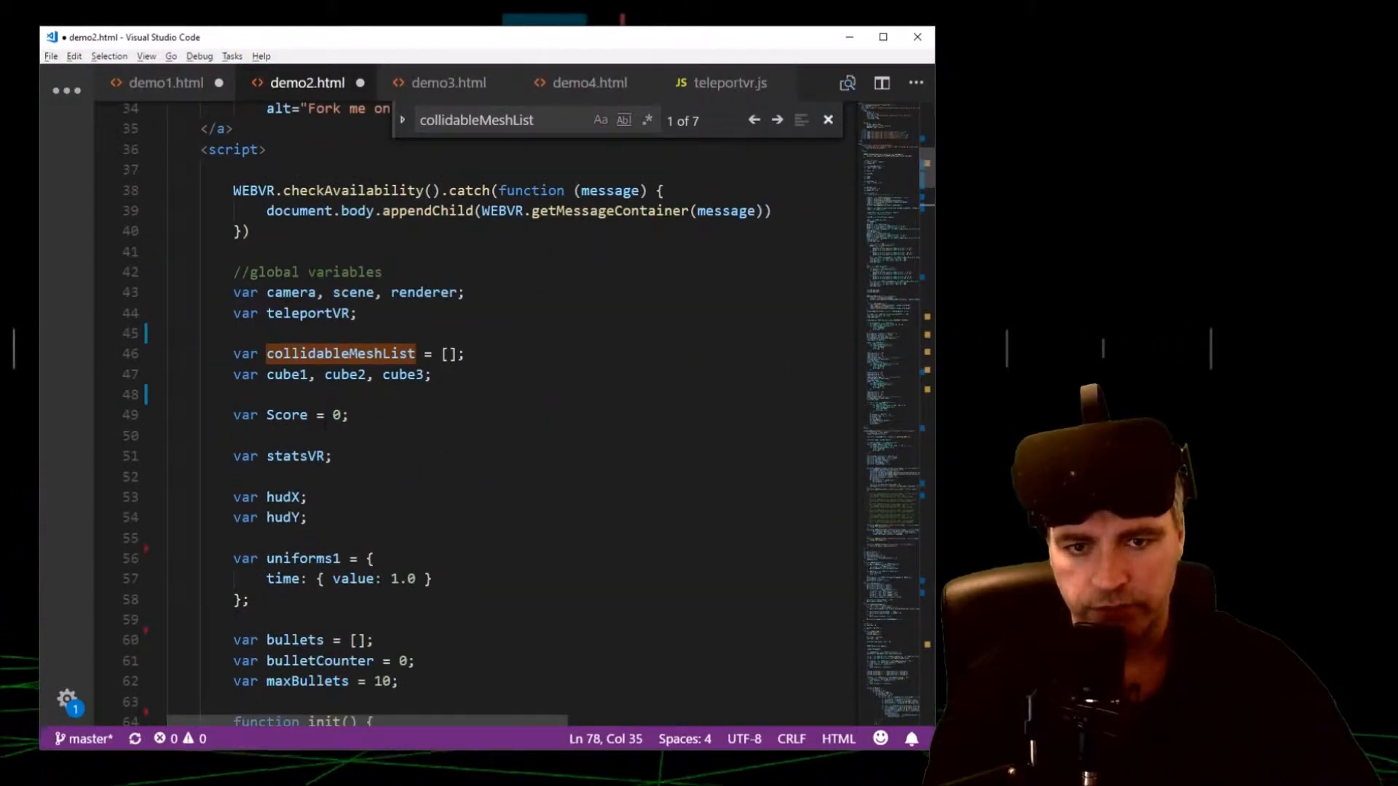
scroll(down, 3)
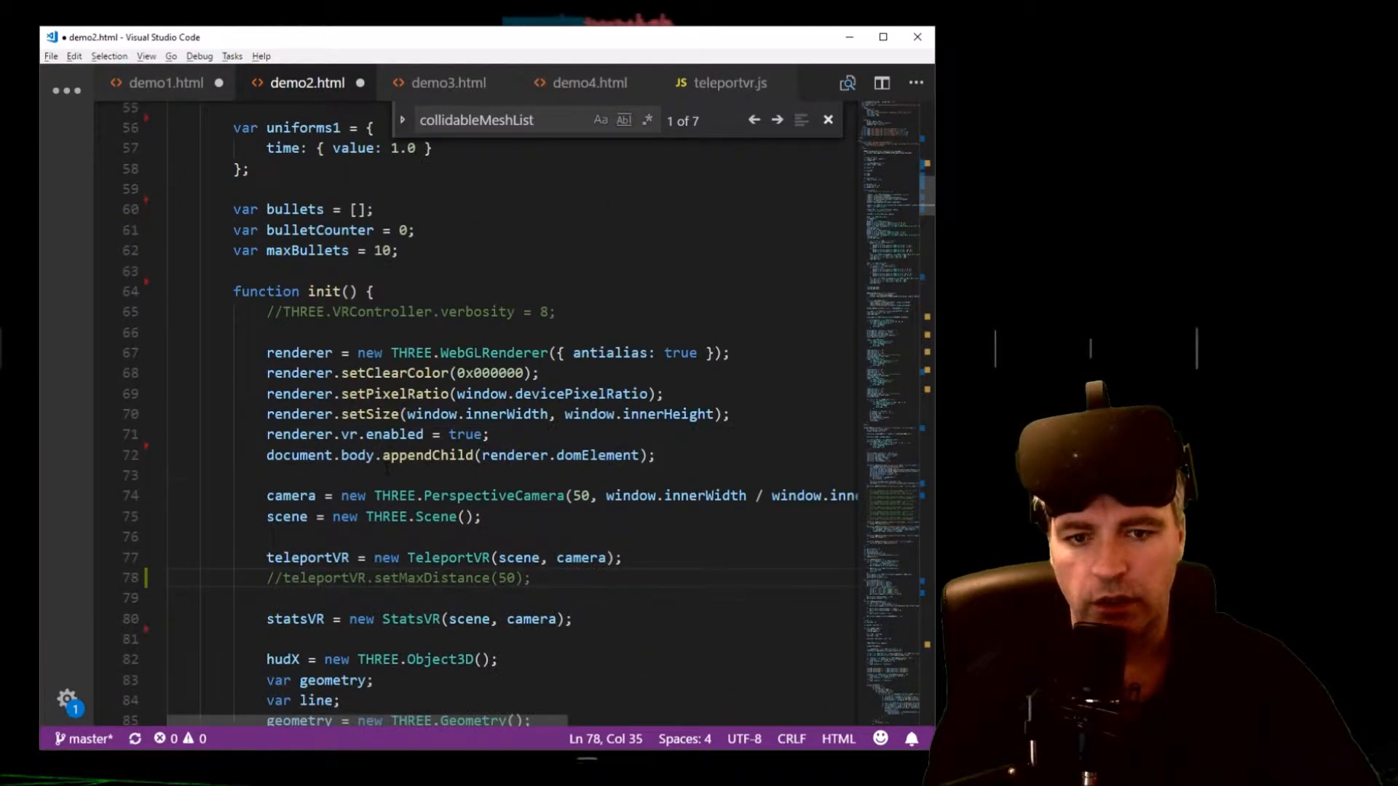
scroll(down, 3)
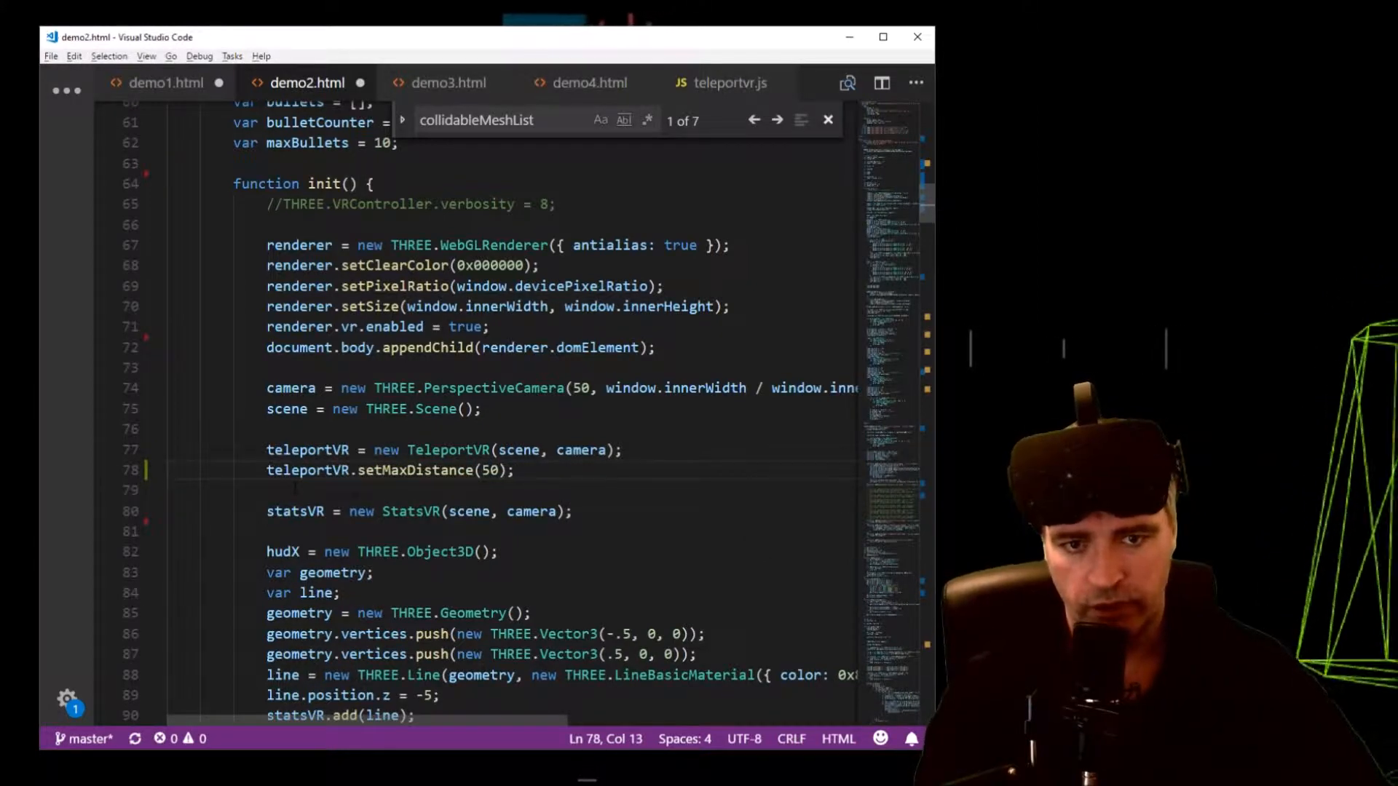
key(ctrl+s)
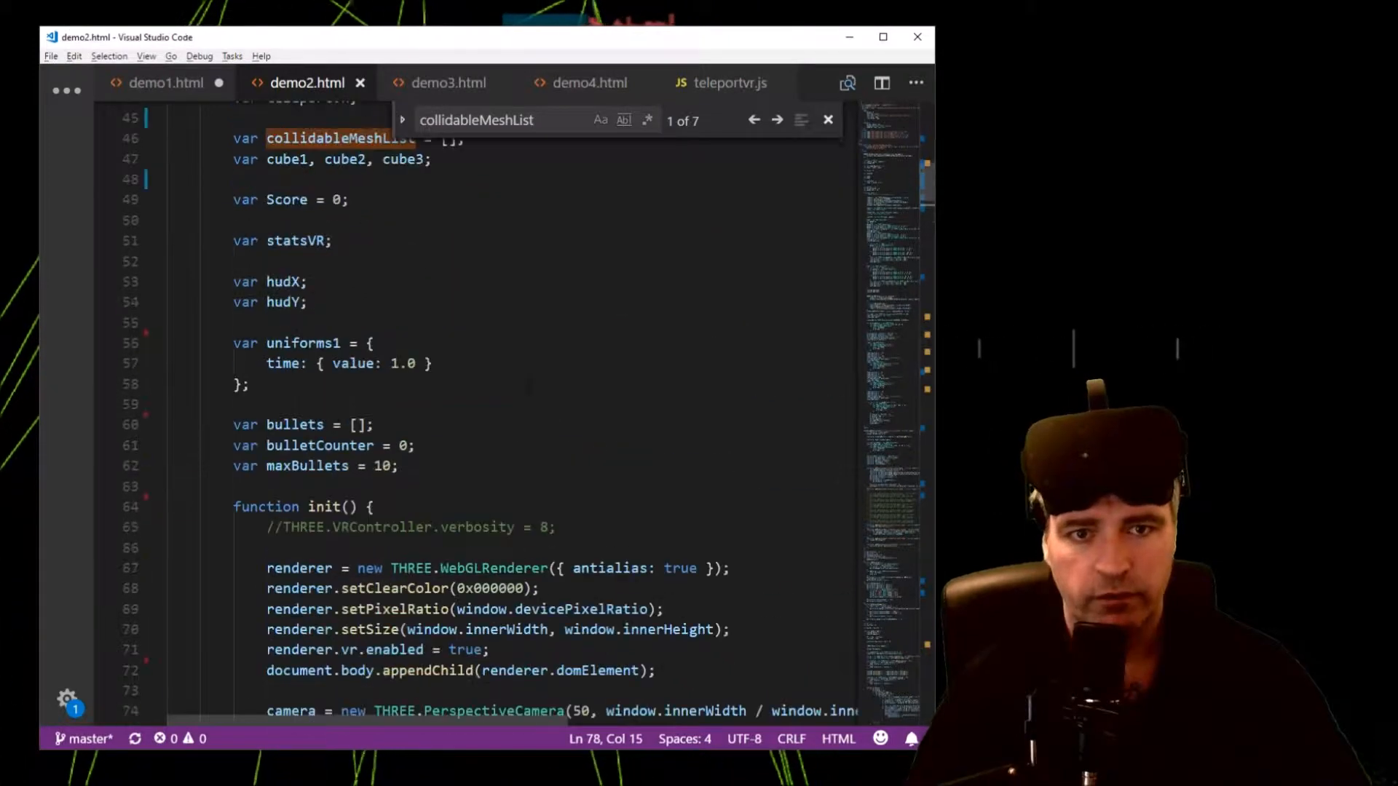
scroll(up, 3)
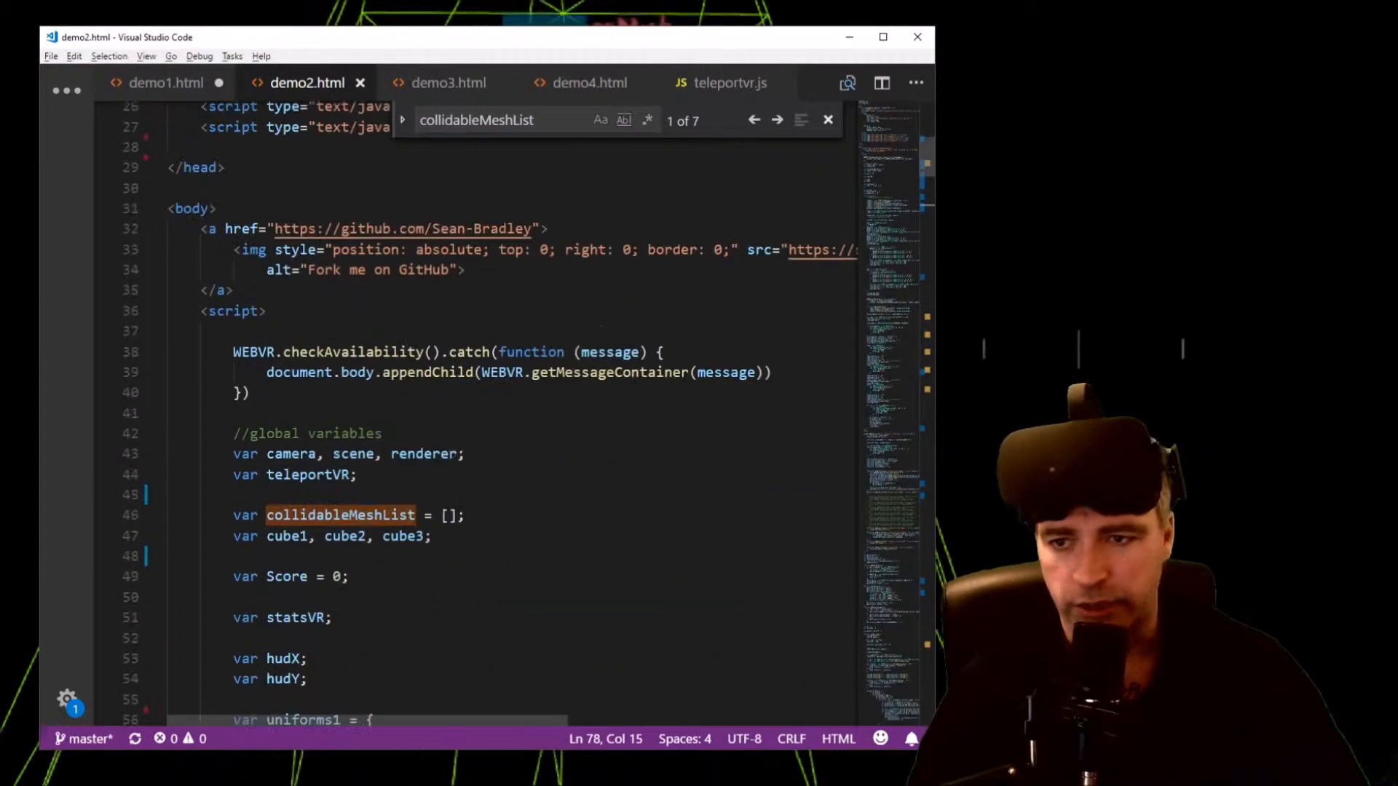
scroll(up, 3)
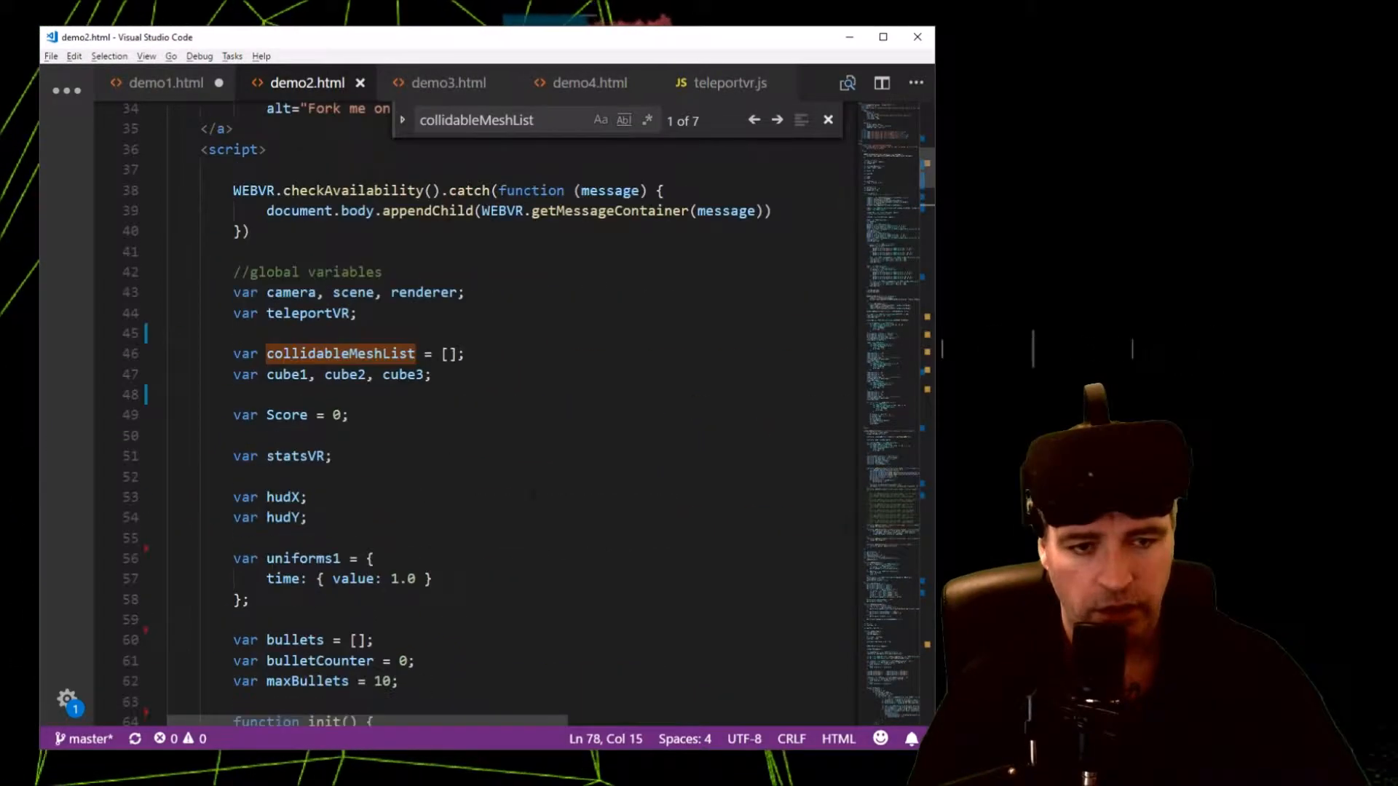
scroll(down, 3)
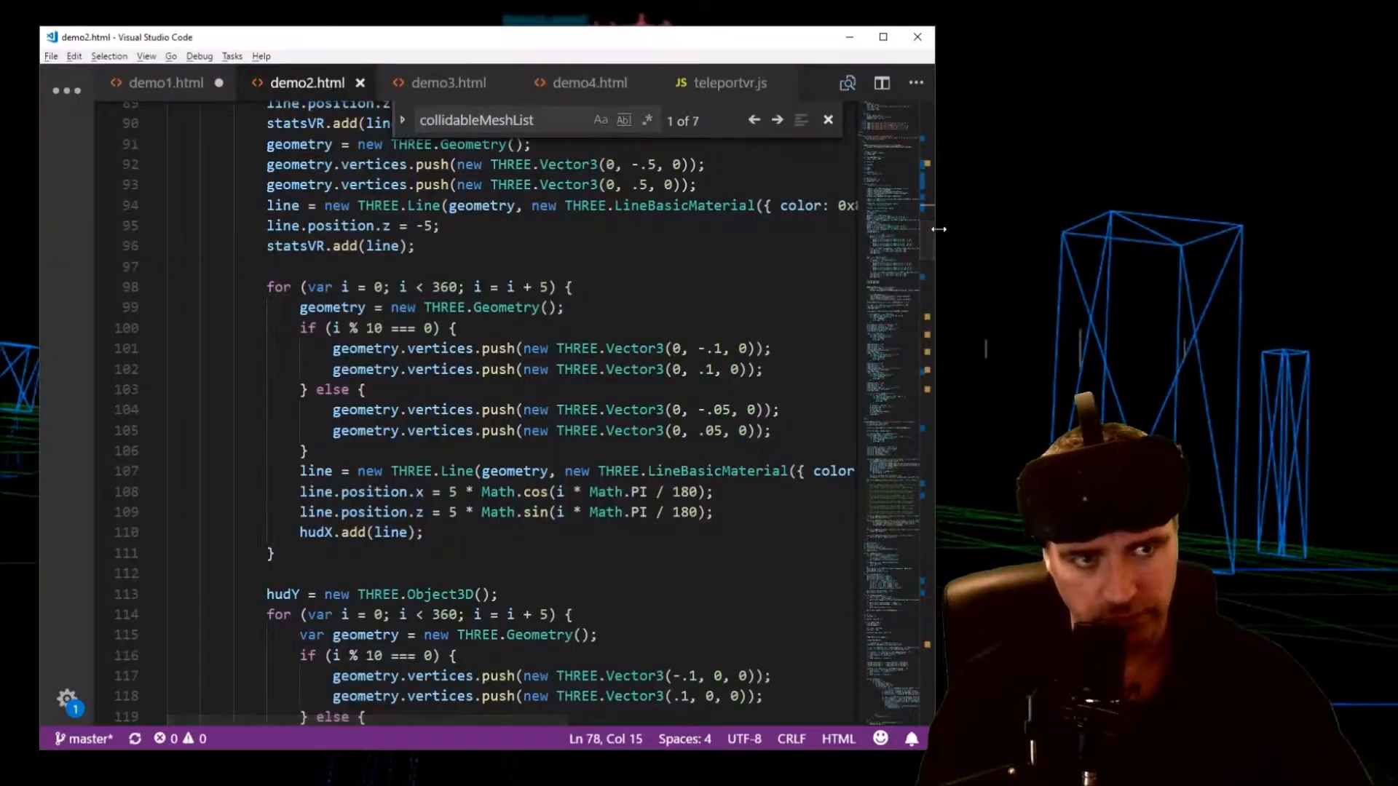
Scroll up through demo2.html's script includes and switch to demo3.html
scroll(up, 3)
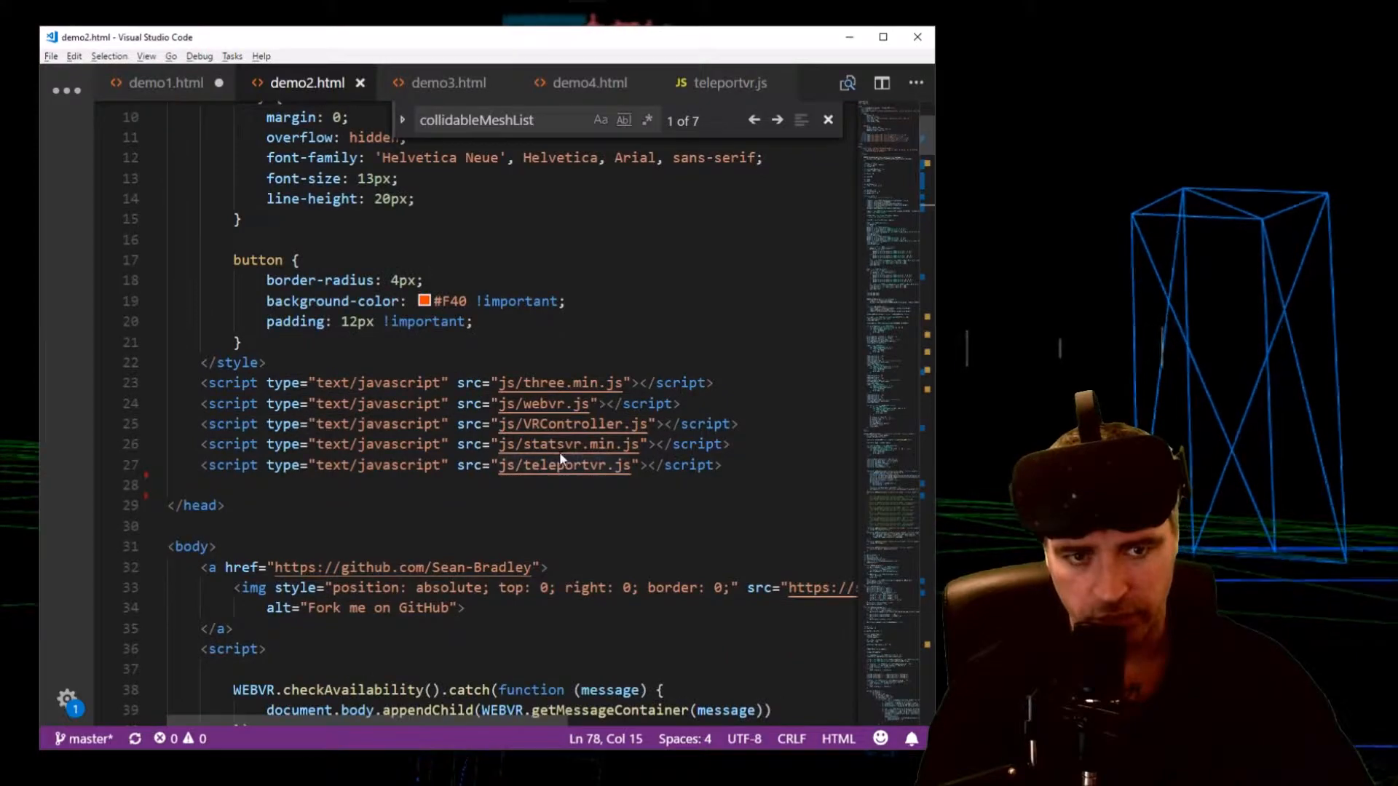
click(447, 82)
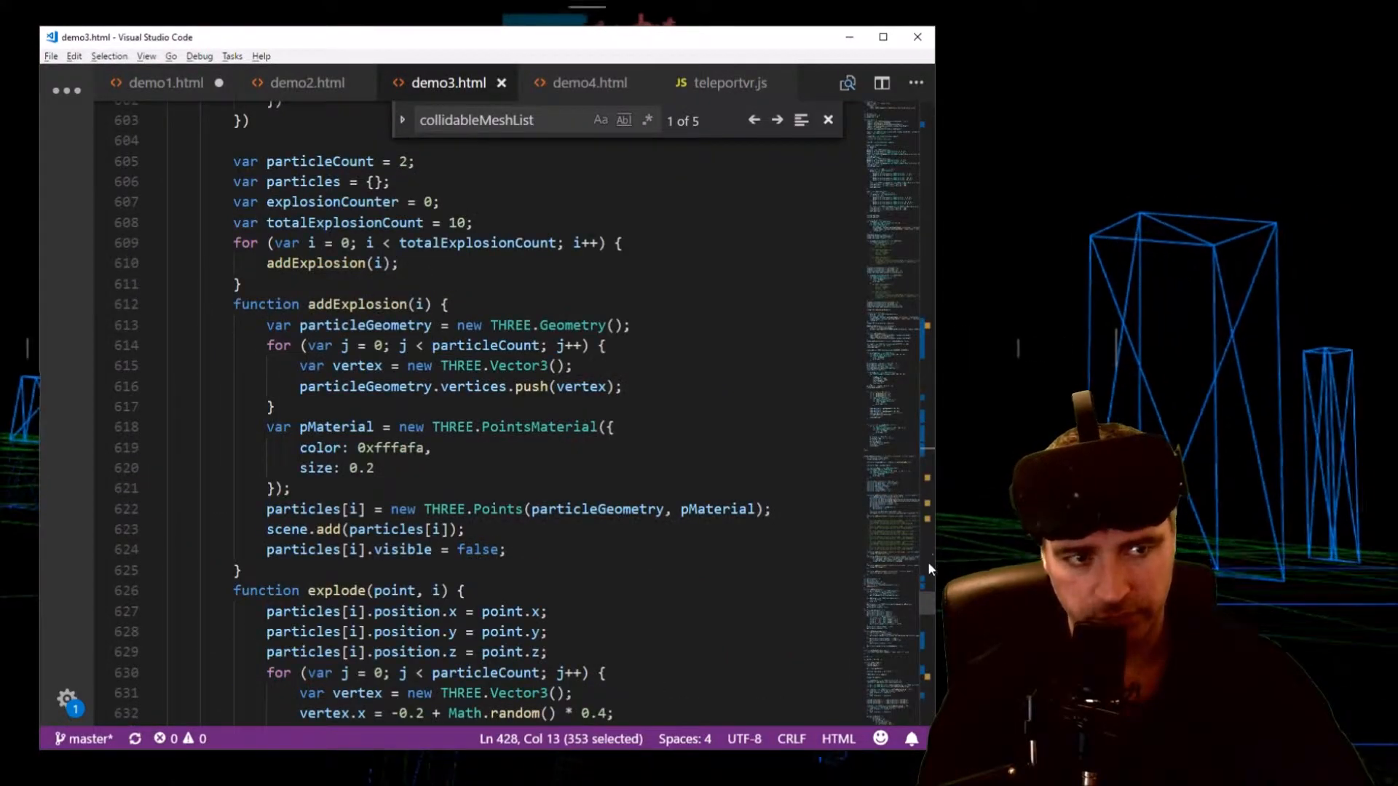
scroll(up, 3)
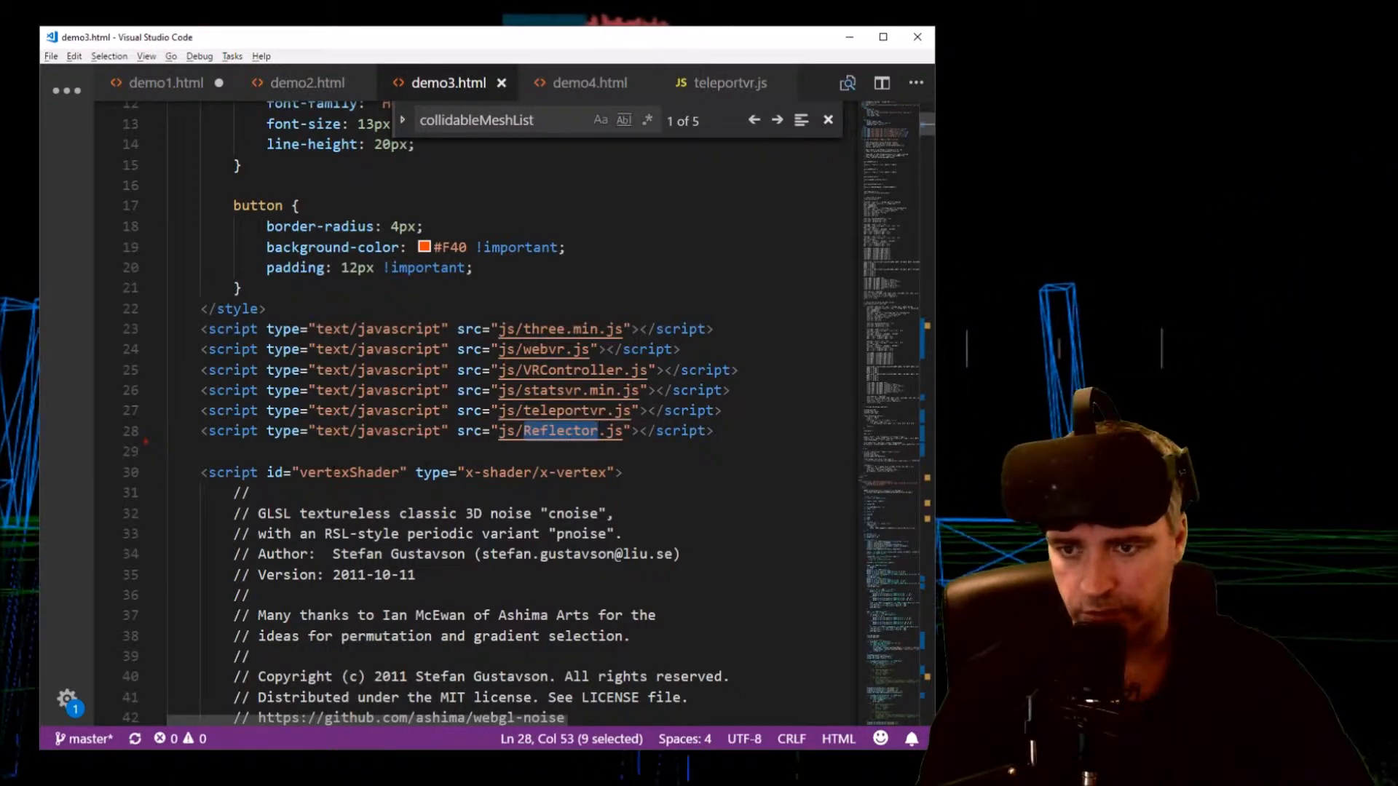
click(170, 451)
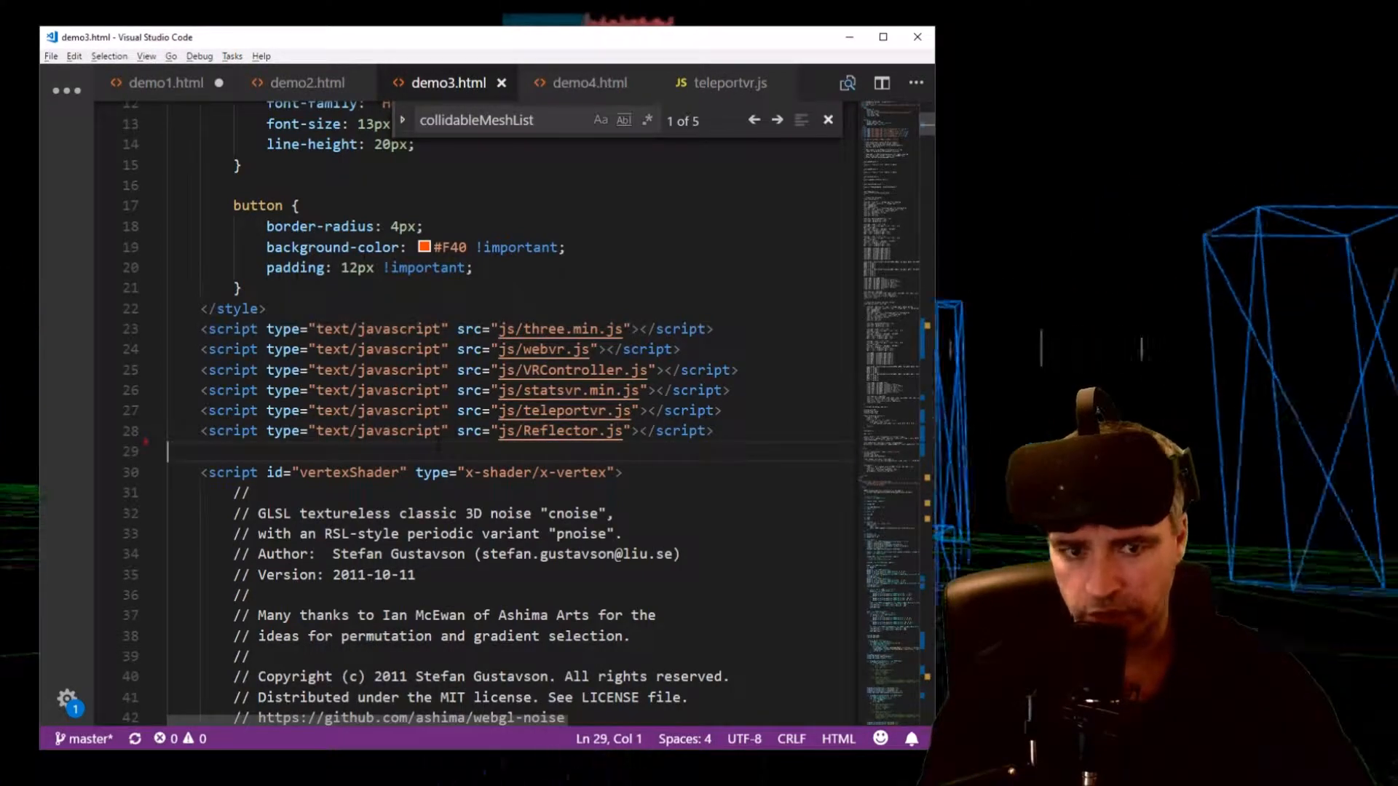
scroll(down, 3)
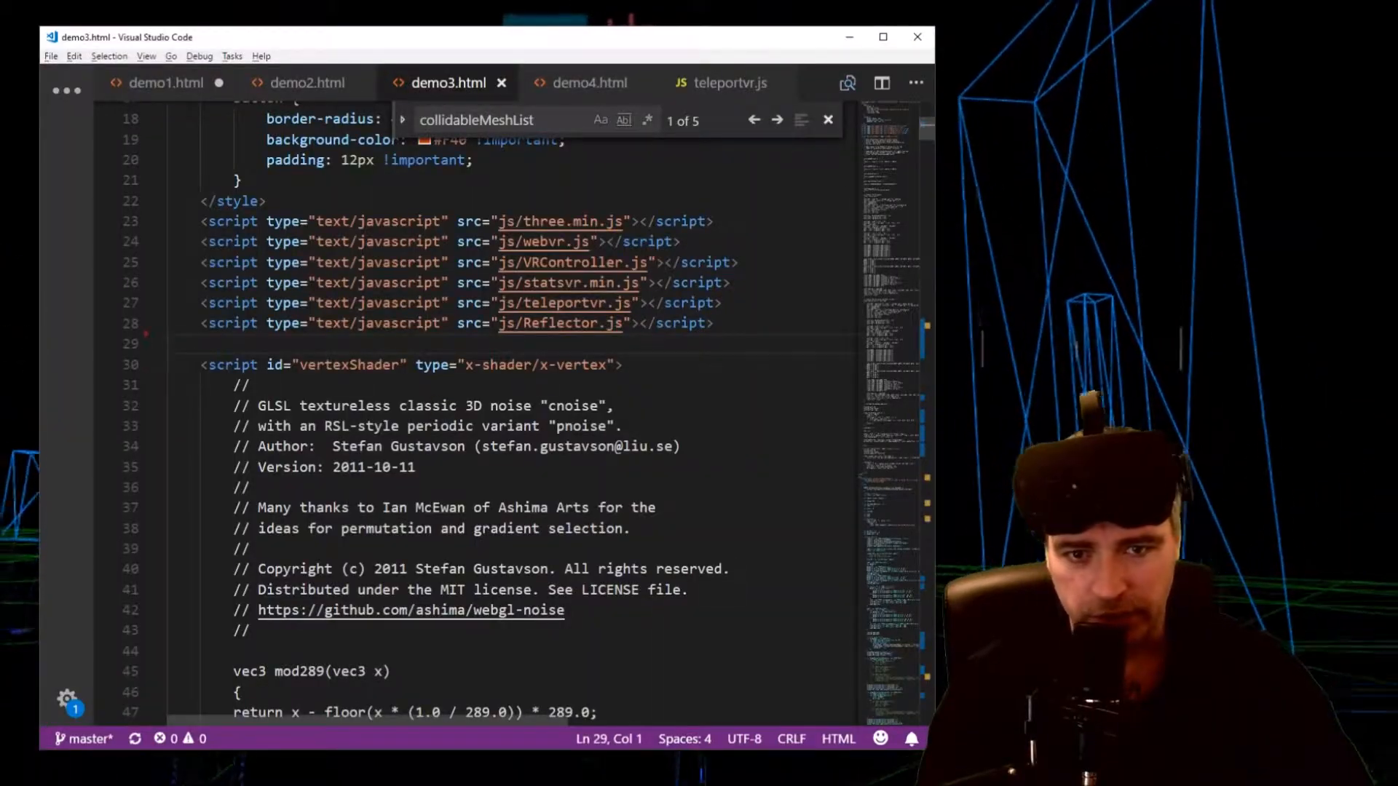
scroll(down, 3)
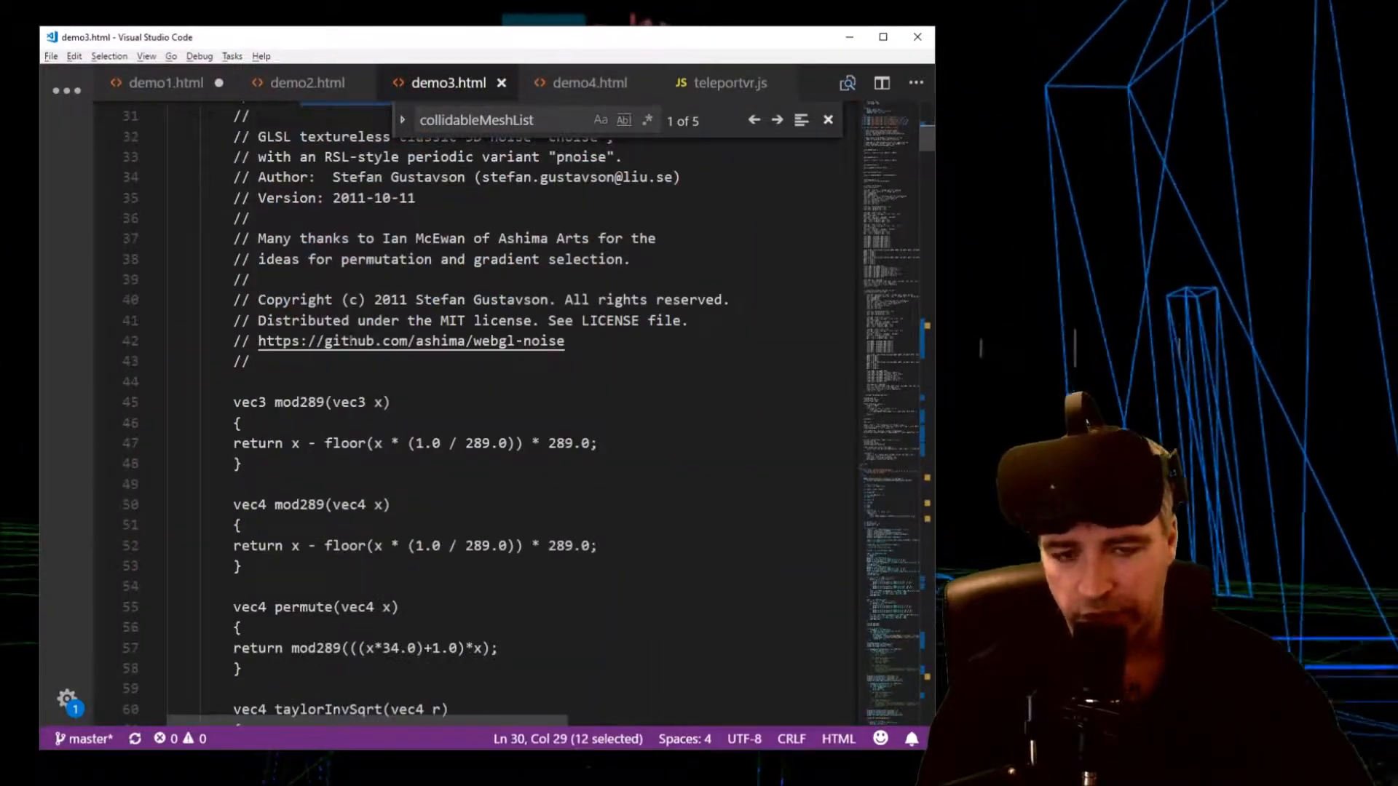
scroll(down, 3)
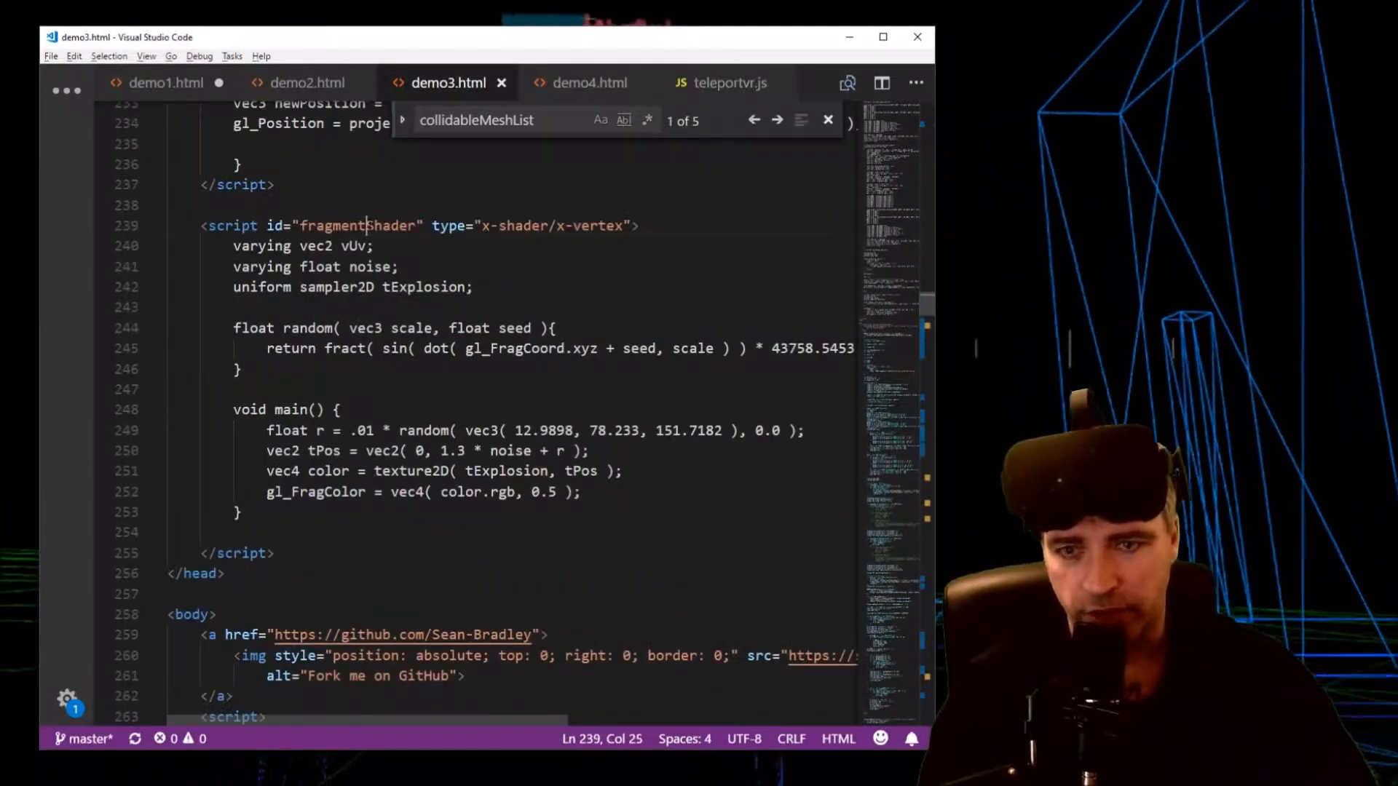
click(777, 119)
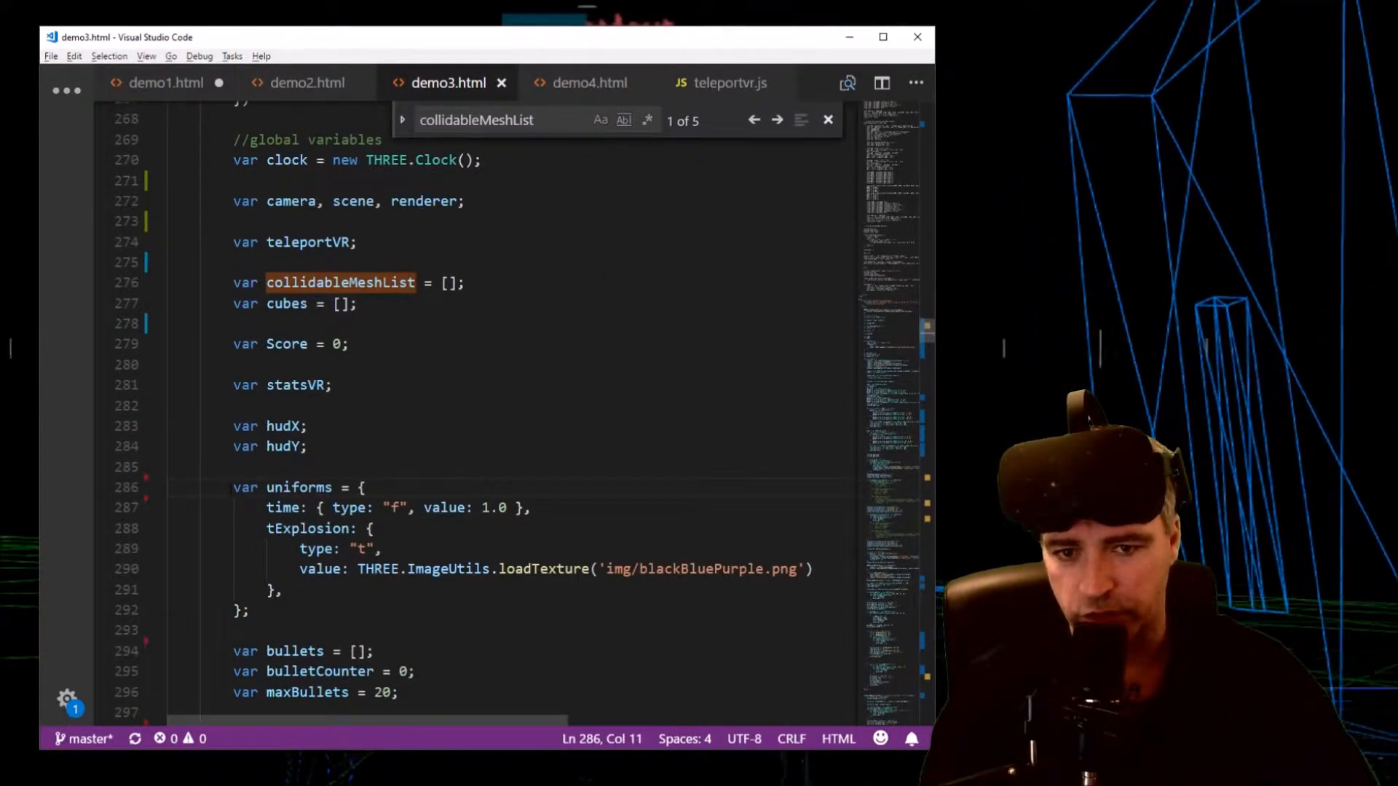
click(277, 507)
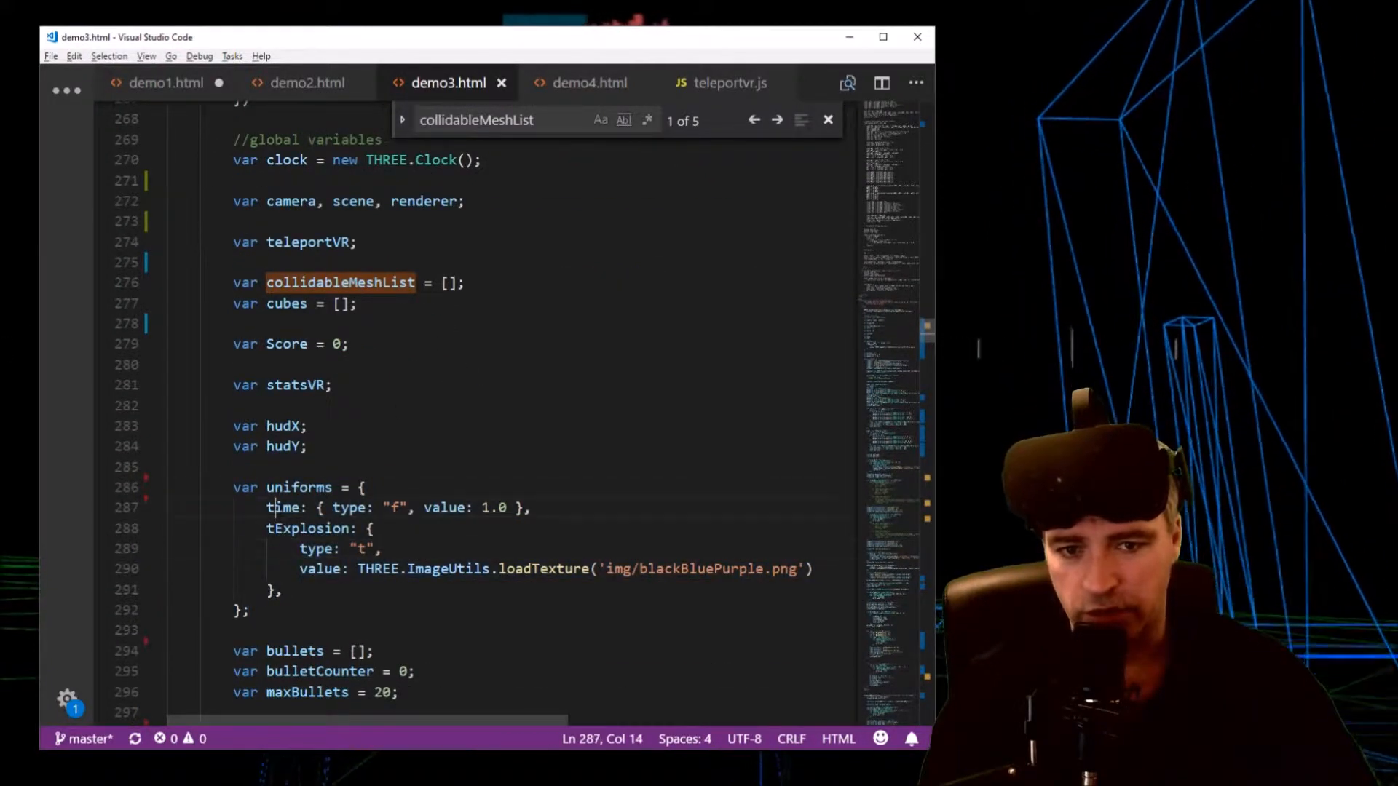
double_click(282, 508)
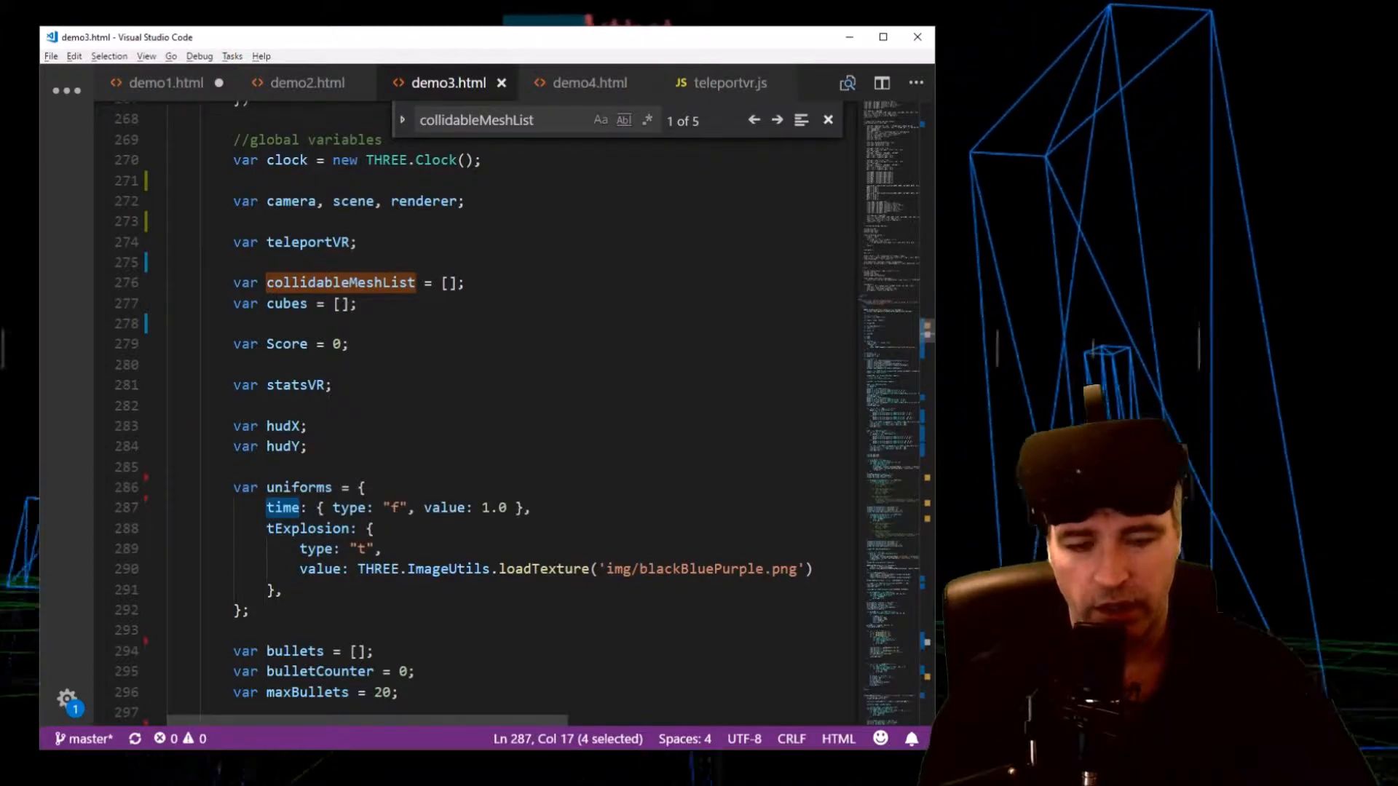
mouse_move(402, 521)
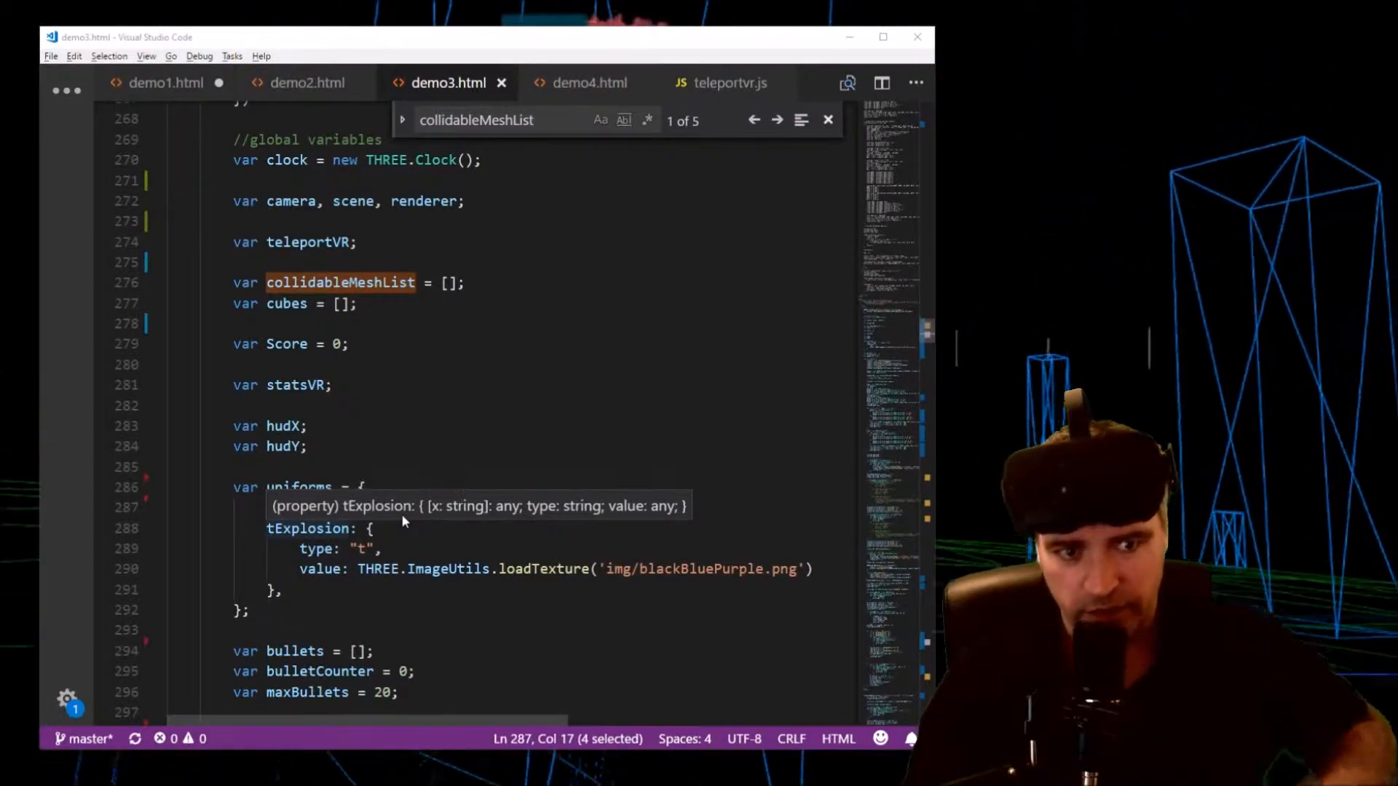
Enable targetDirectionIndicatorL's MeshBasicMaterial and MeshPhongMaterial, commenting out its ShaderMaterial
scroll(down, 3)
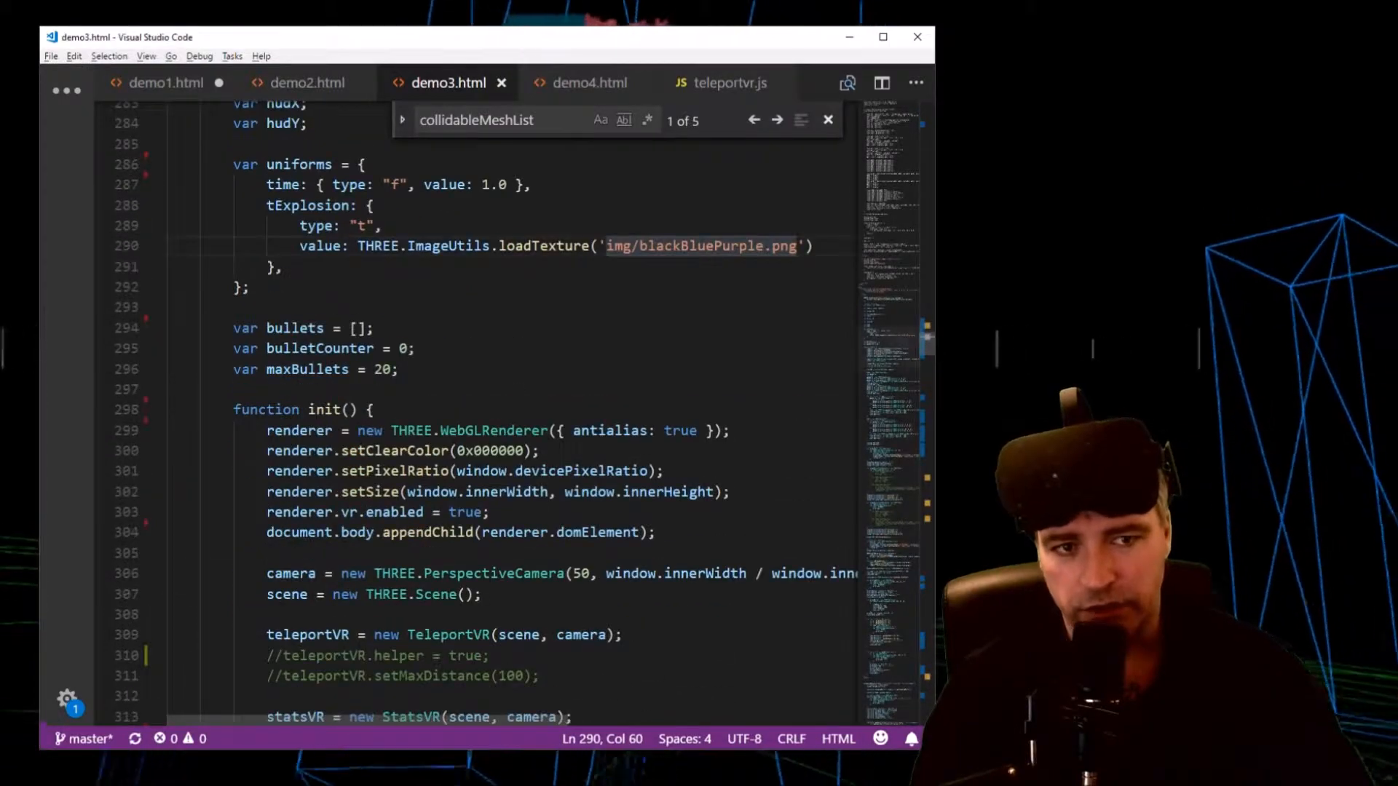
scroll(down, 3)
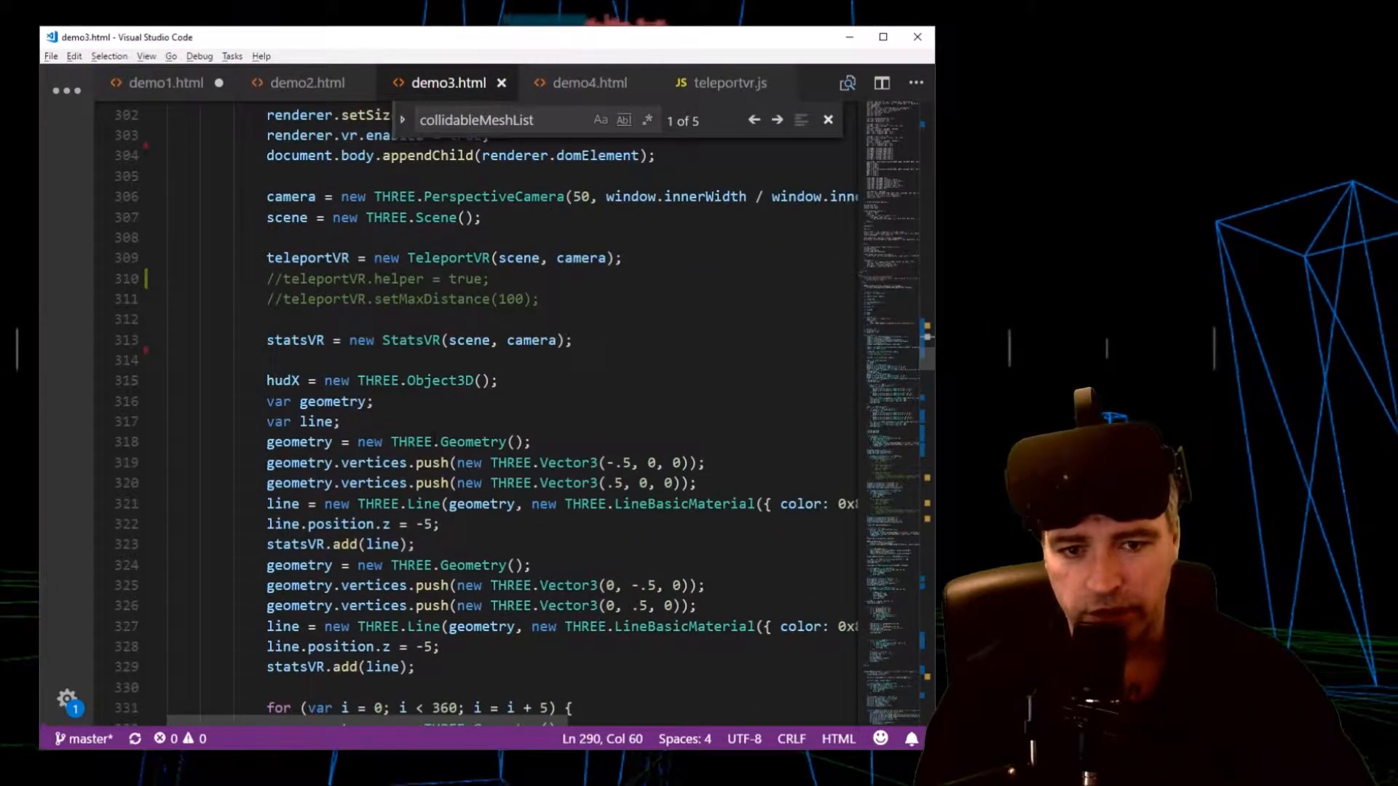
scroll(down, 3)
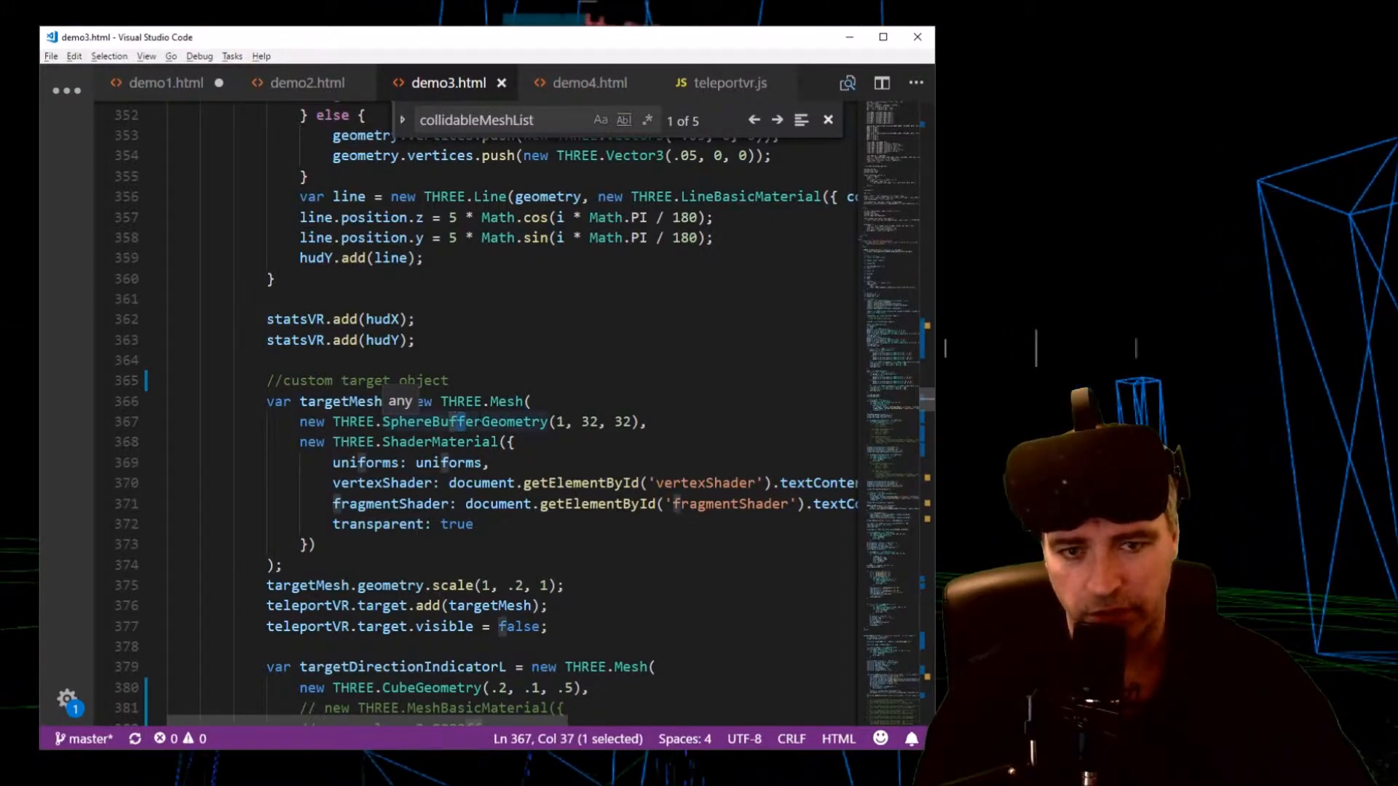
scroll(down, 3)
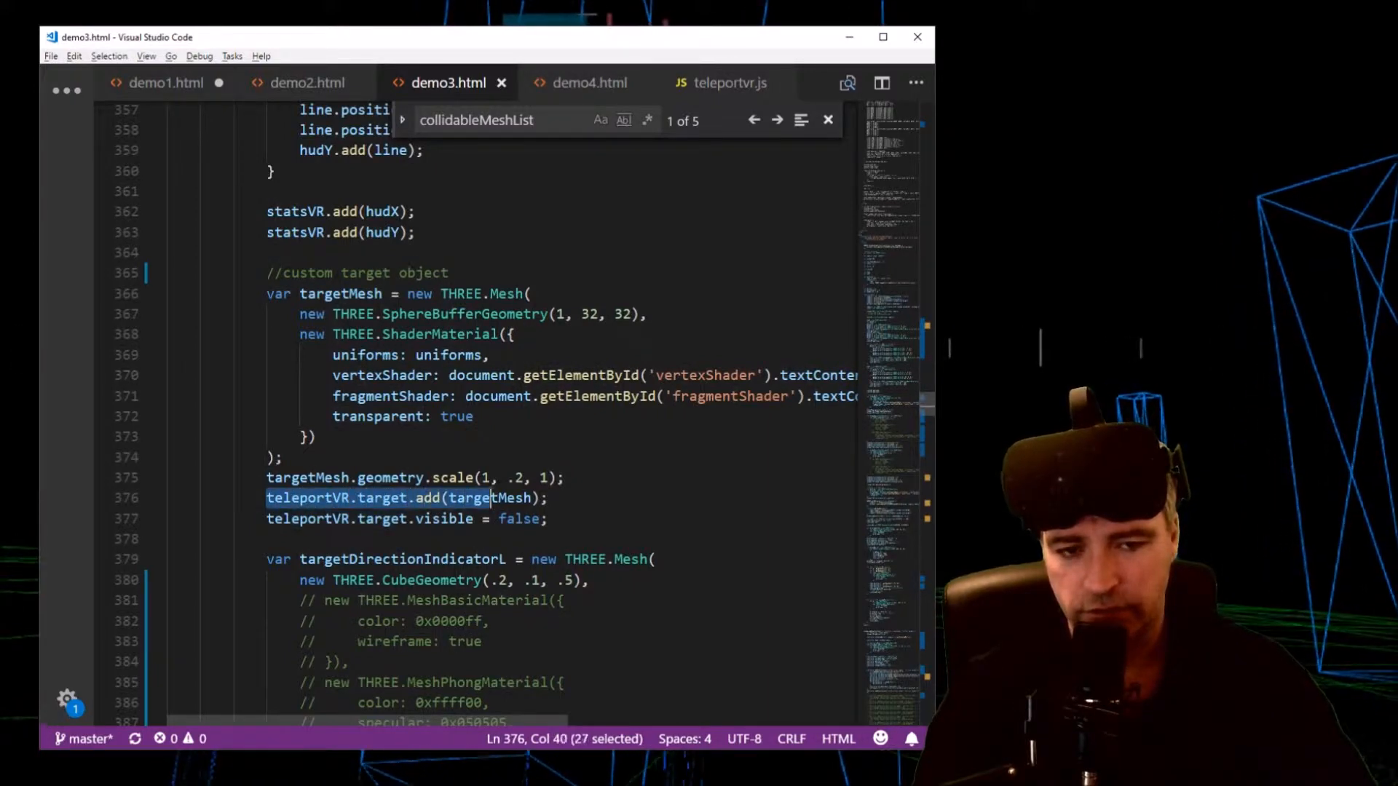
key(shift+End)
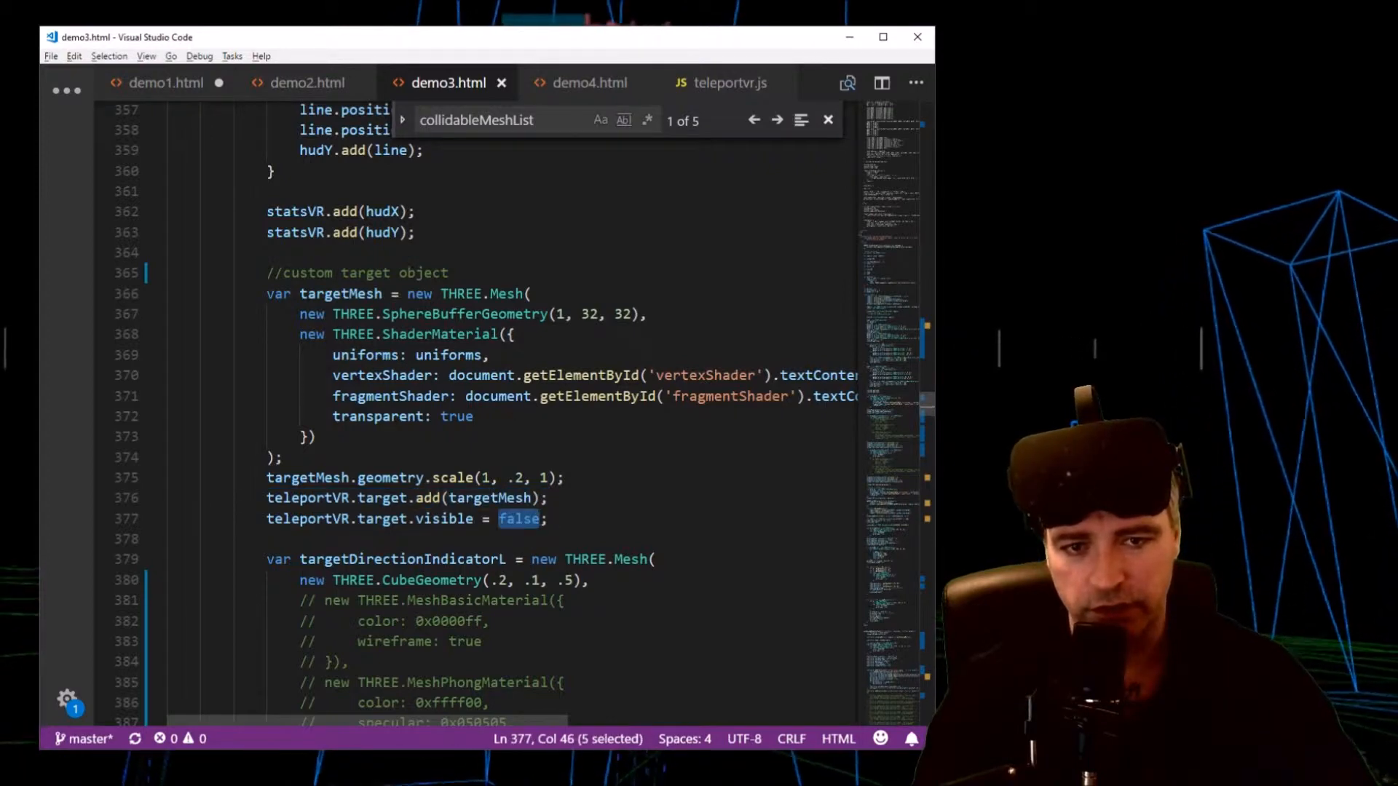
click(702, 376)
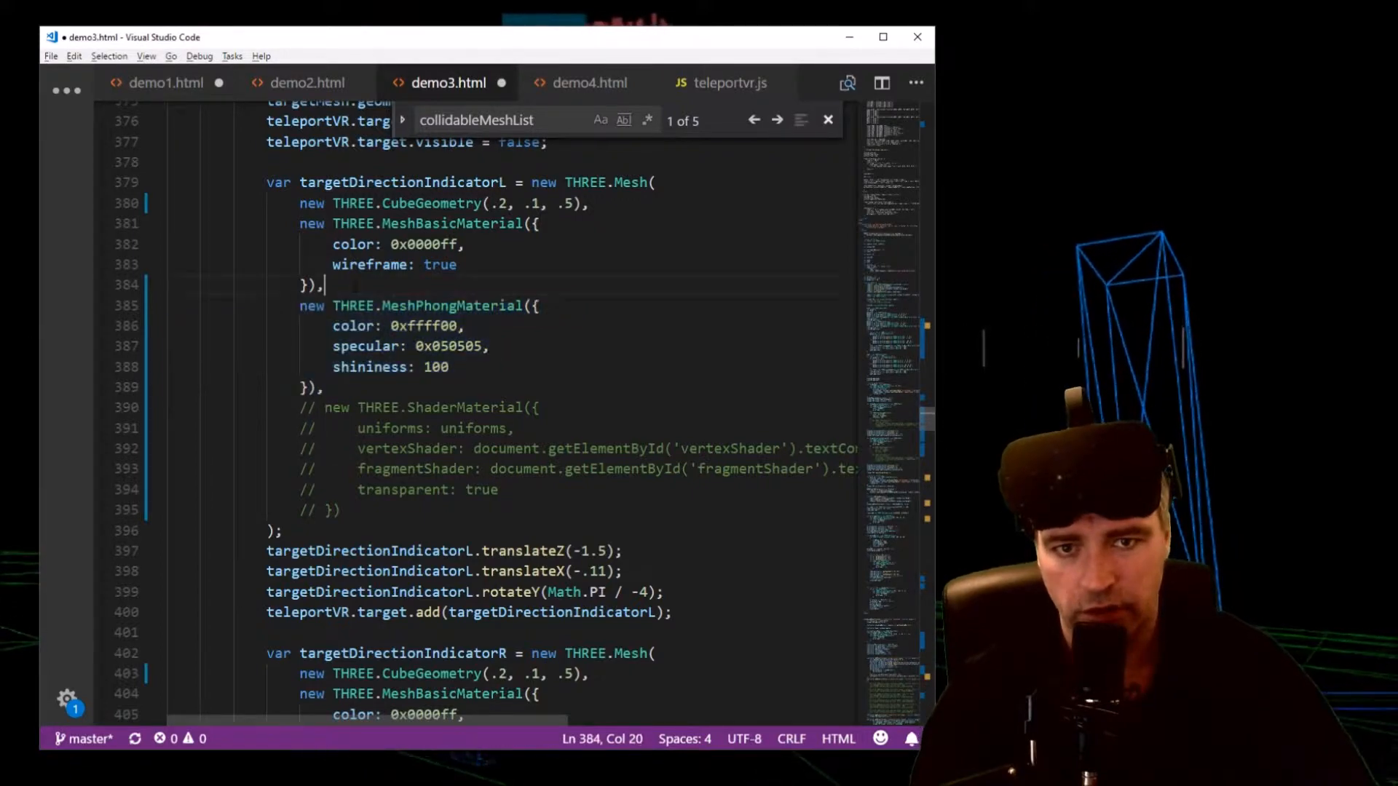
Toggle targetDirectionIndicatorR's comments so only MeshPhongMaterial stays active
key(ctrl+/)
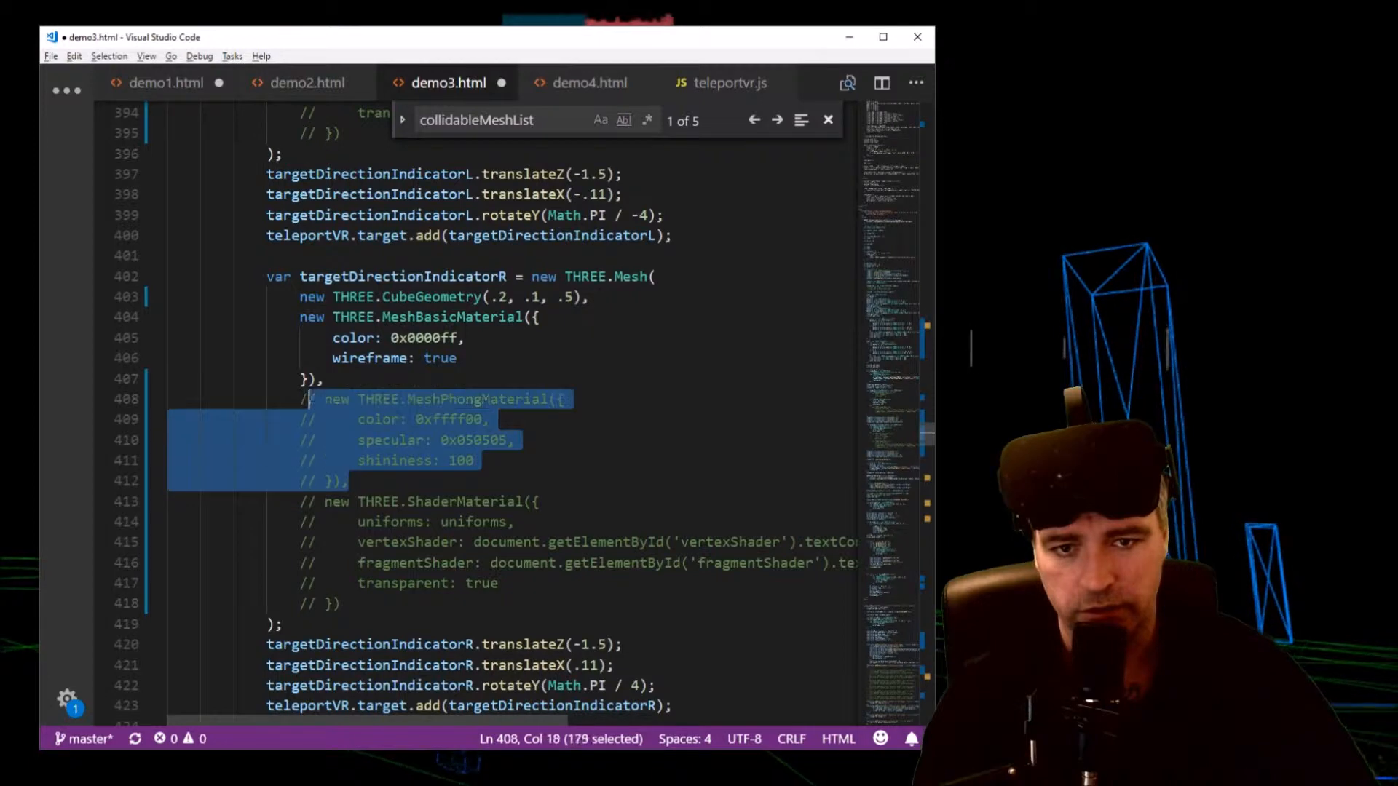
key(shift+Left)
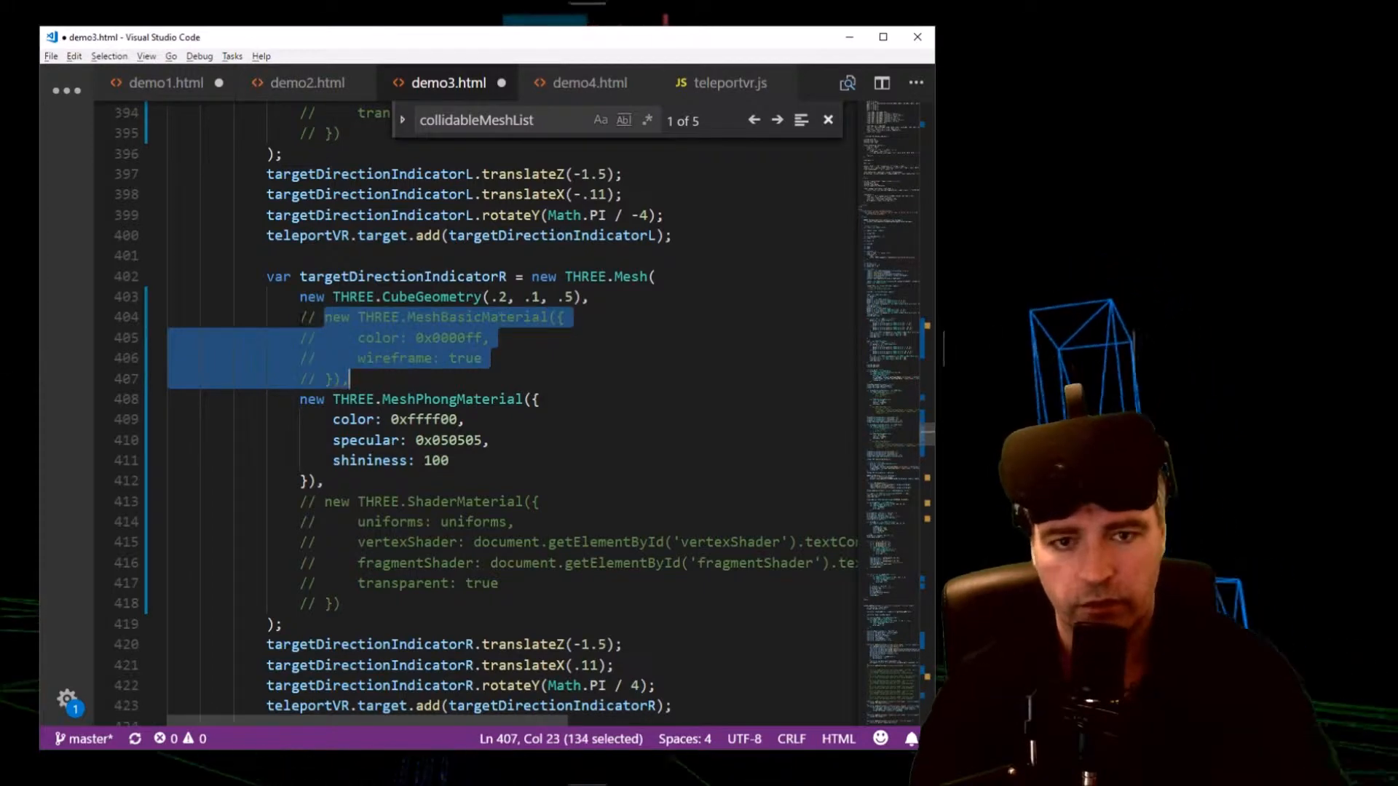
scroll(up, 3)
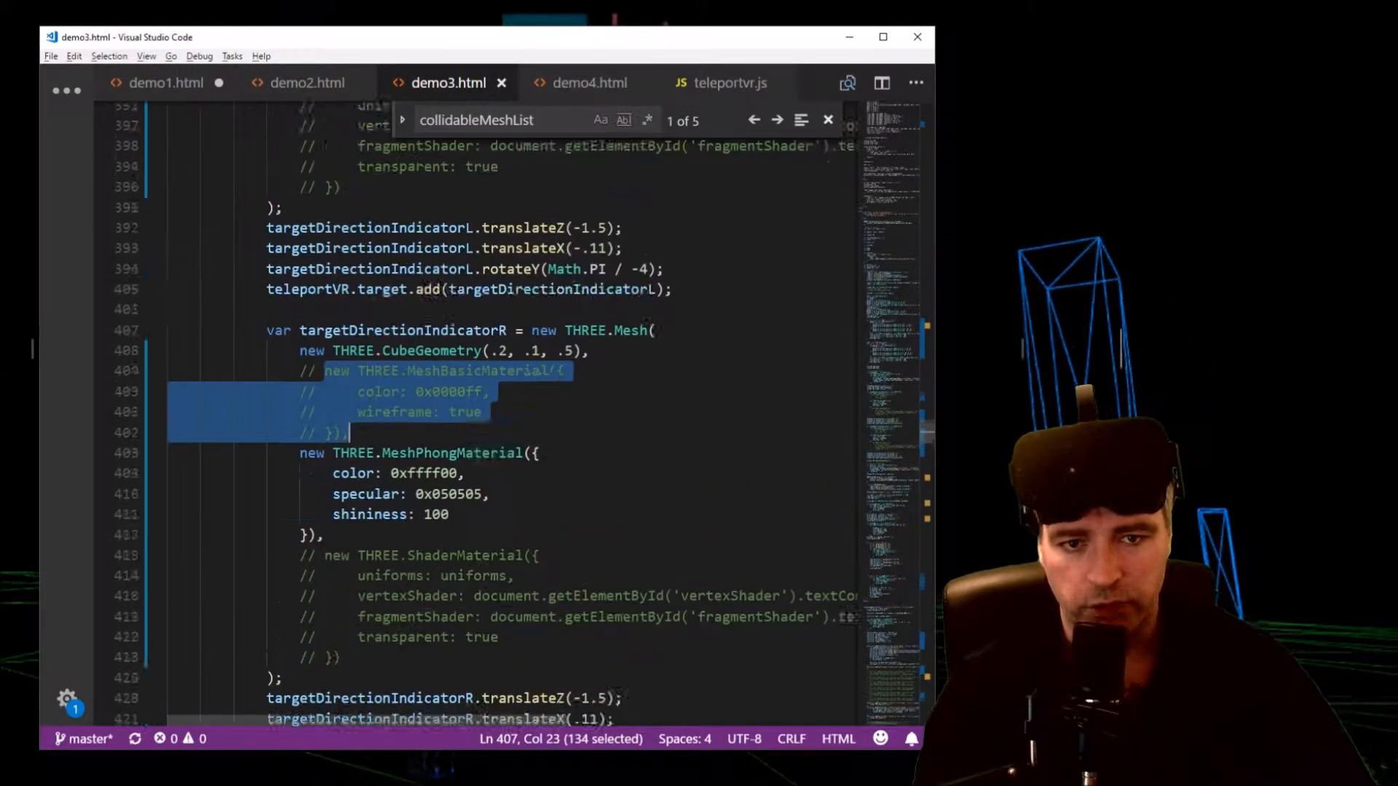
scroll(up, 3)
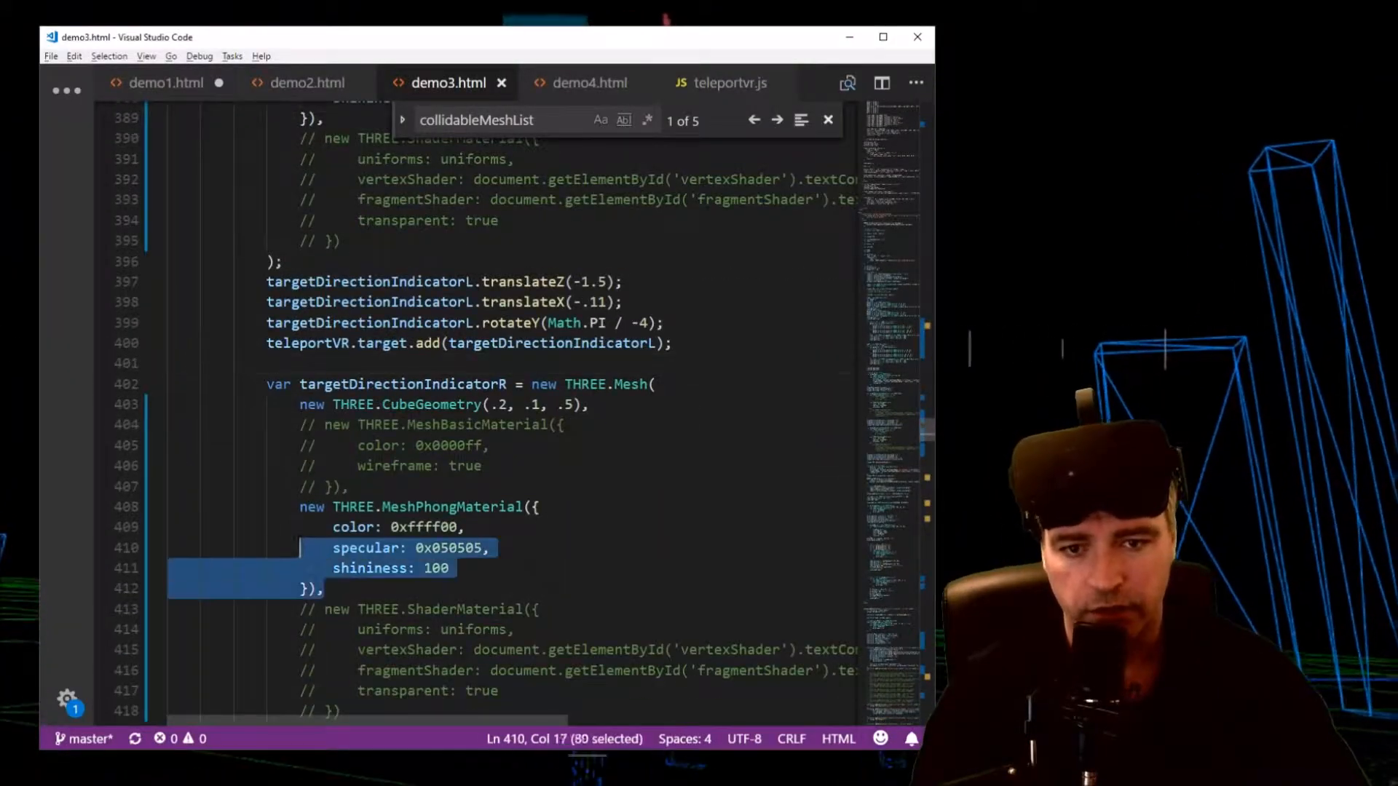
Comment out the right indicator's MeshPhongMaterial block and review both indicators
key(ctrl+/)
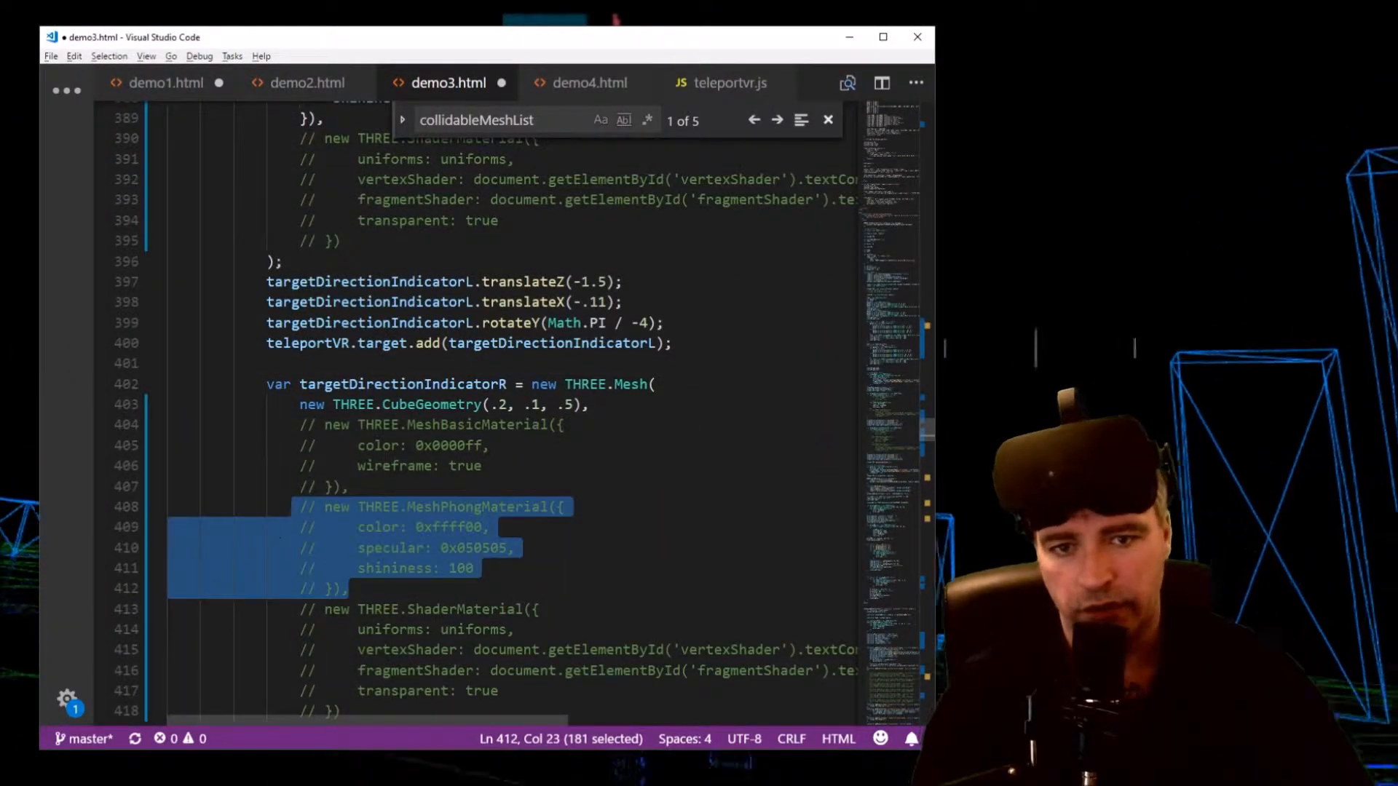
scroll(down, 3)
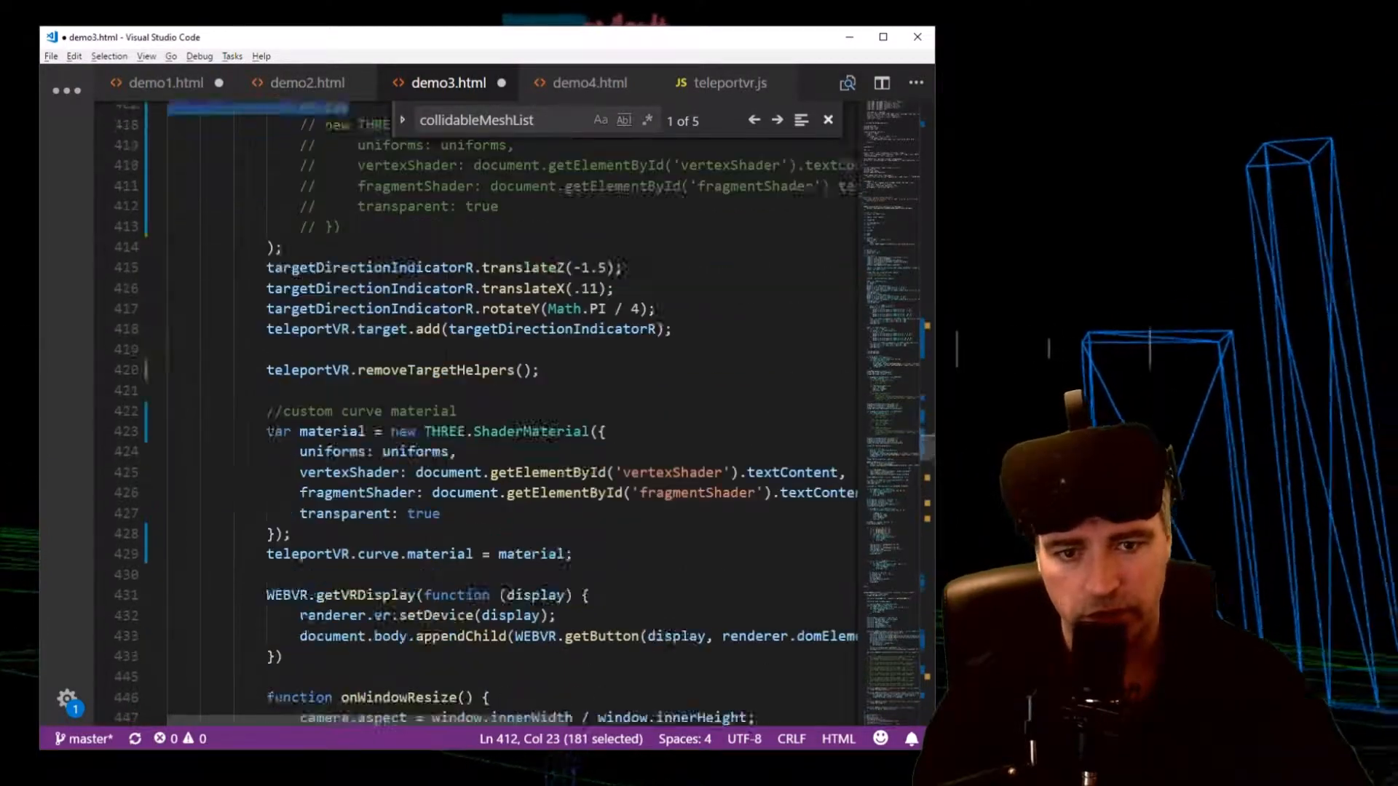
scroll(up, 3)
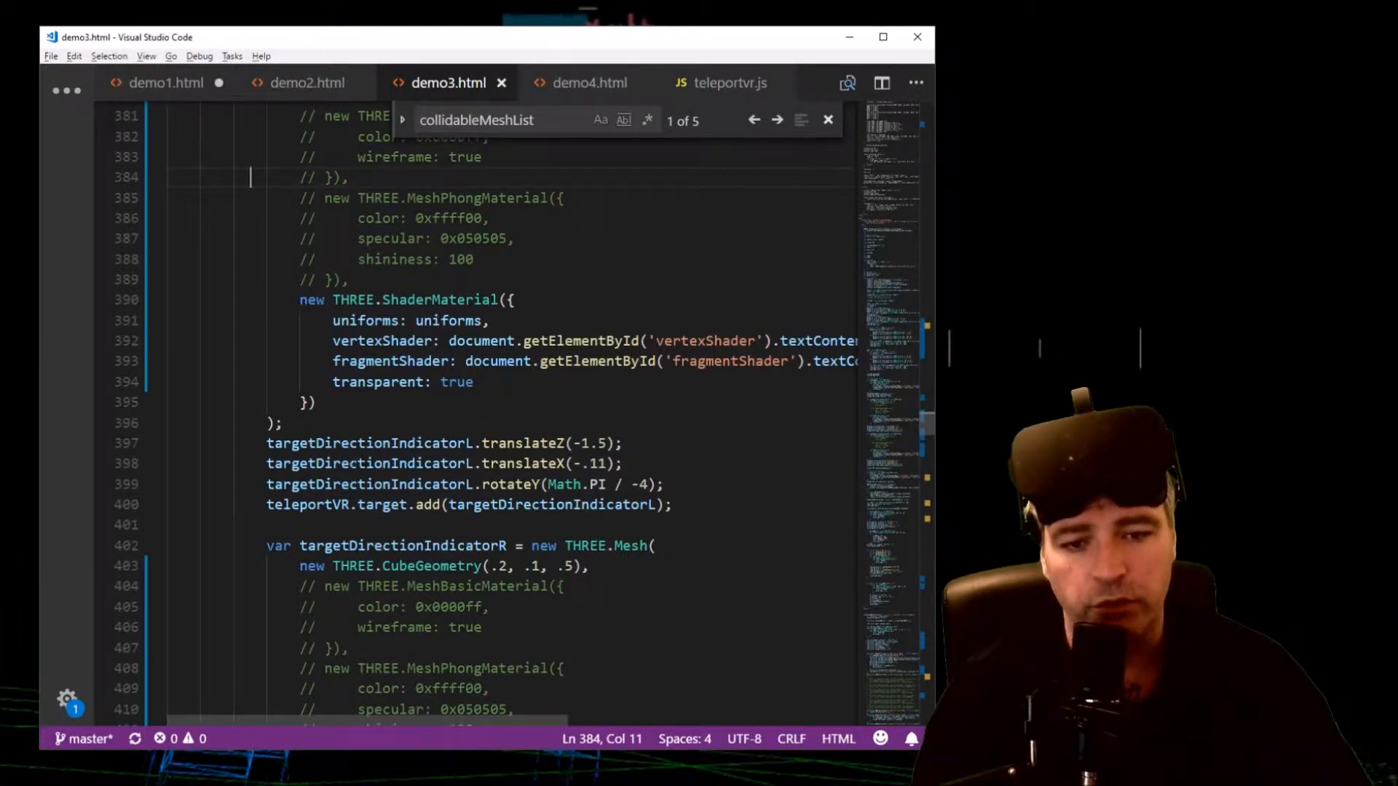
Select the teleportVR.curve.material = material line to comment it out
scroll(down, 3)
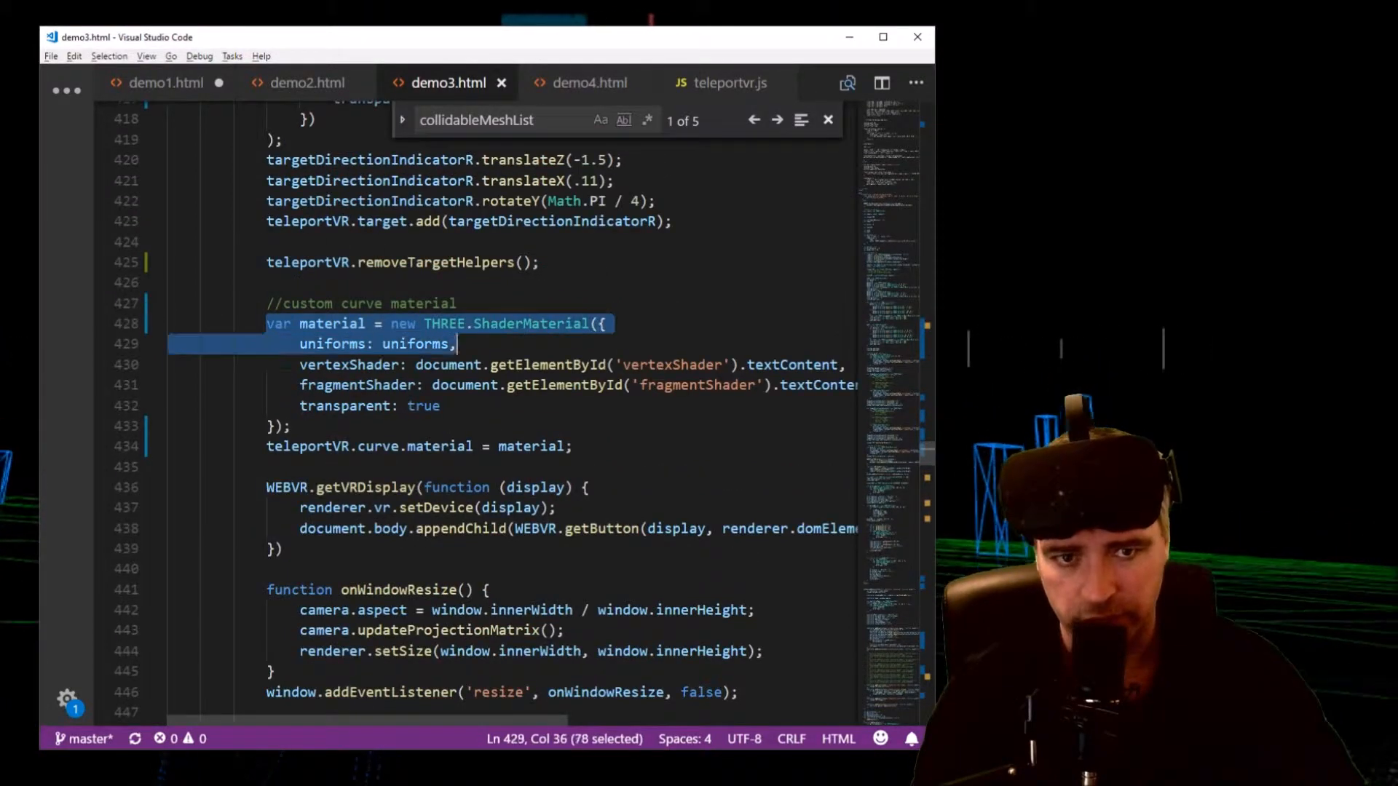
click(289, 425)
text(// )
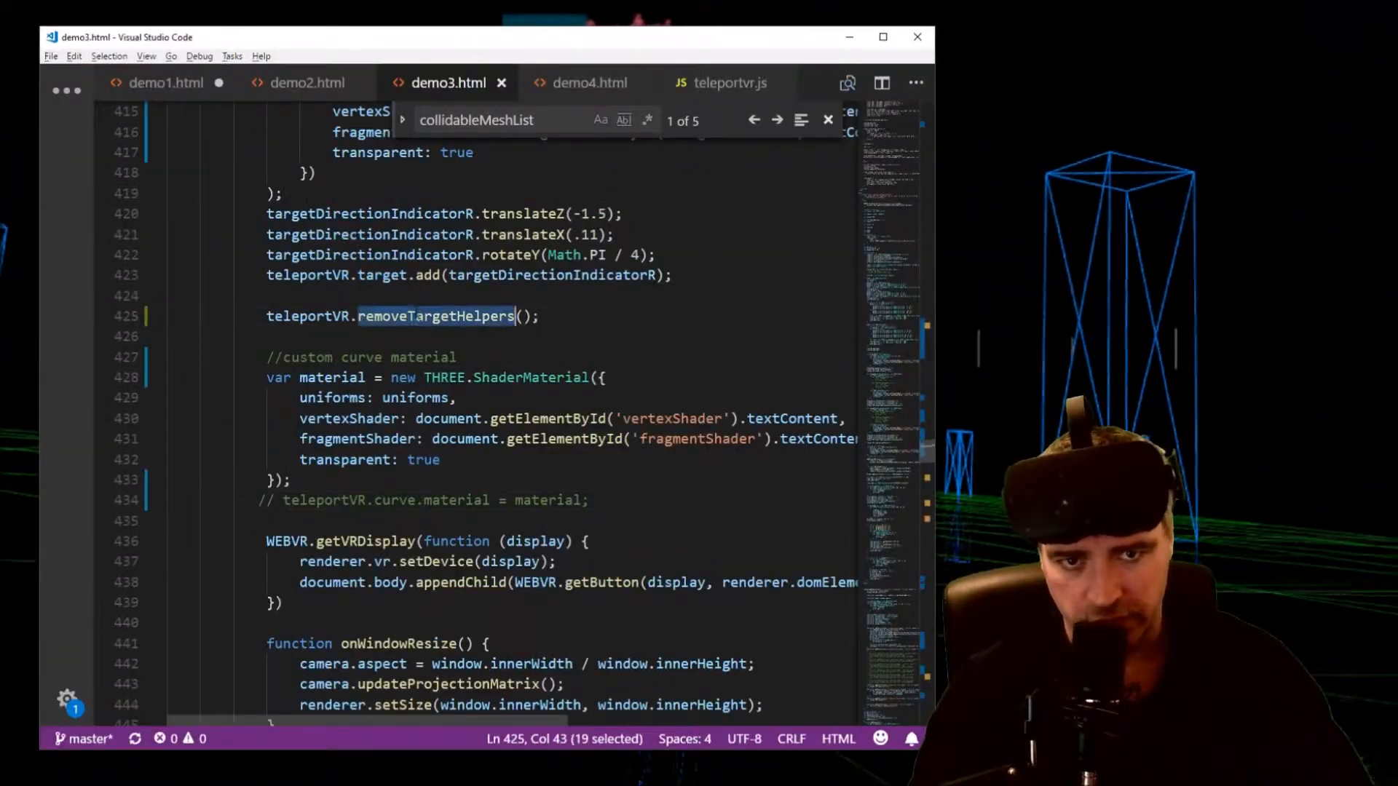
Add // before teleportVR.removeTargetHelpers() and move to the curve material line
click(265, 316)
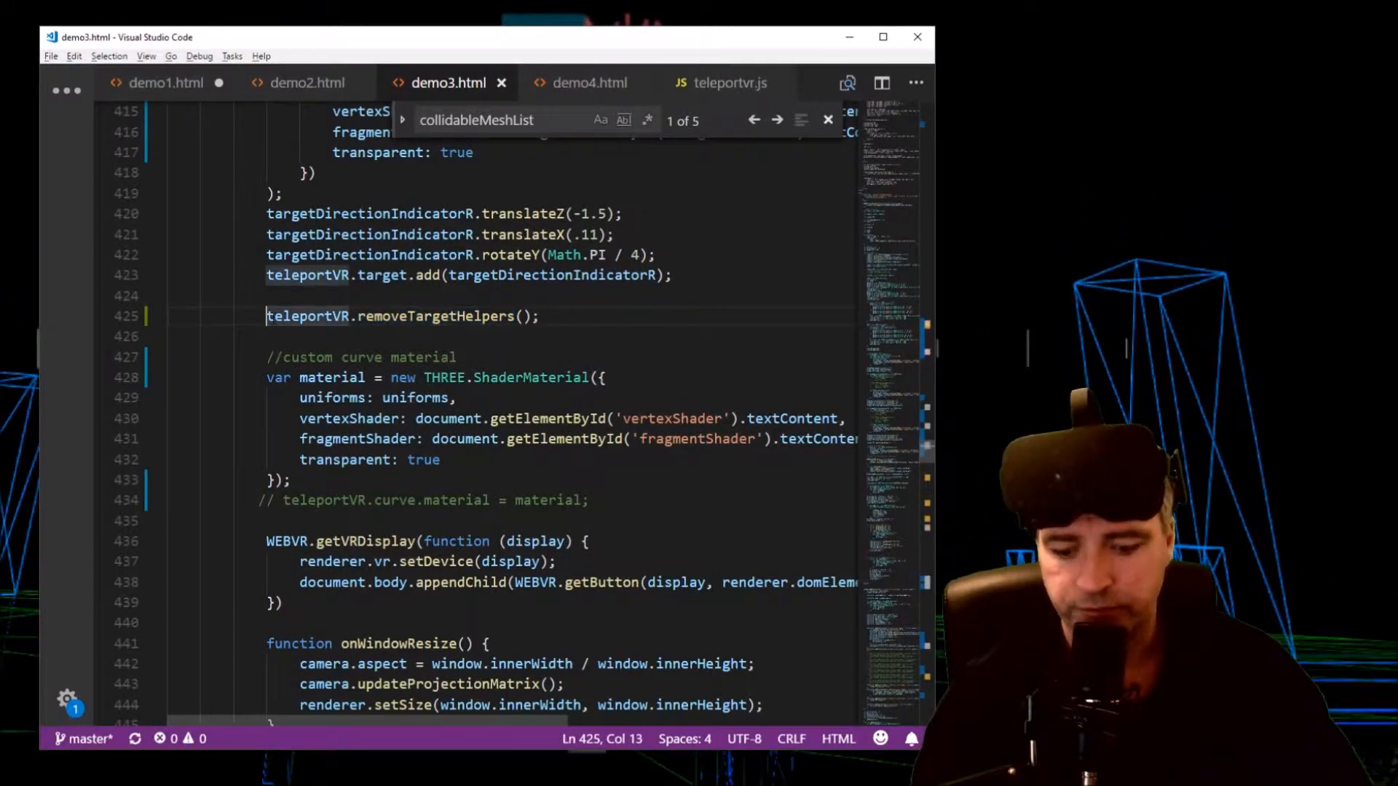
text(//)
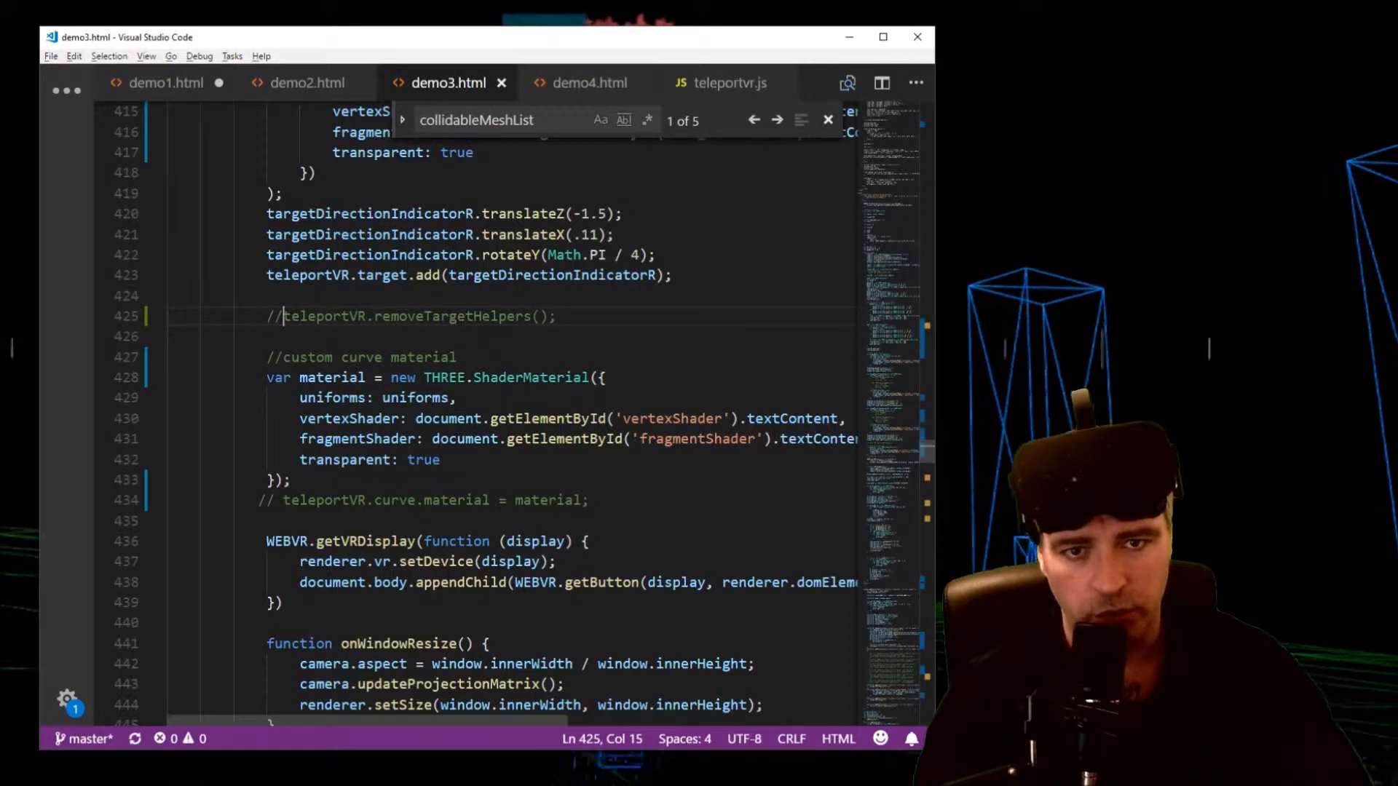
scroll(up, 3)
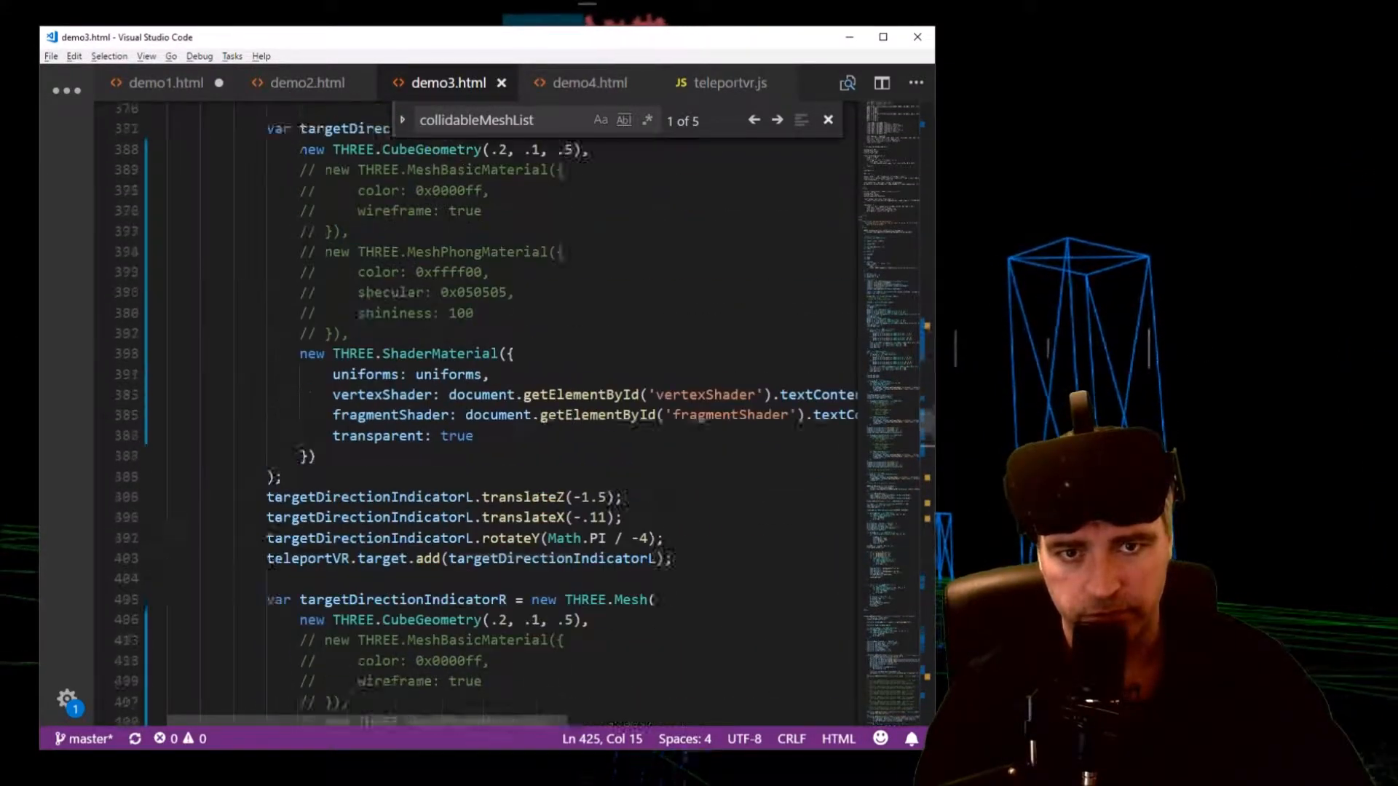
scroll(up, 3)
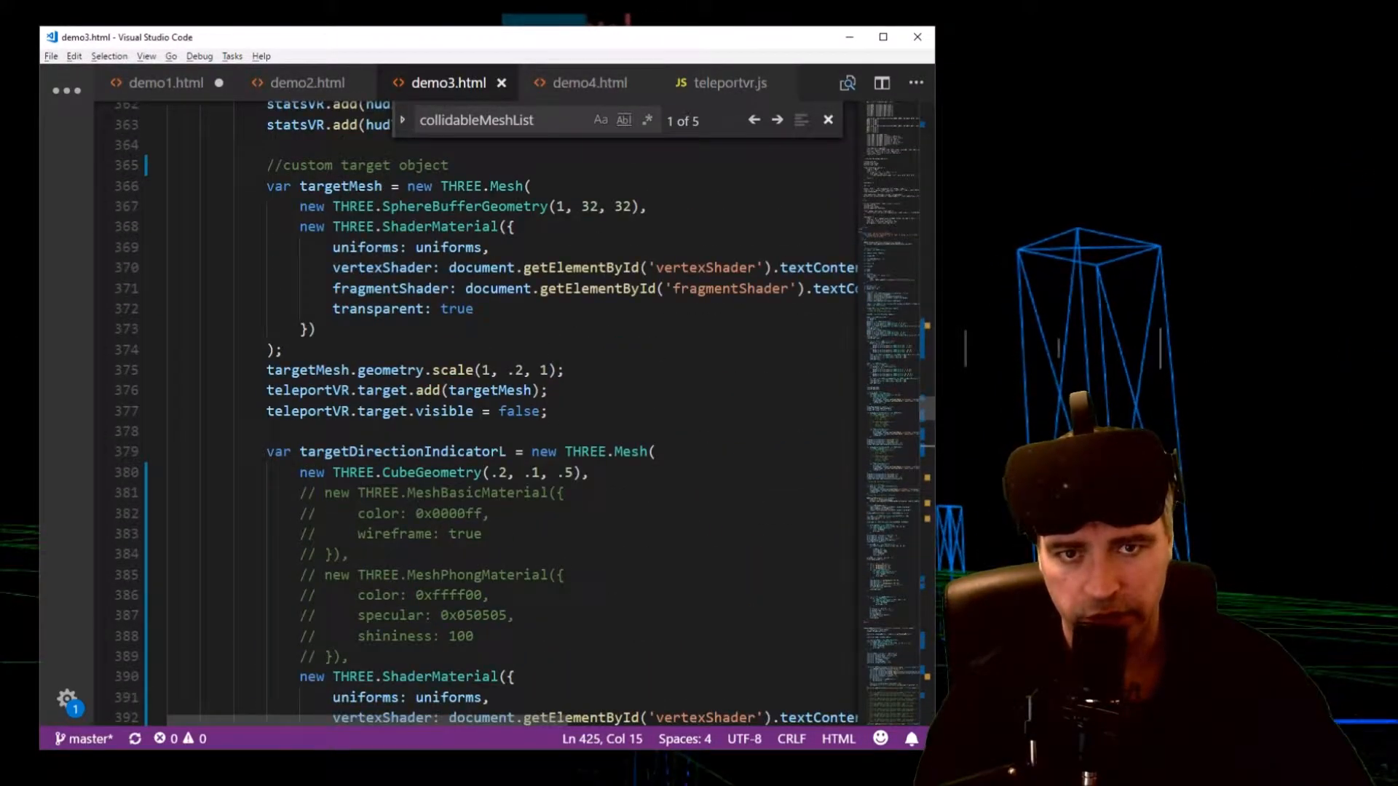
scroll(down, 3)
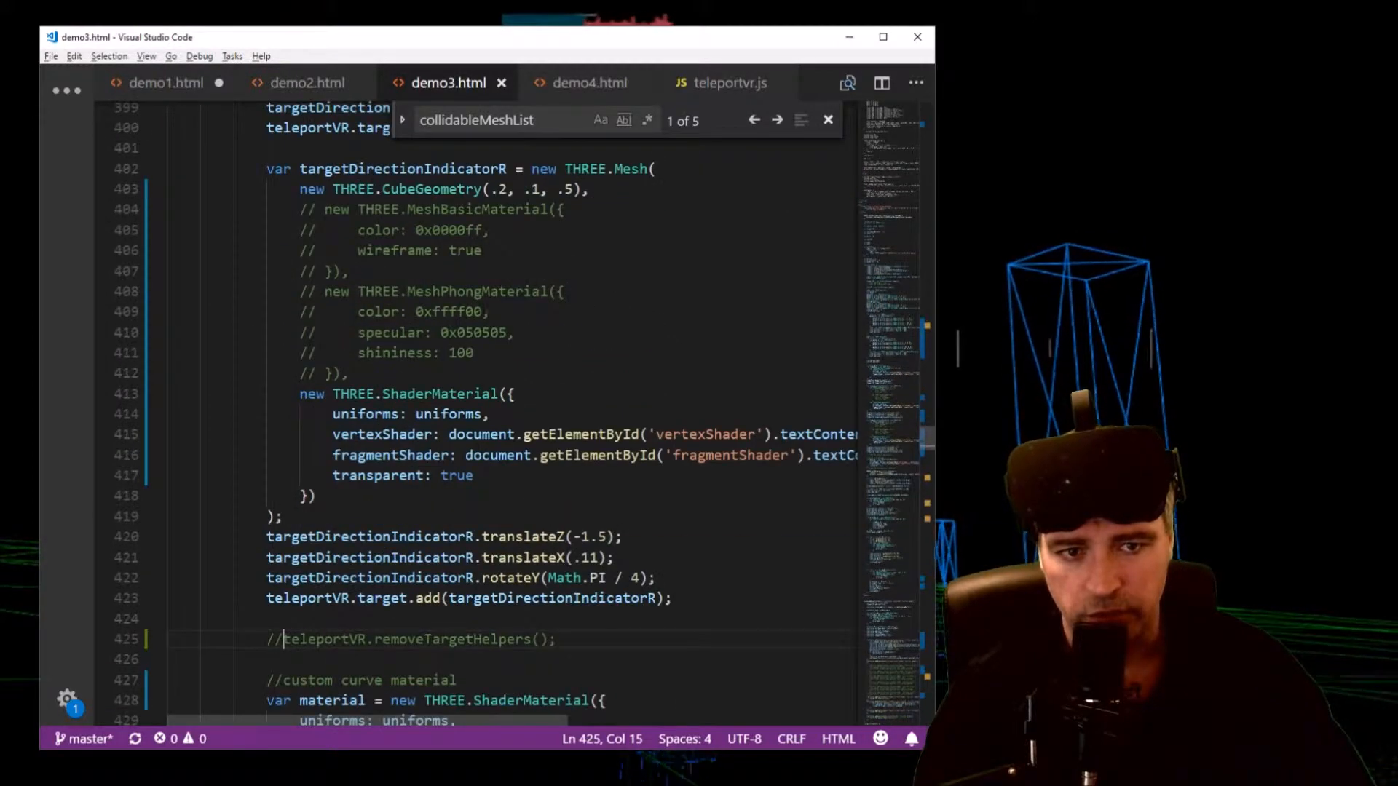
scroll(down, 3)
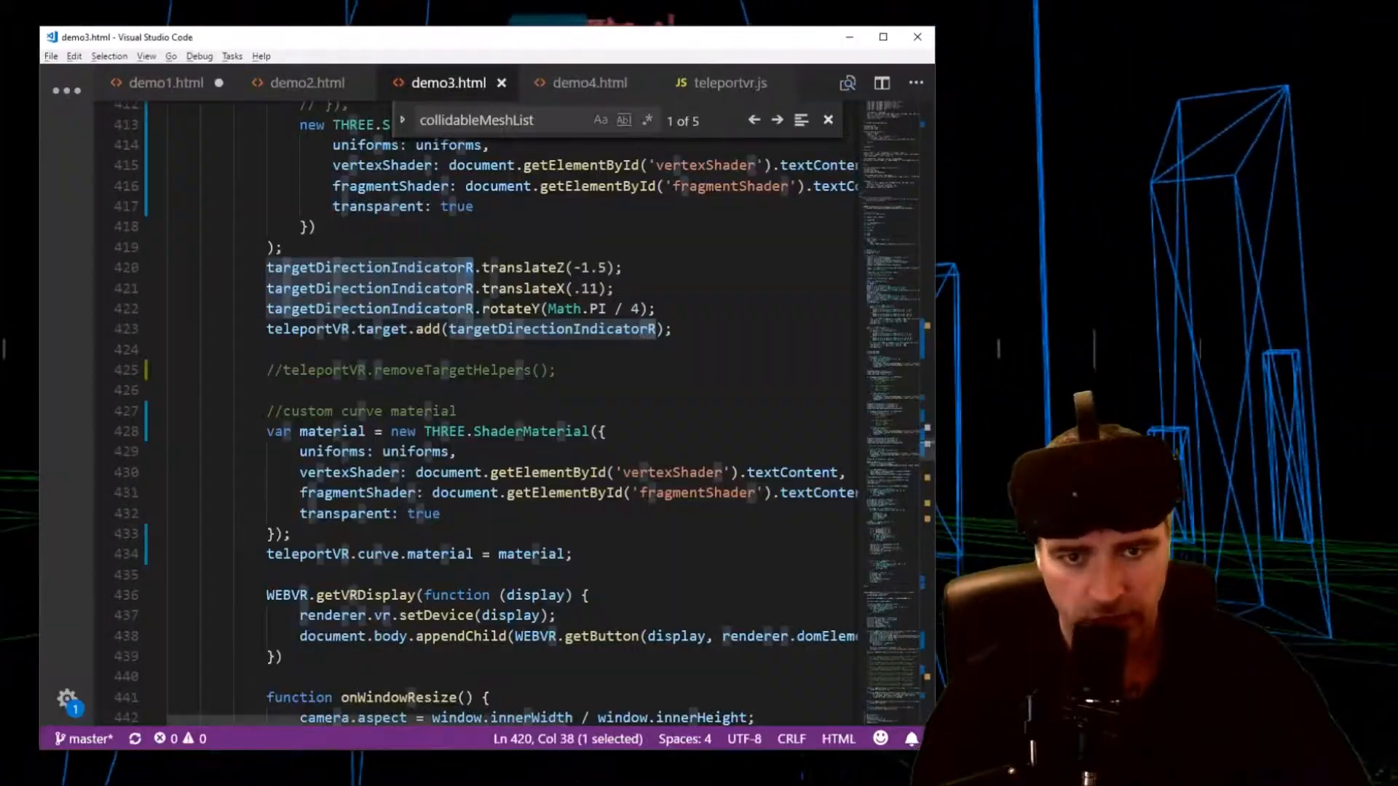
Delete the // before teleportVR.removeTargetHelpers() and view the left indicator's materials
scroll(down, 3)
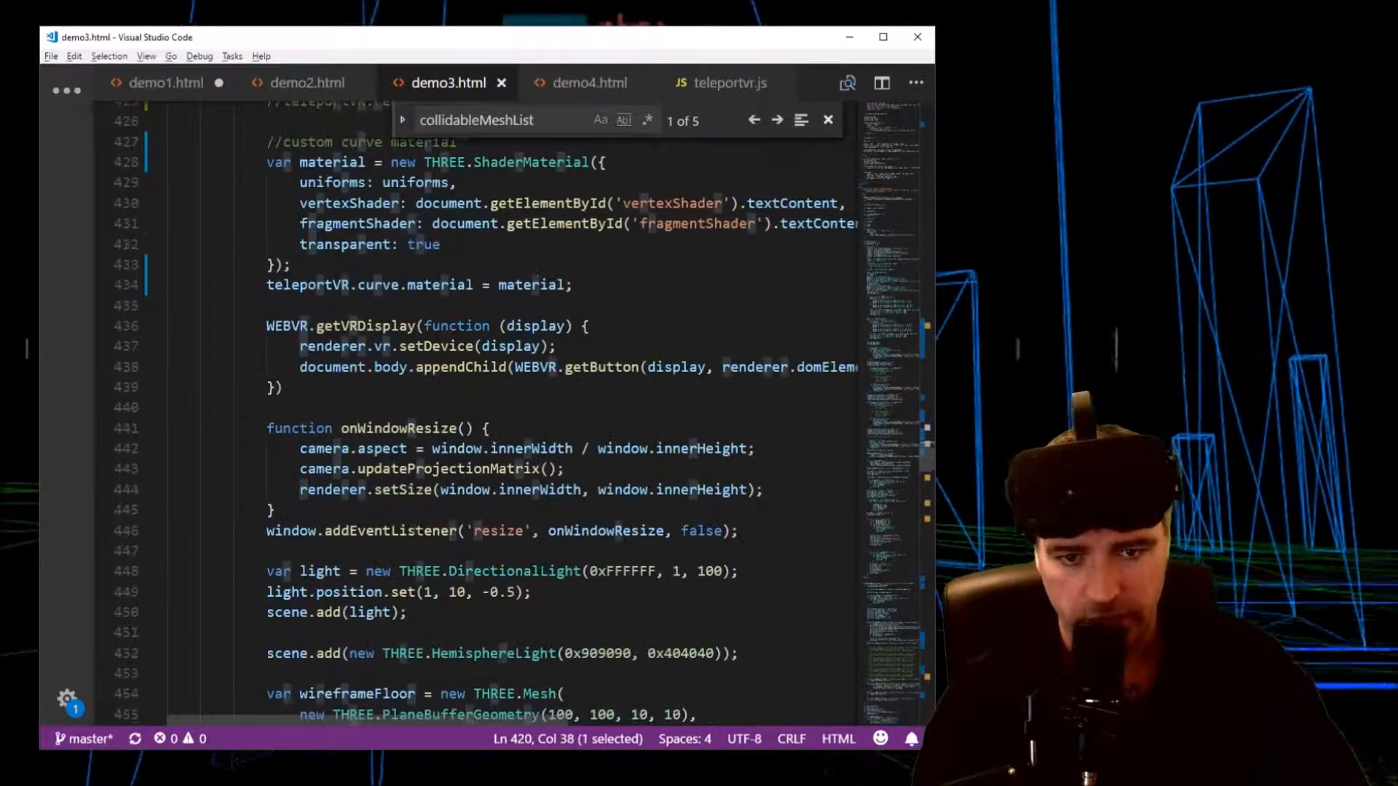
scroll(up, 3)
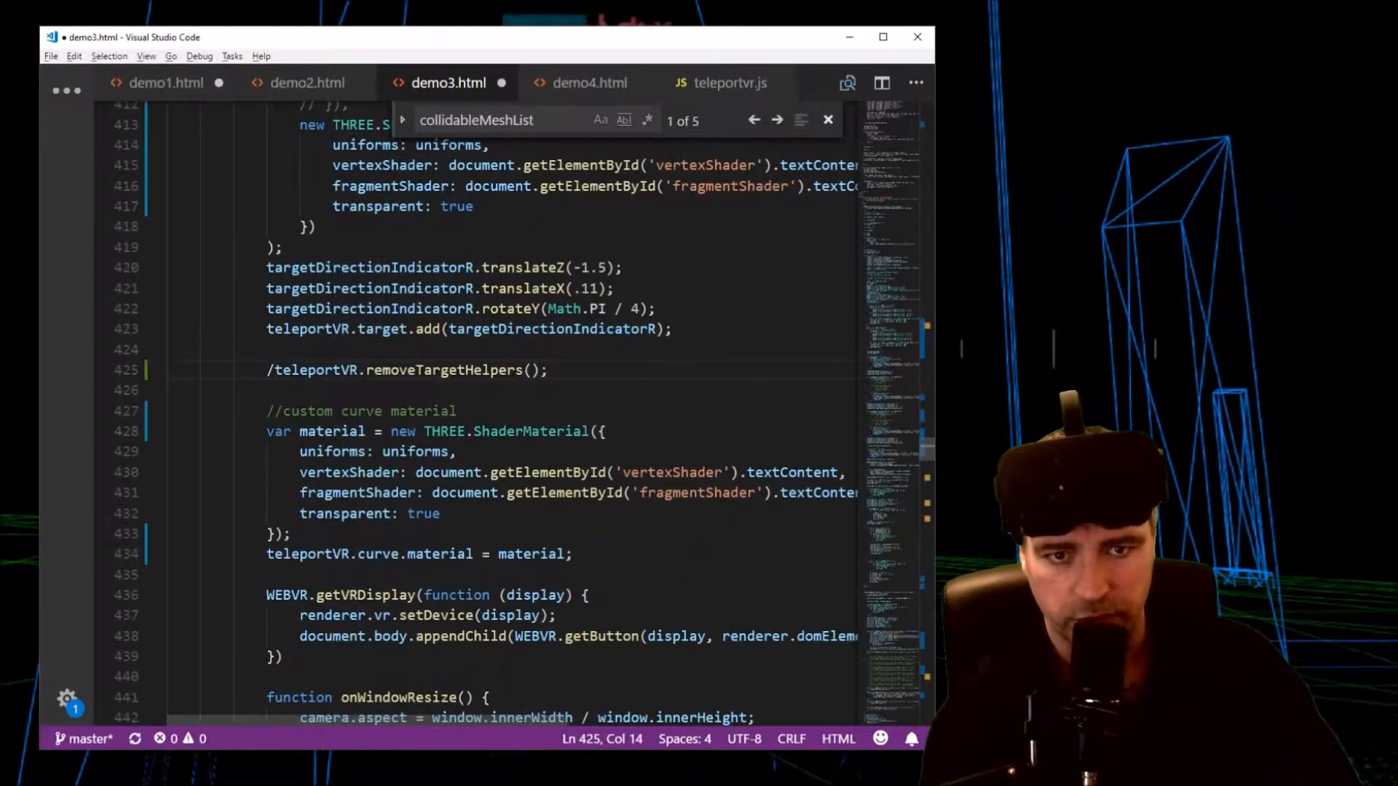
key(Backspace)
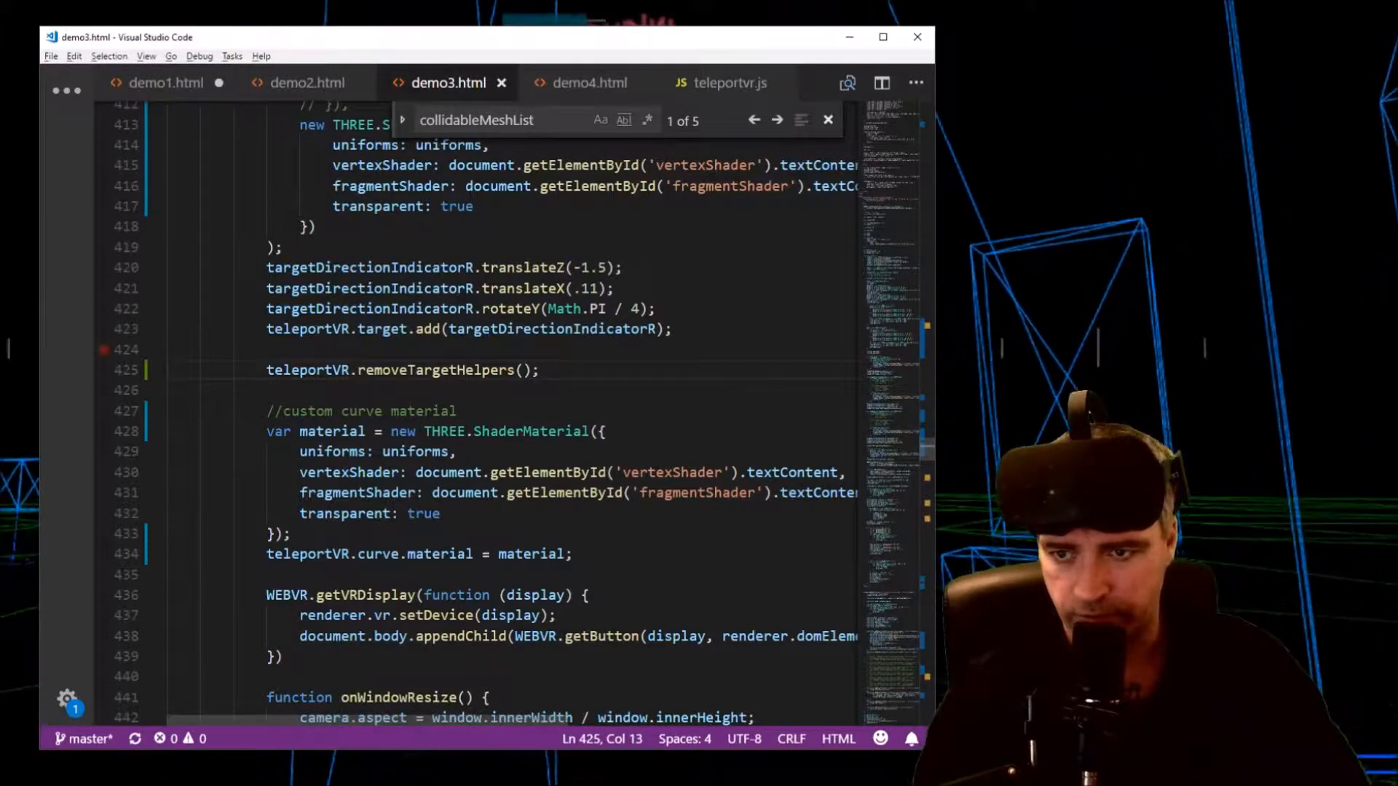
scroll(up, 3)
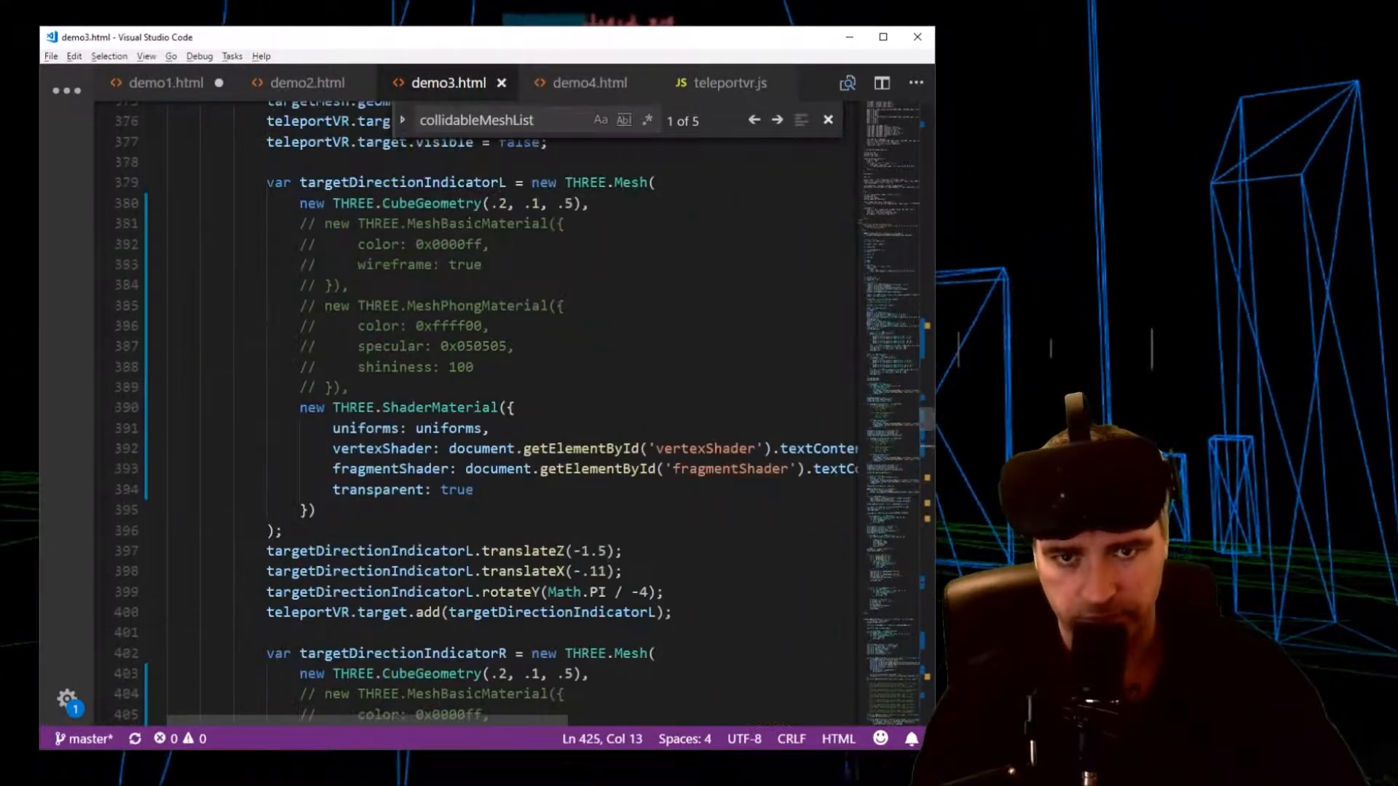
scroll(up, 3)
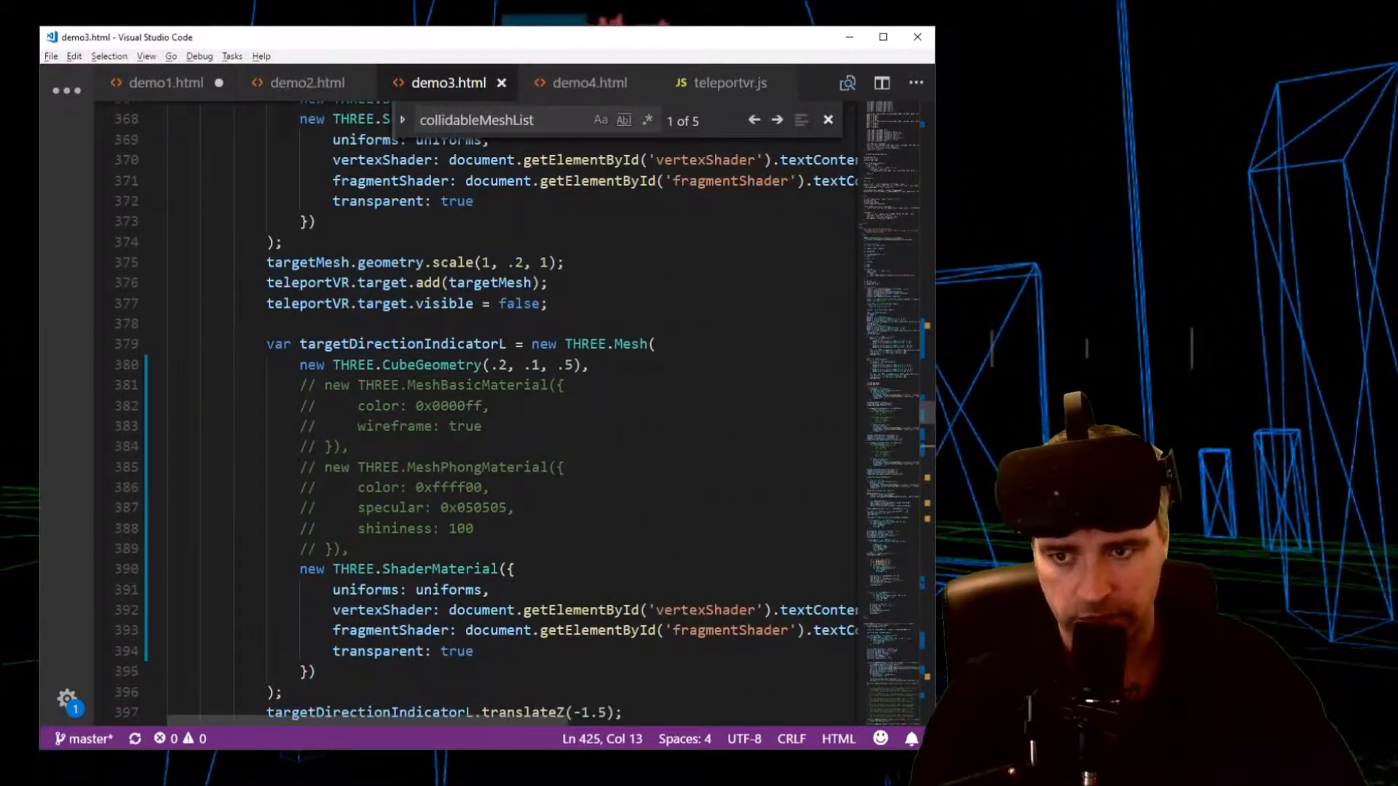
click(417, 405)
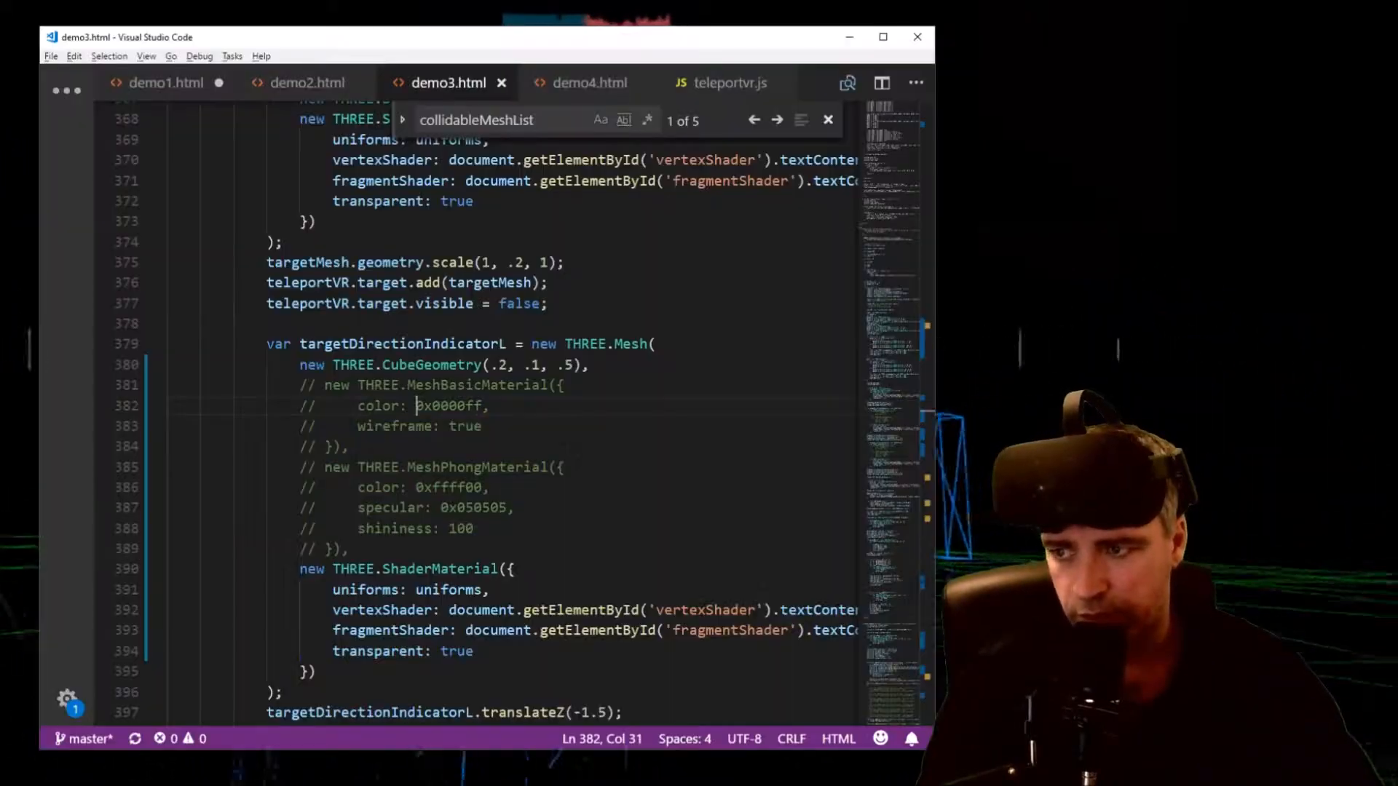
scroll(down, 3)
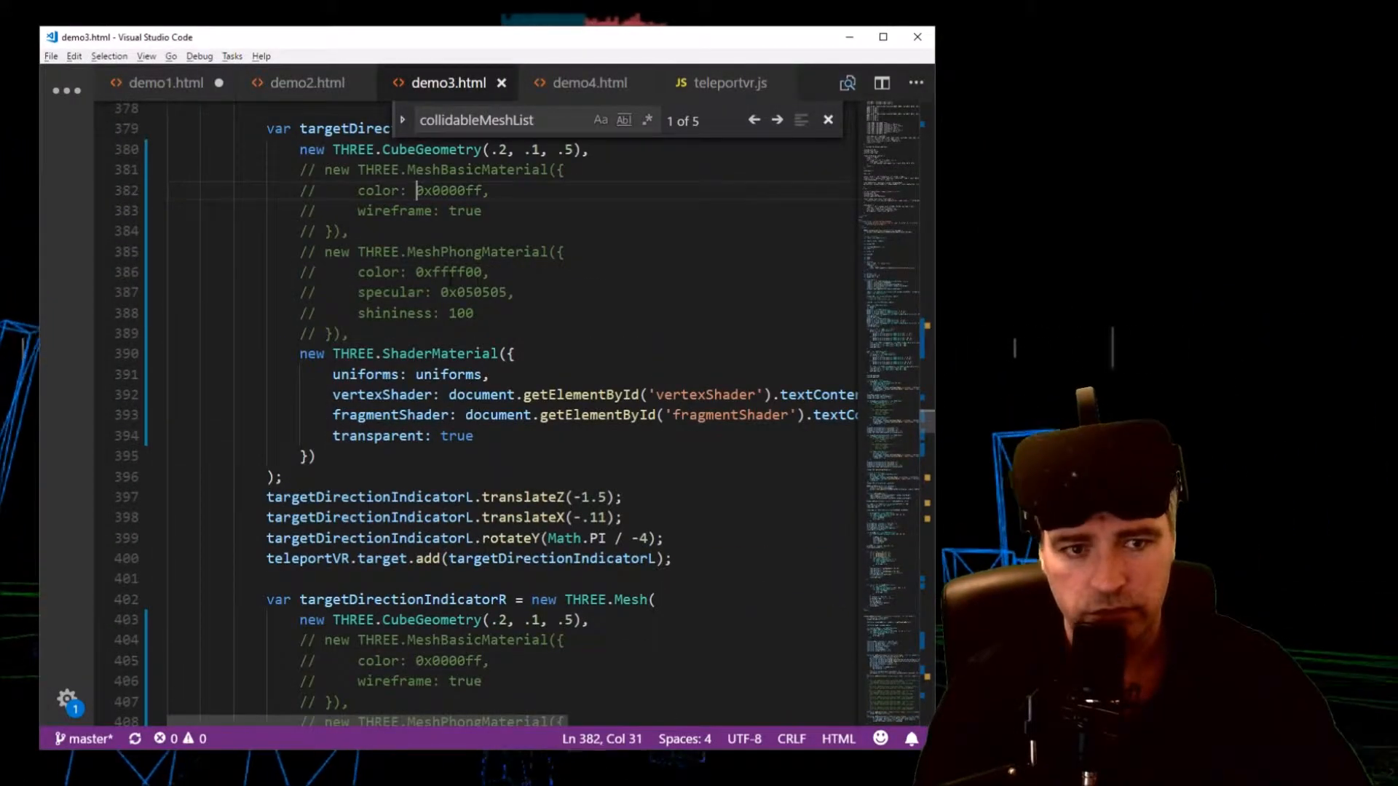
Open demo4.html and scroll to its styles and script includes ending with physi.js
scroll(down, 3)
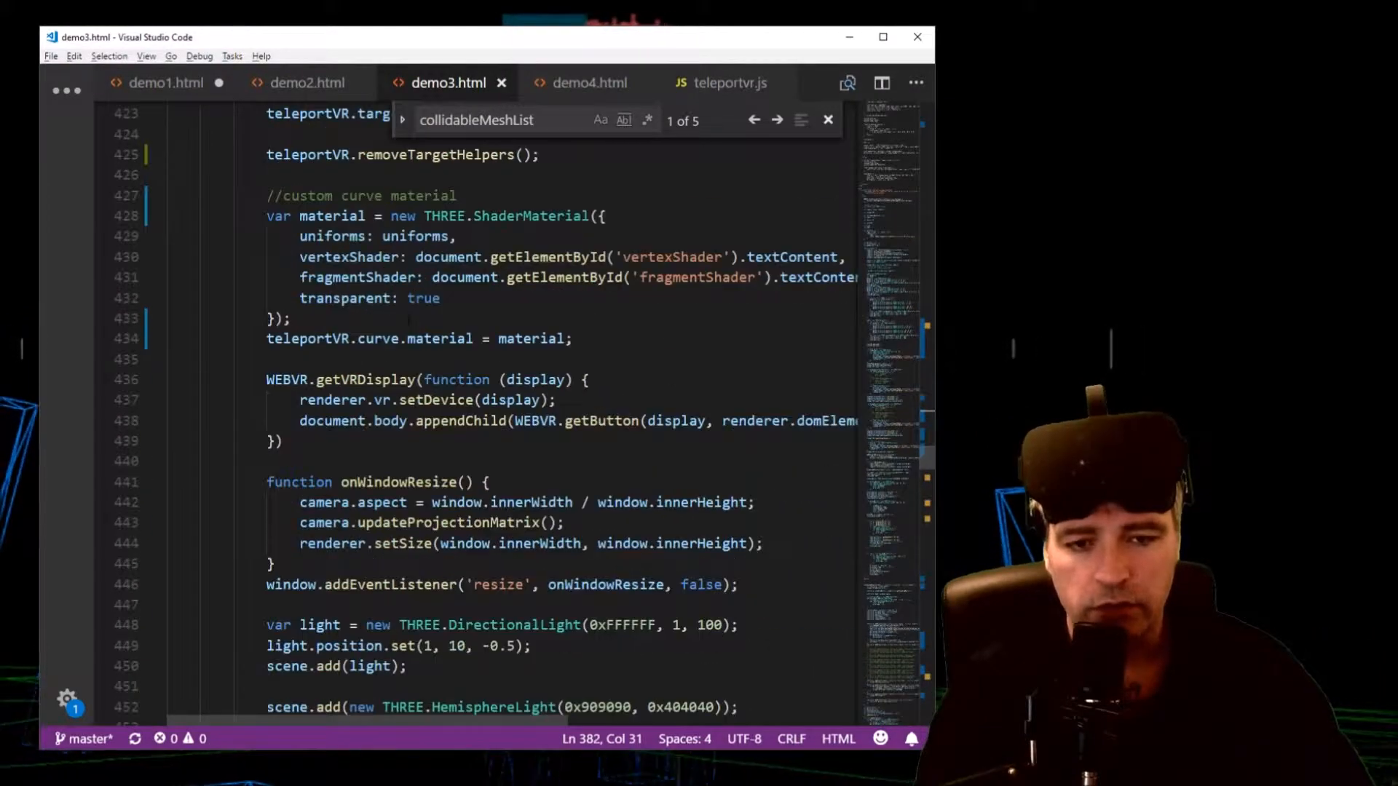
click(588, 82)
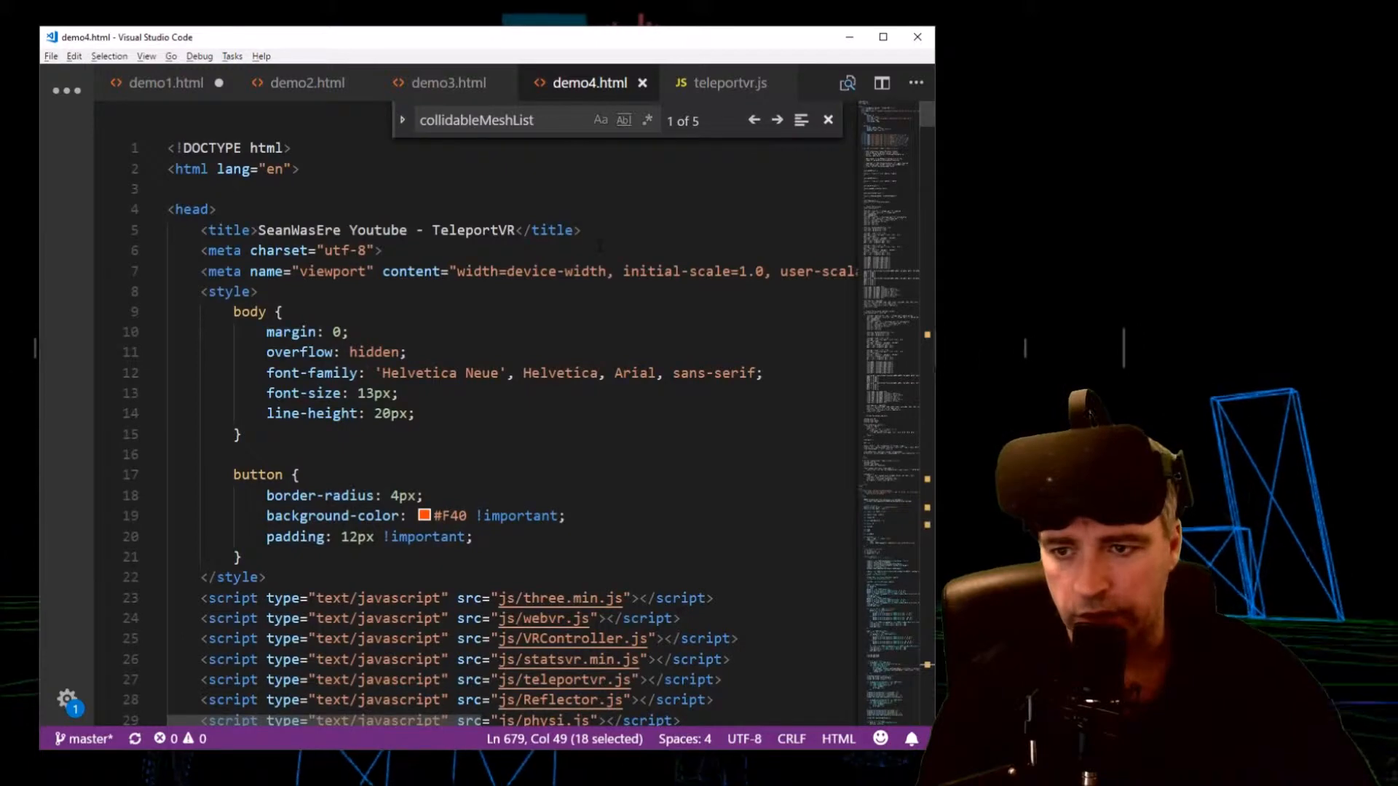
scroll(down, 3)
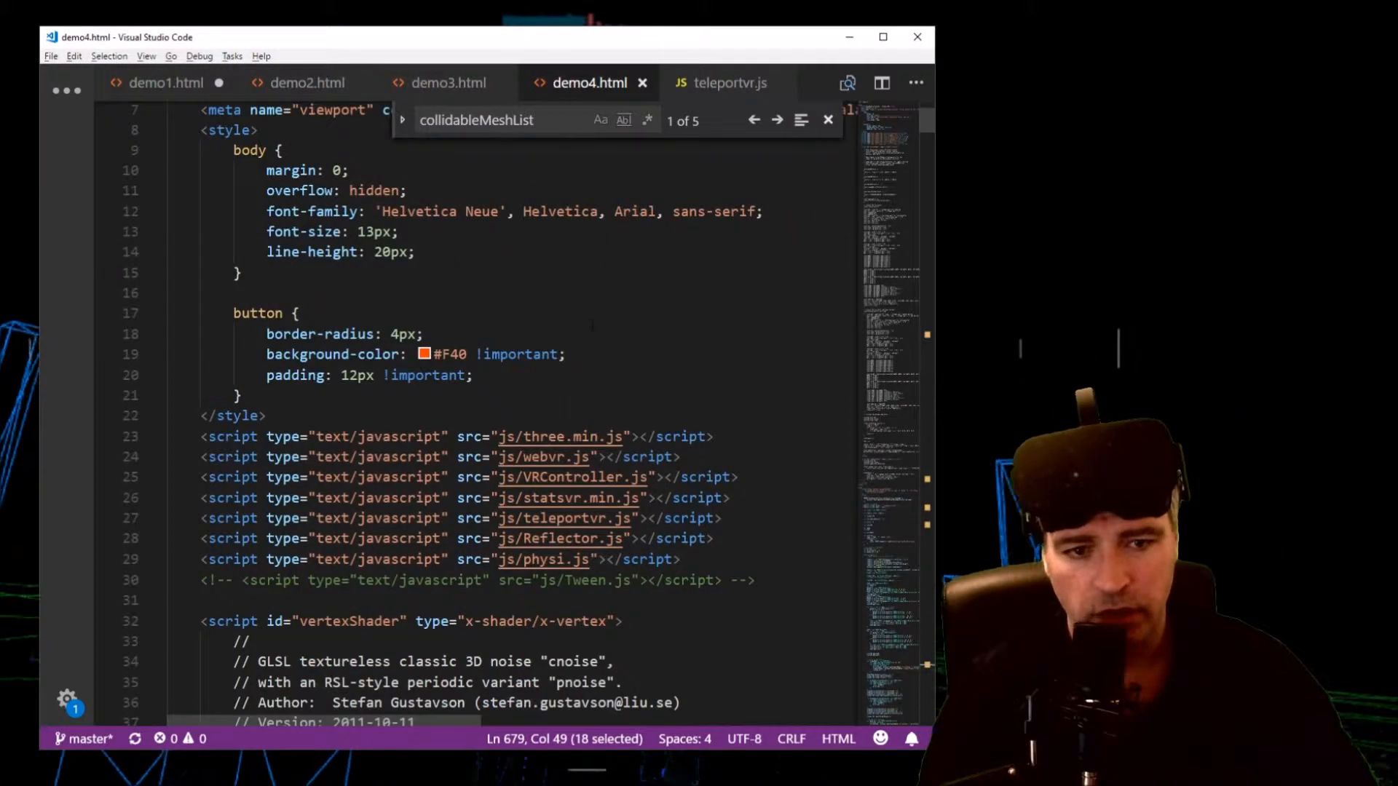